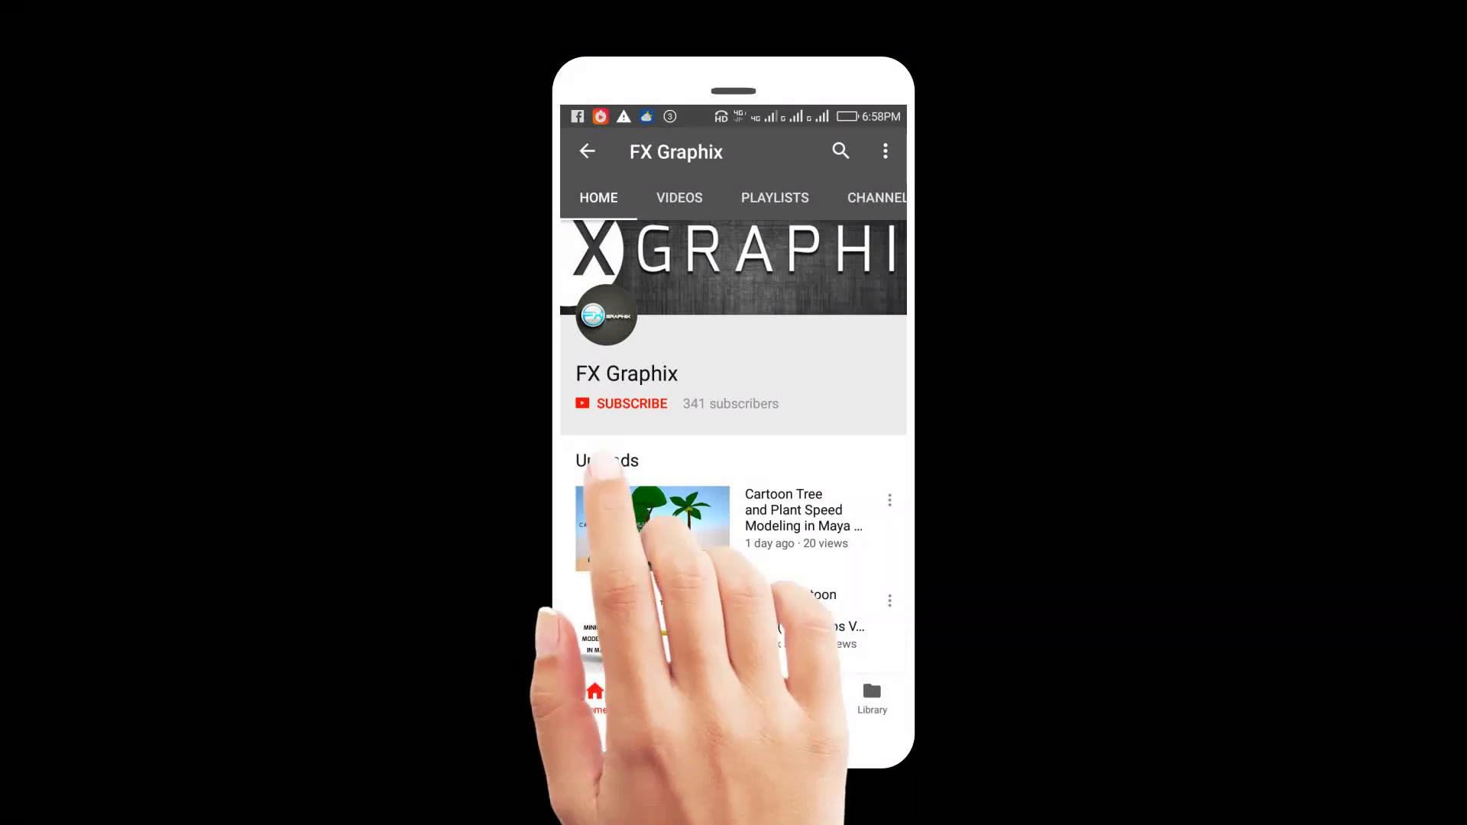
Show the SplineDynamics scripts folder over 3ds Max and pick out TurboSplines_v1.03.mzp.
{"action": "left_click", "coordinate": [632, 403]}
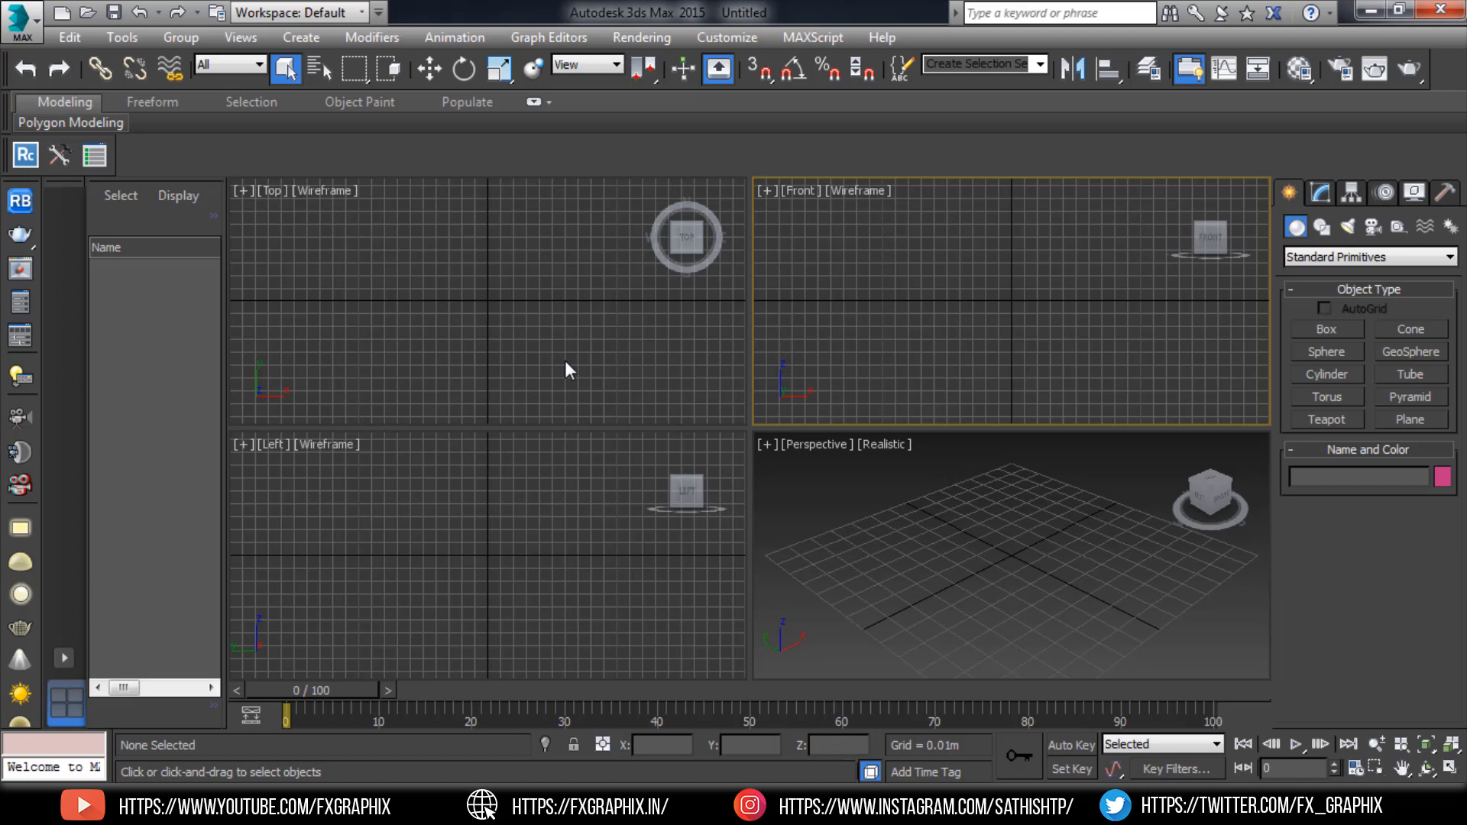
{"action": "left_click", "coordinate": [791, 559]}
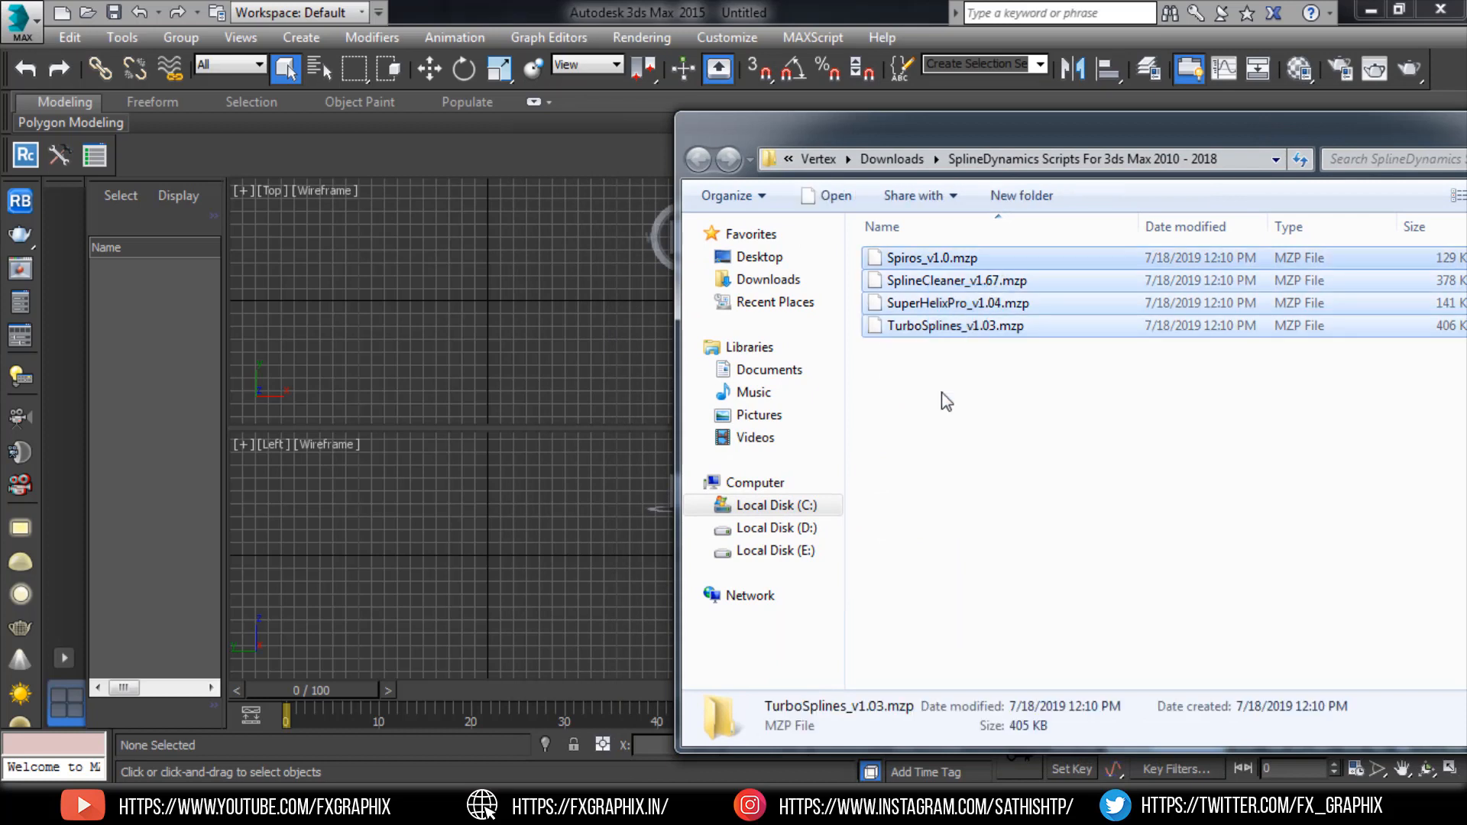
{"action": "key", "text": "ctrl+a"}
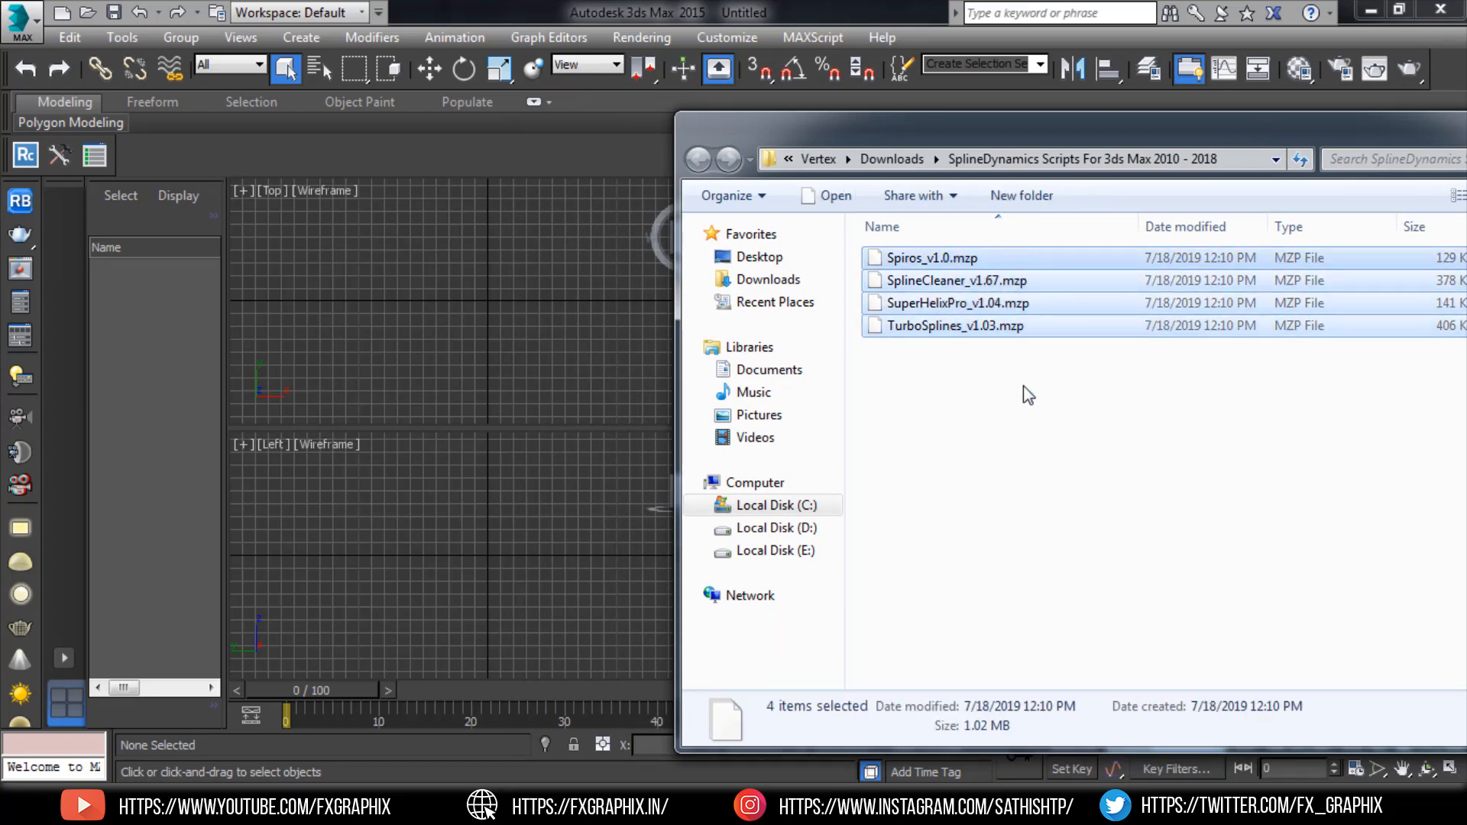
{"action": "left_click", "coordinate": [955, 326]}
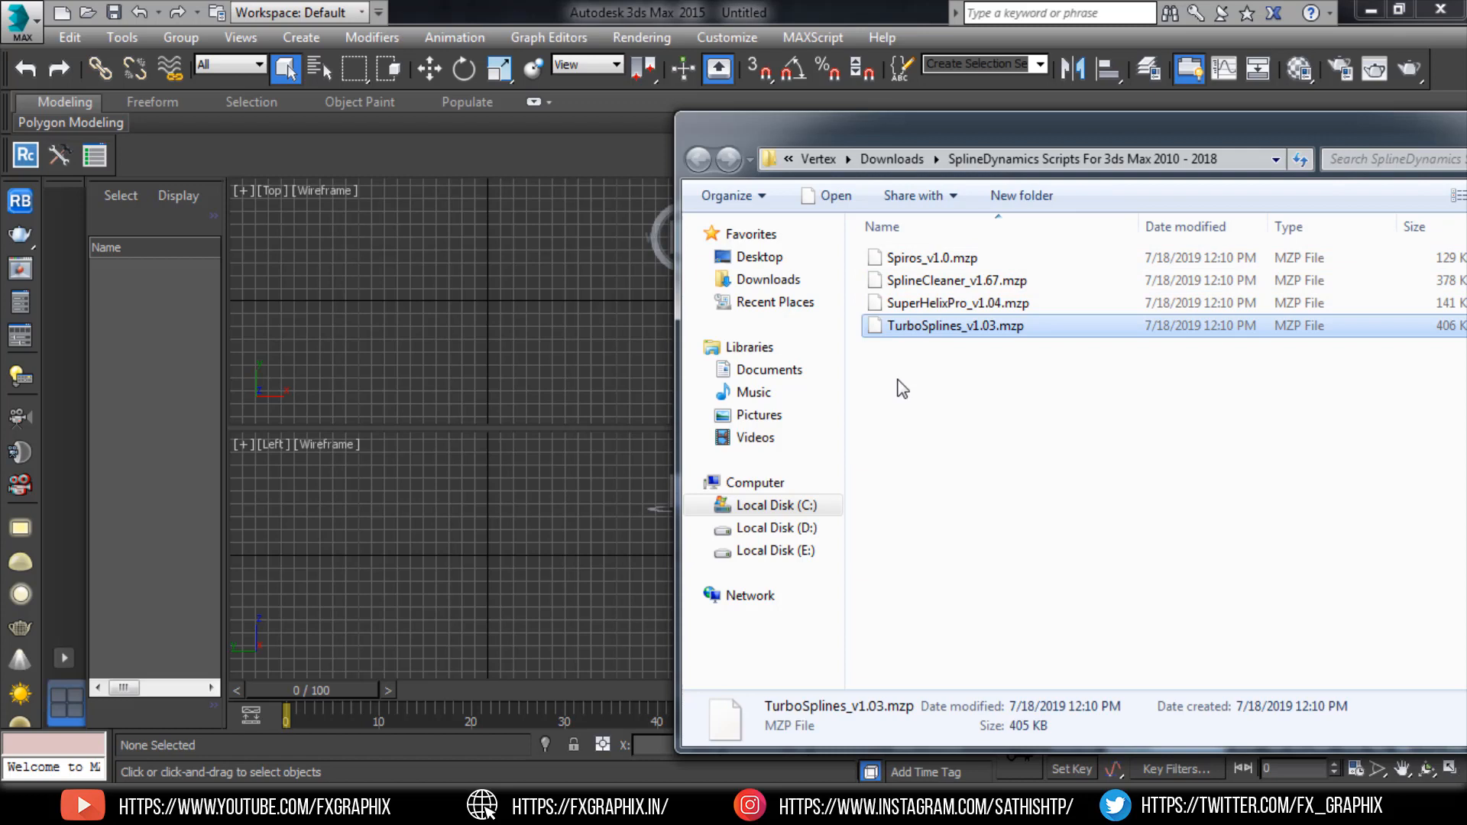
{"action": "mouse_move", "coordinate": [917, 334]}
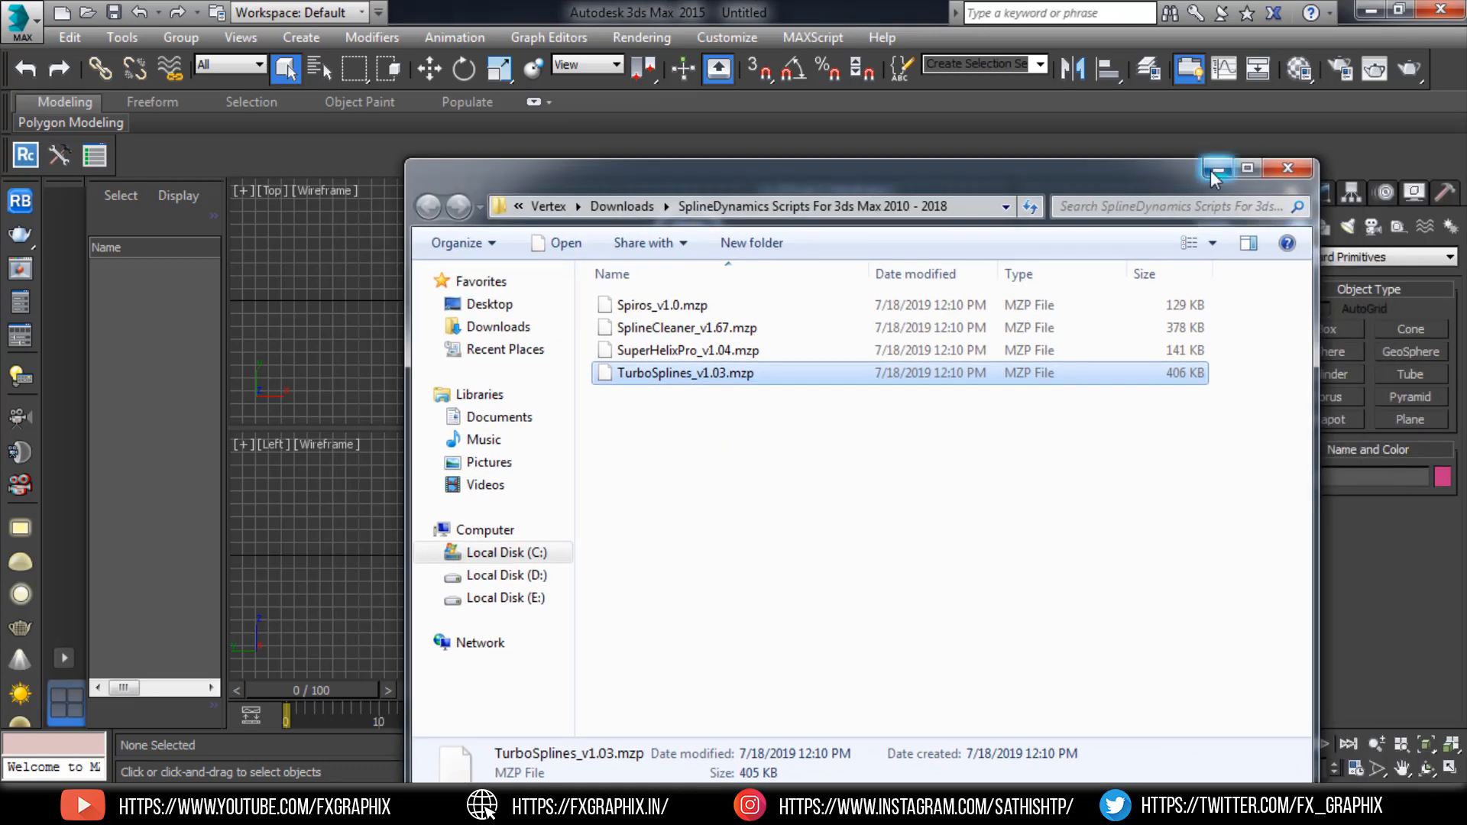
Run TurboSplines_v1.03.mzp in 3ds Max and confirm installing TurboSplines 1.03.
{"action": "double_click", "coordinate": [685, 373]}
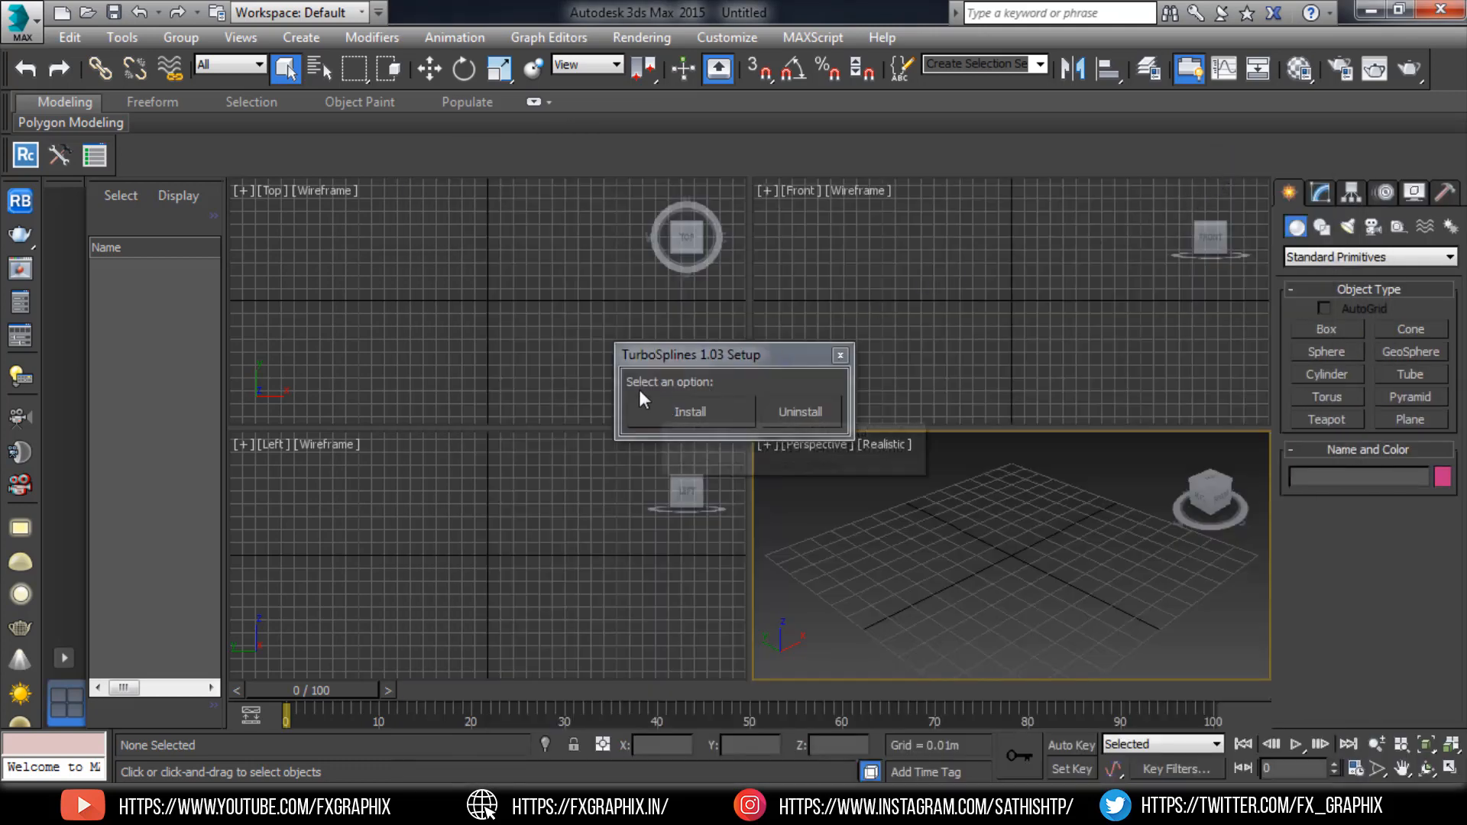
{"action": "mouse_move", "coordinate": [675, 423]}
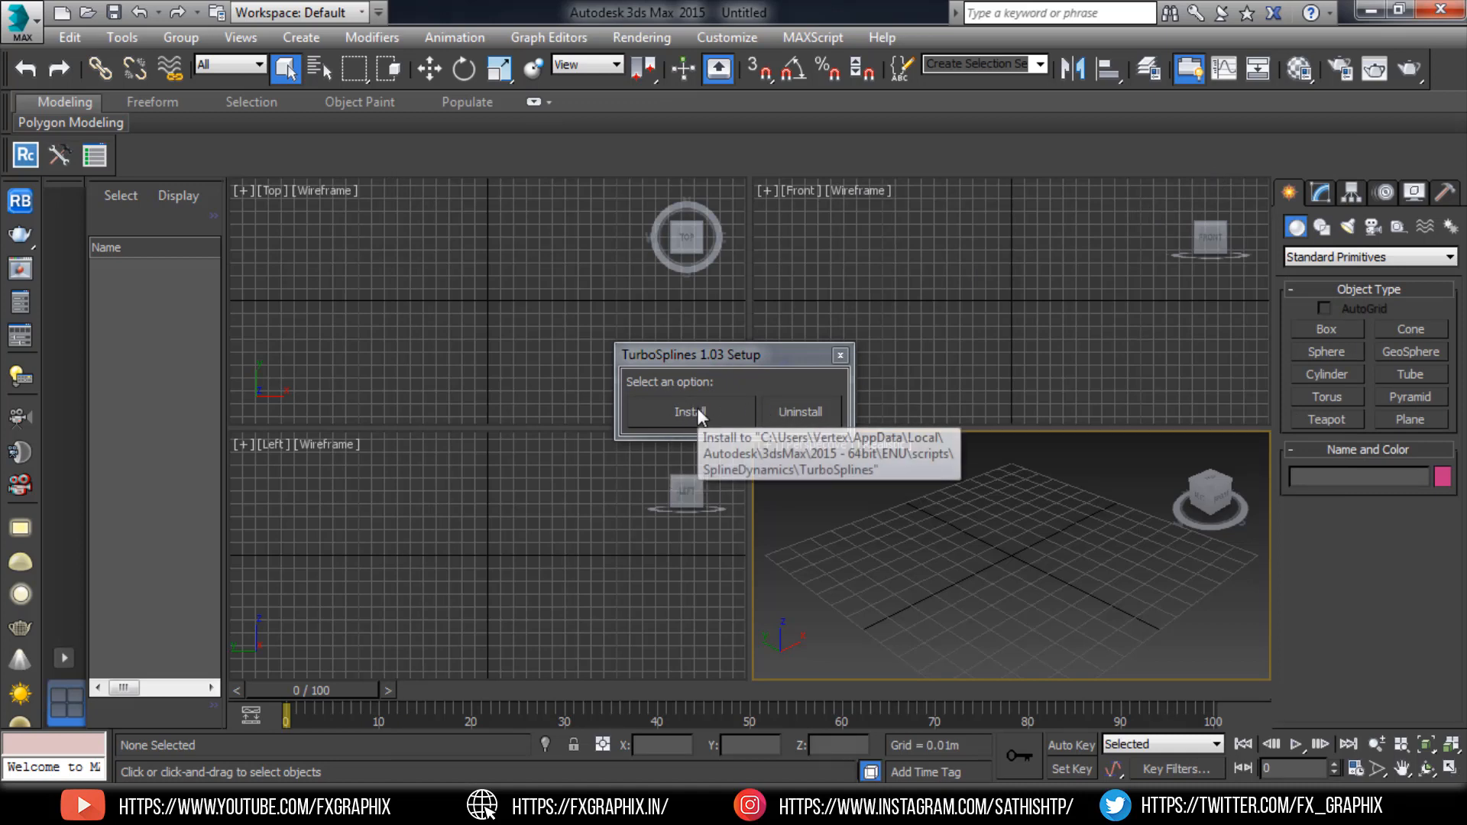
{"action": "left_click", "coordinate": [690, 412]}
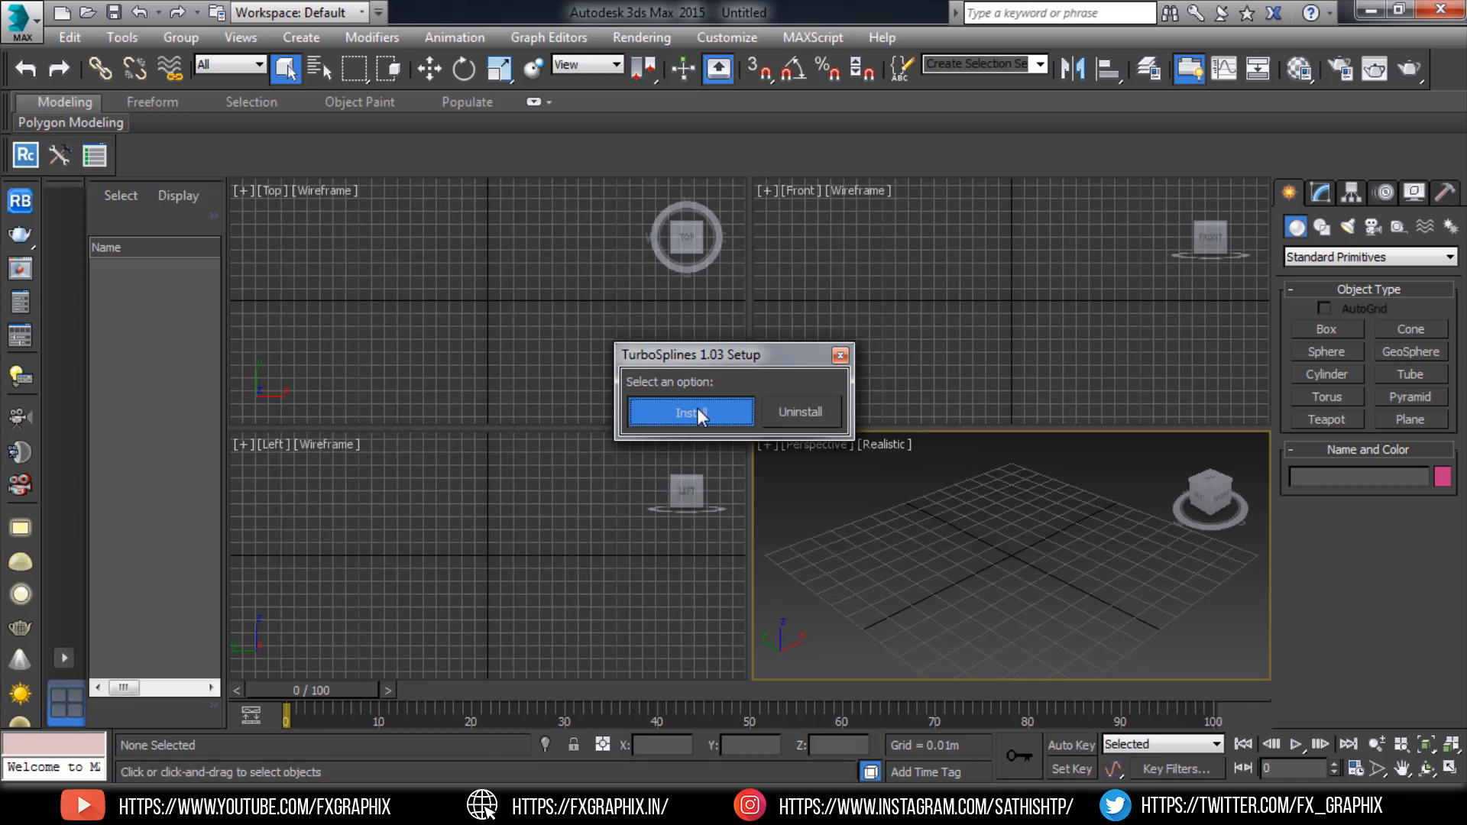
{"action": "left_click", "coordinate": [690, 411]}
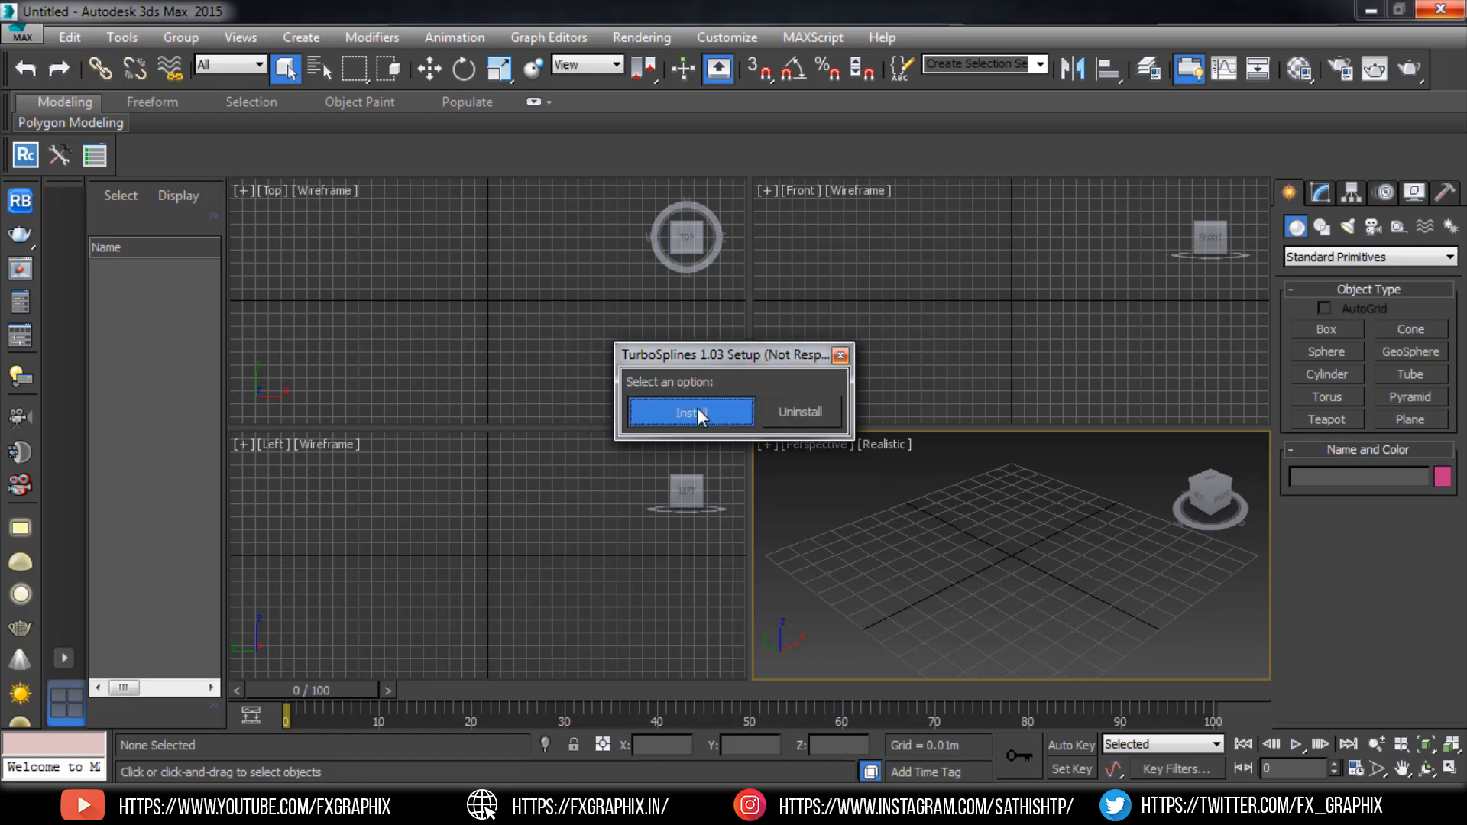
{"action": "left_click", "coordinate": [689, 412]}
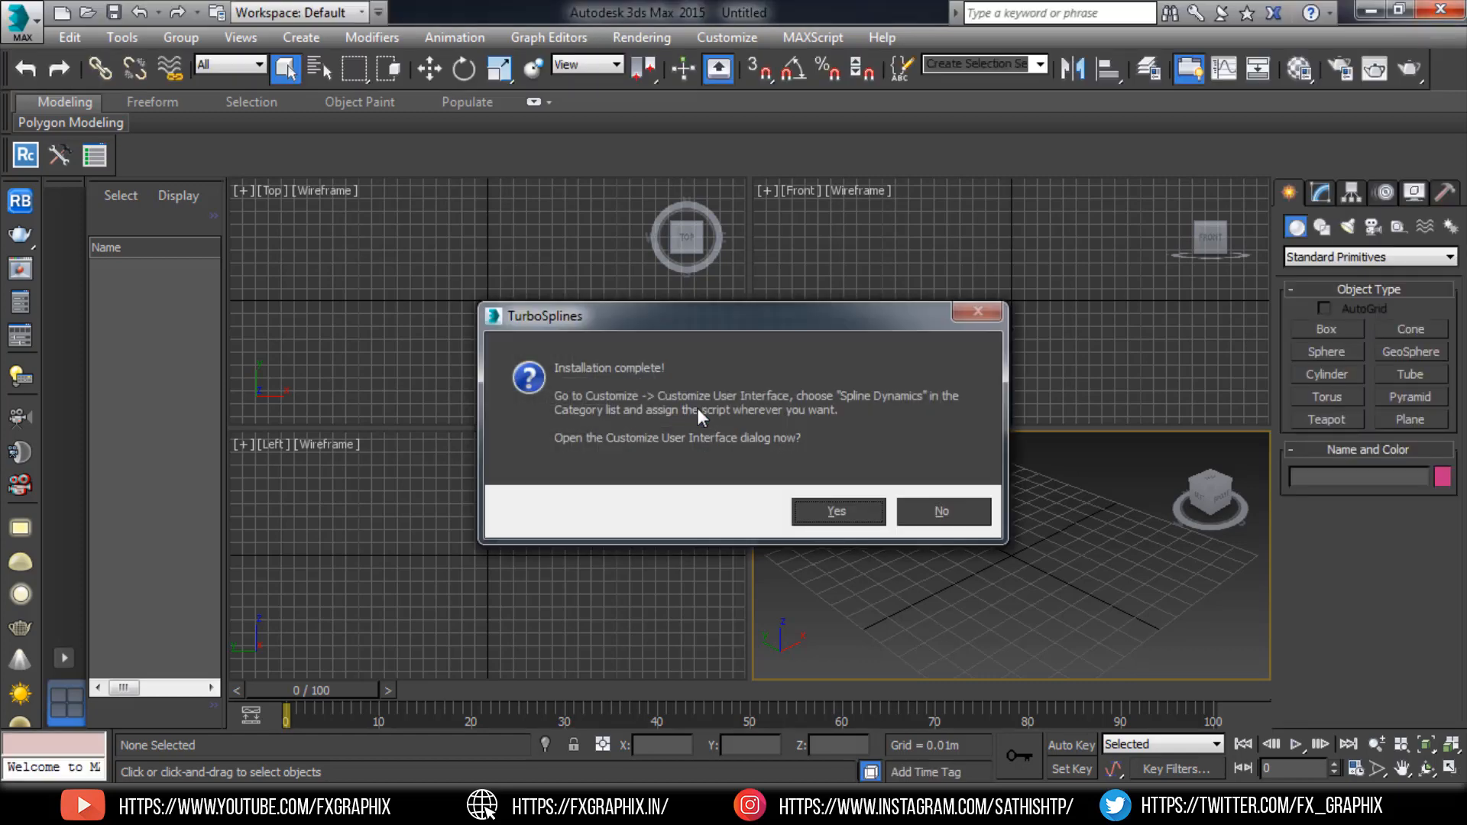
{"action": "mouse_move", "coordinate": [726, 404]}
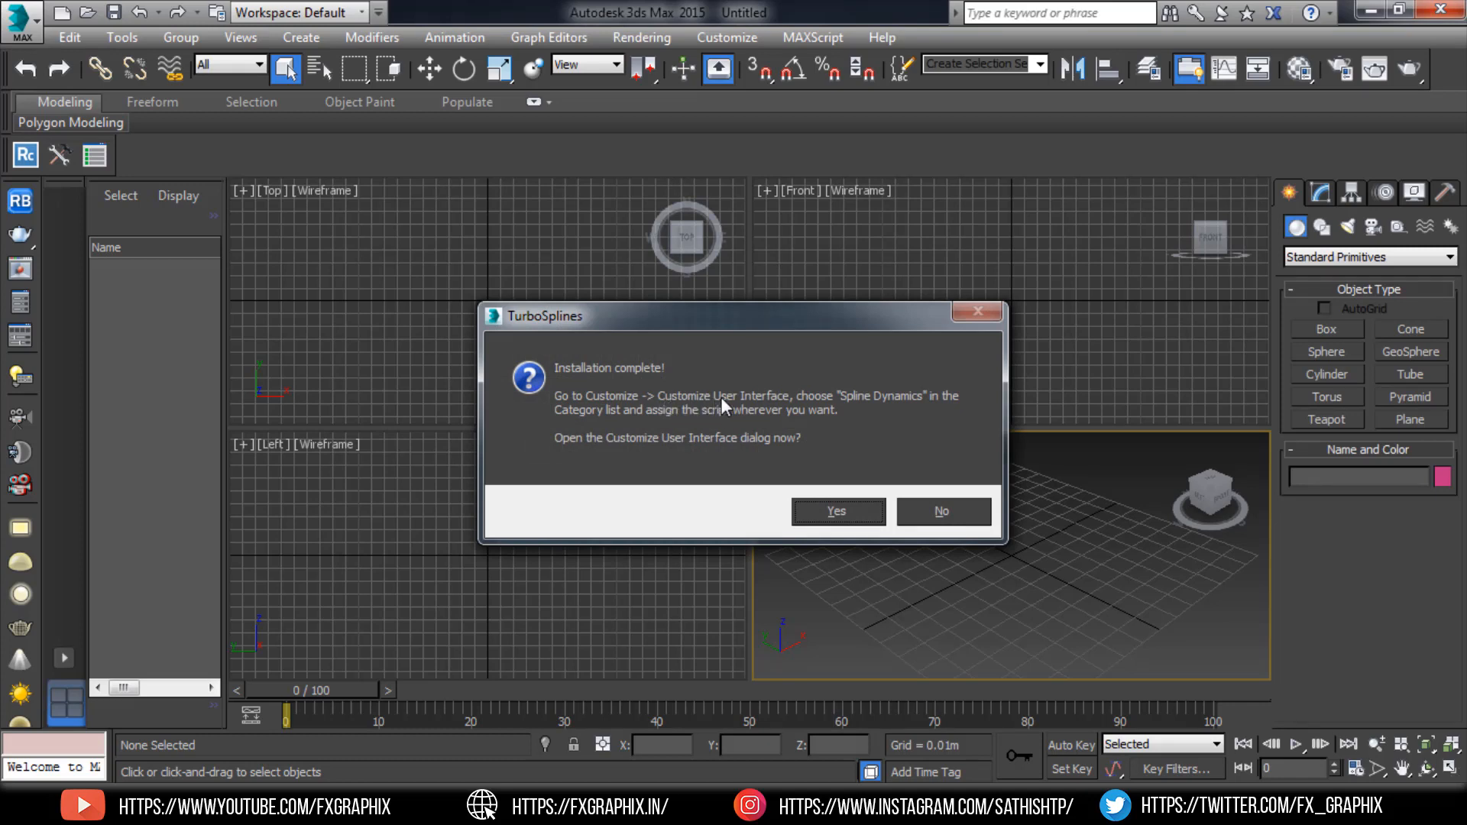
{"action": "mouse_move", "coordinate": [899, 410]}
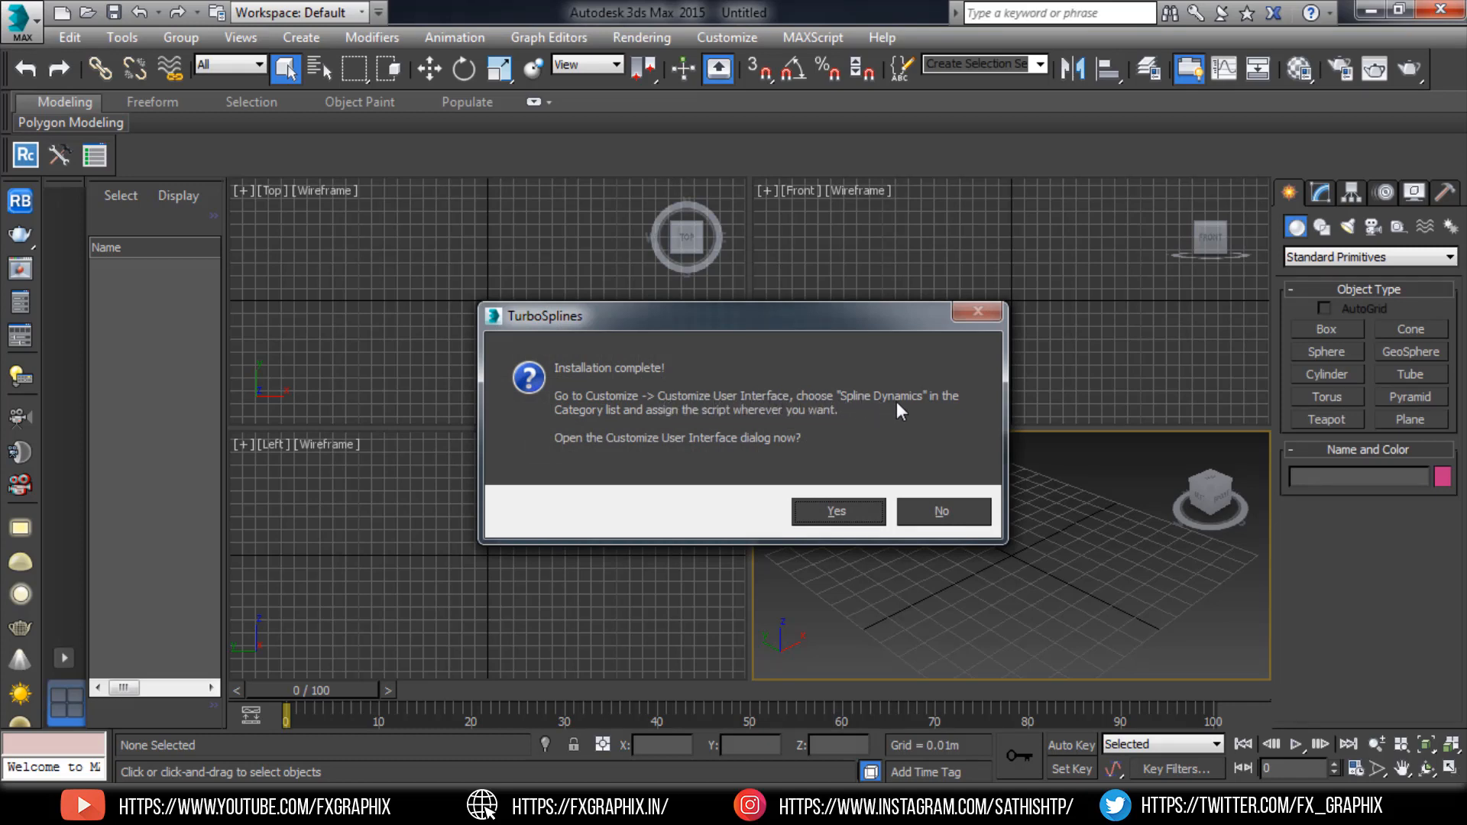
{"action": "mouse_move", "coordinate": [572, 418]}
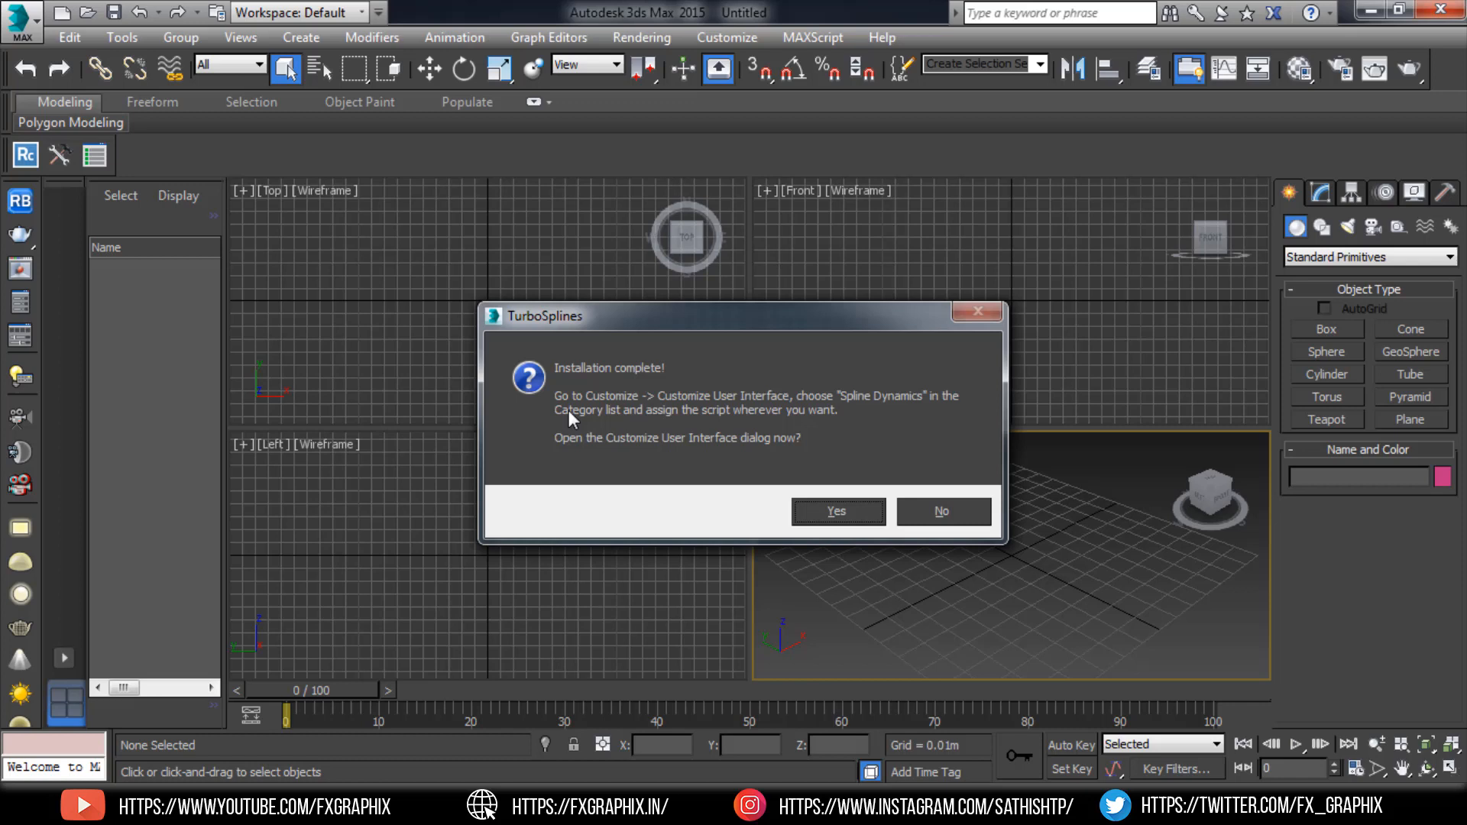
{"action": "mouse_move", "coordinate": [644, 418]}
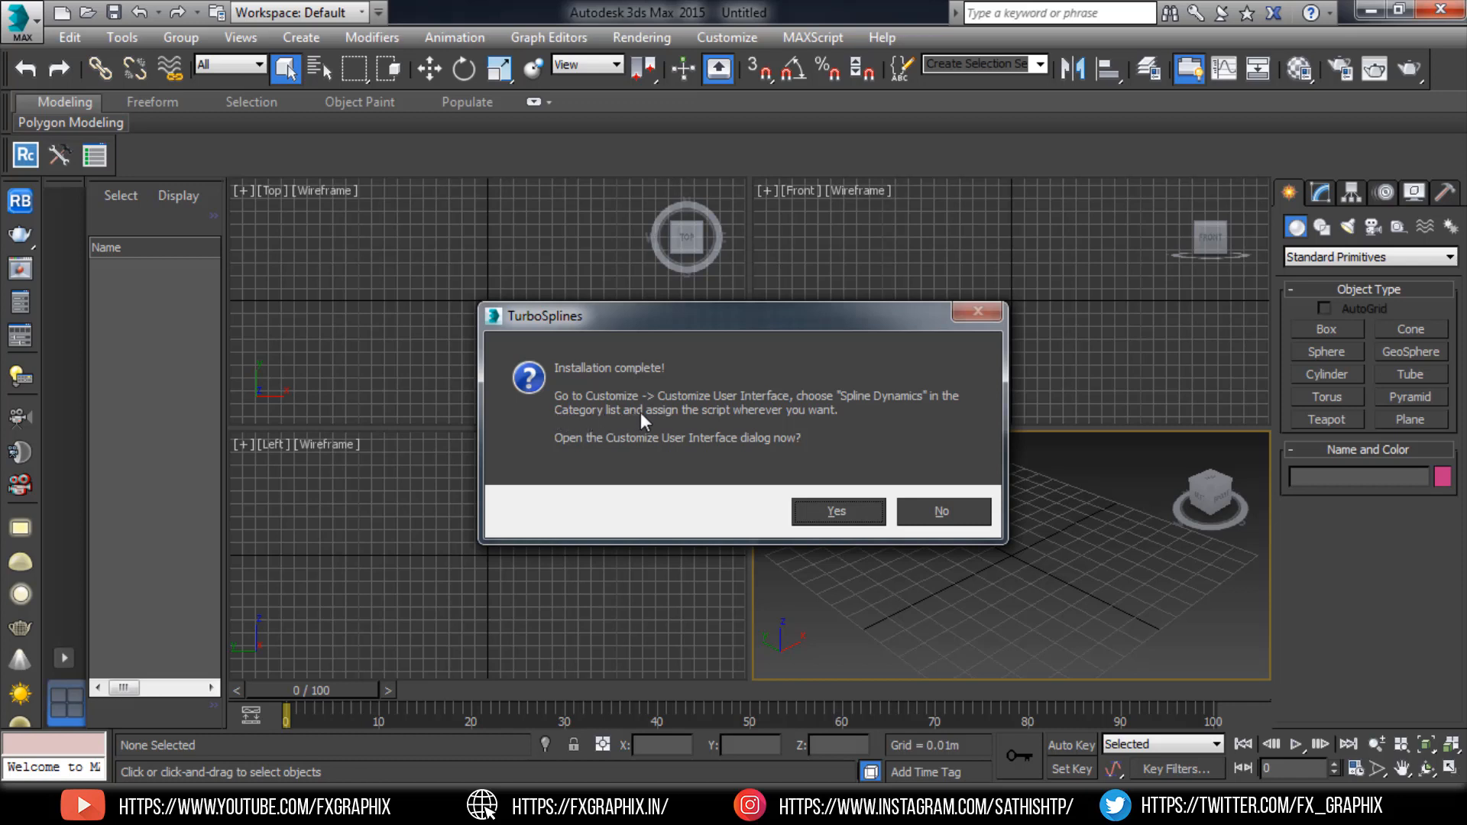
{"action": "mouse_move", "coordinate": [789, 418]}
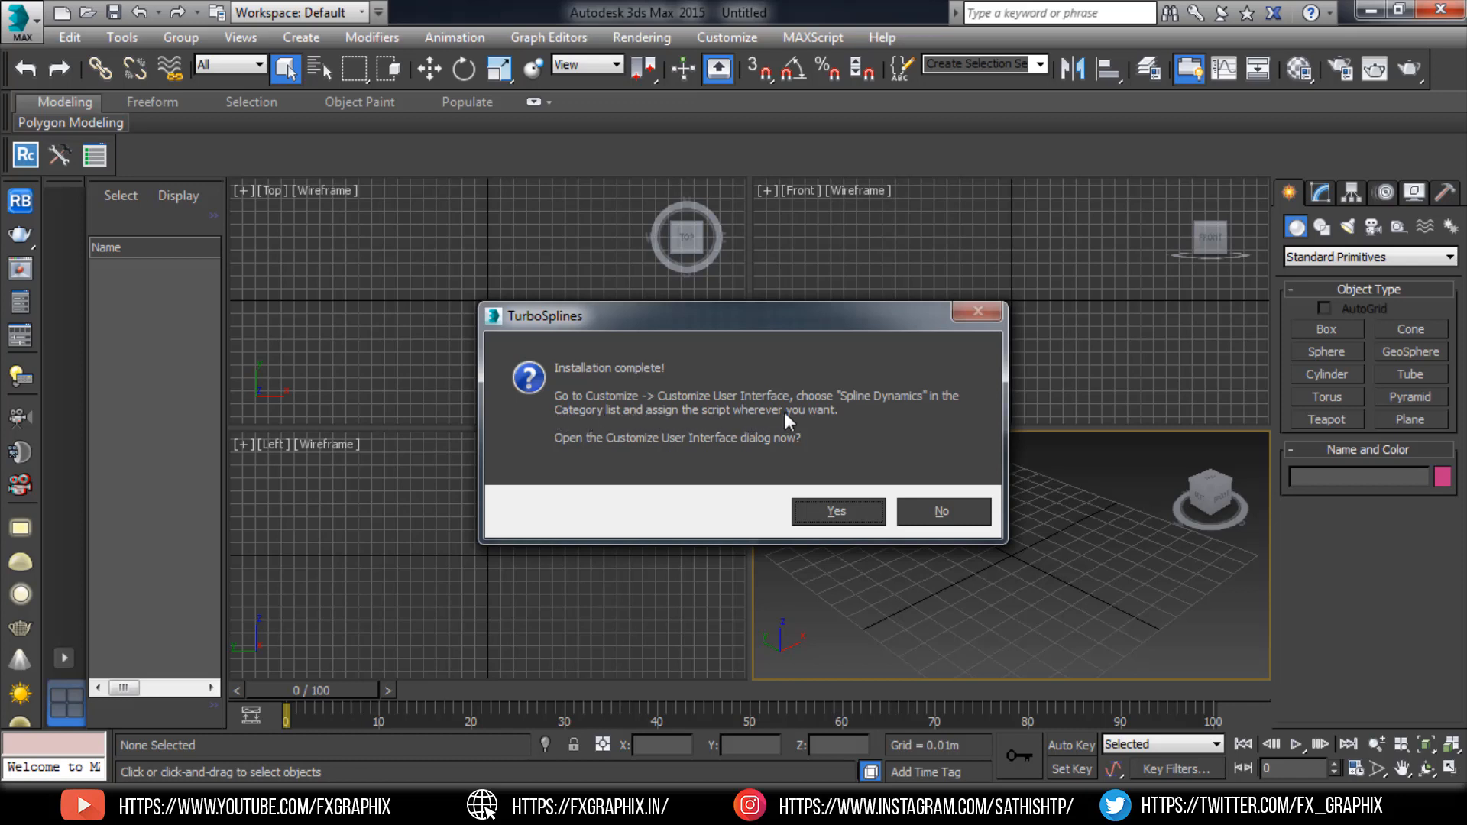
{"action": "mouse_move", "coordinate": [805, 445]}
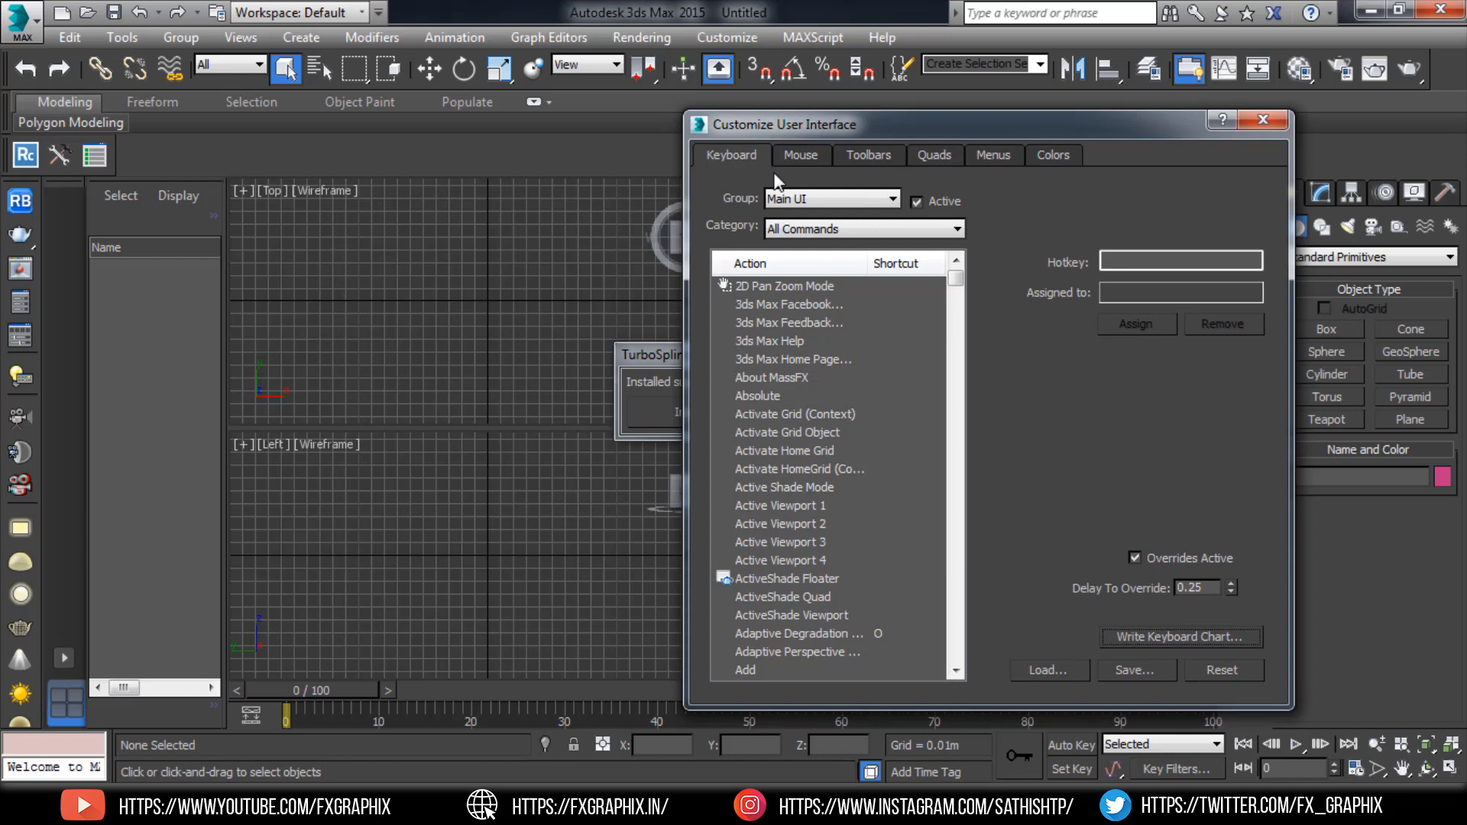
In Toolbars customization, choose the Spline Dynamics category to list the TurboSplines action.
{"action": "left_click", "coordinate": [869, 155]}
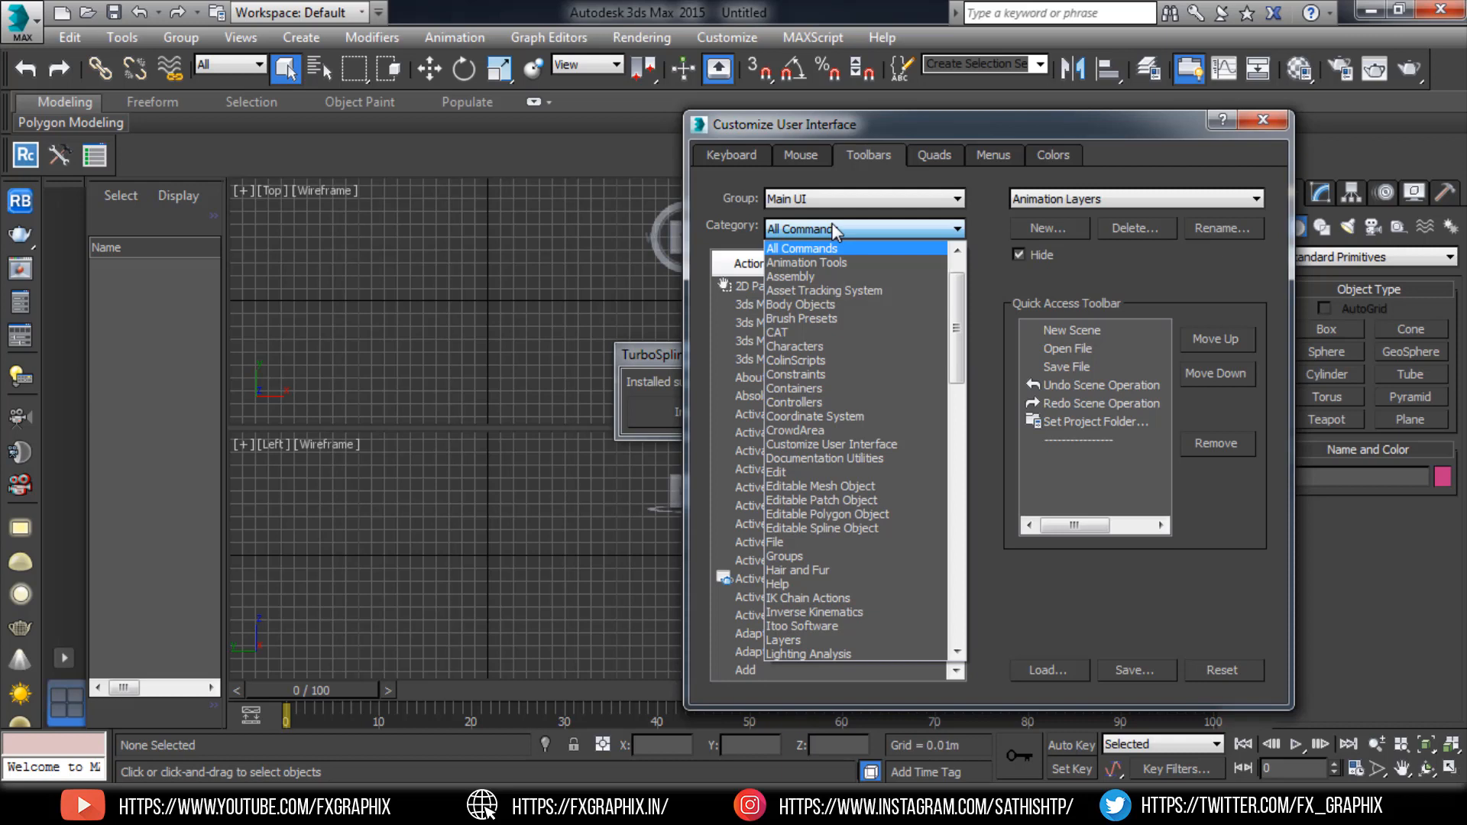
{"action": "scroll", "scroll_direction": "down", "scroll_amount": 3}
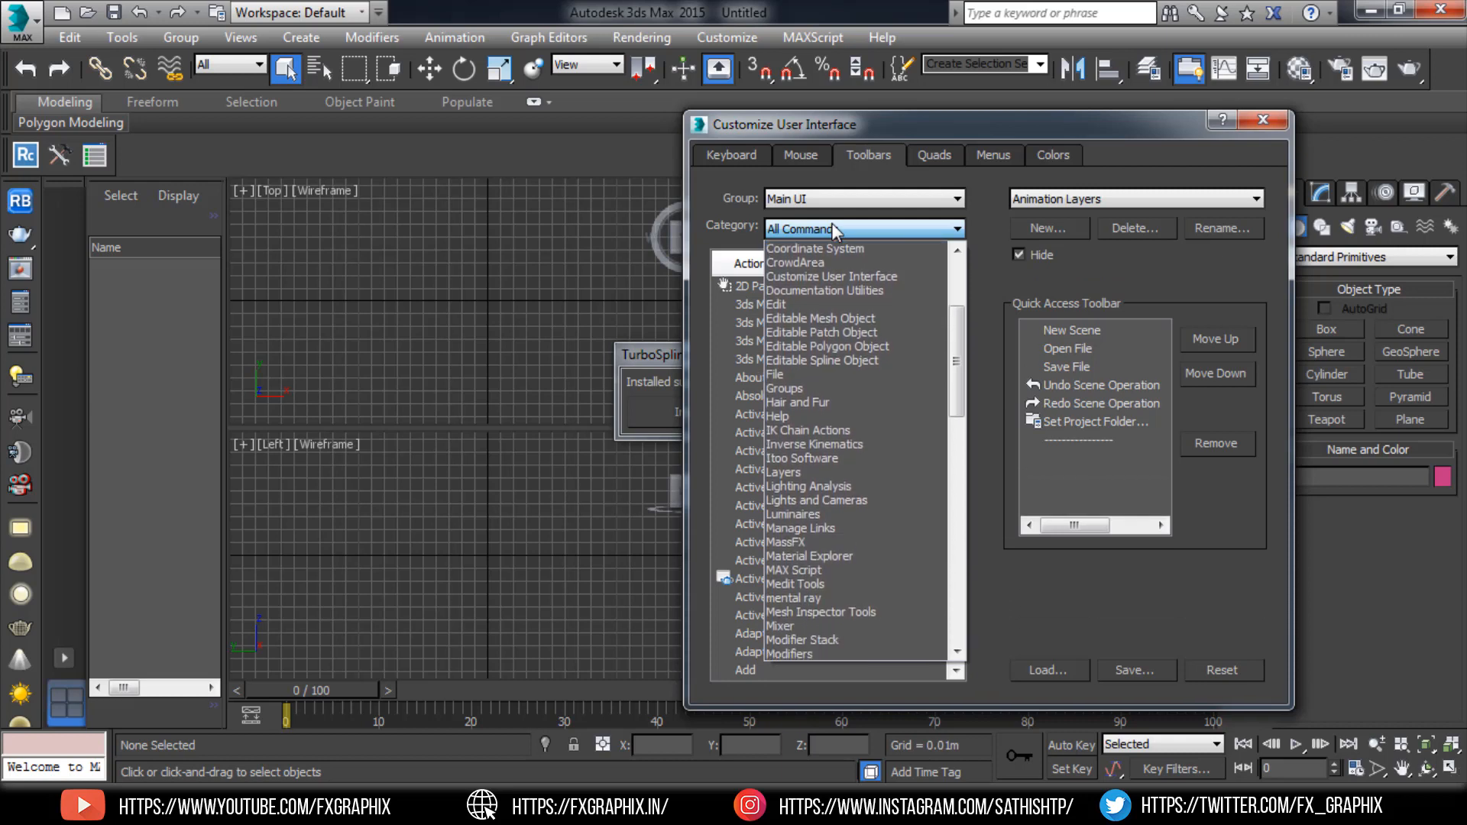
{"action": "scroll", "scroll_direction": "down", "scroll_amount": 3}
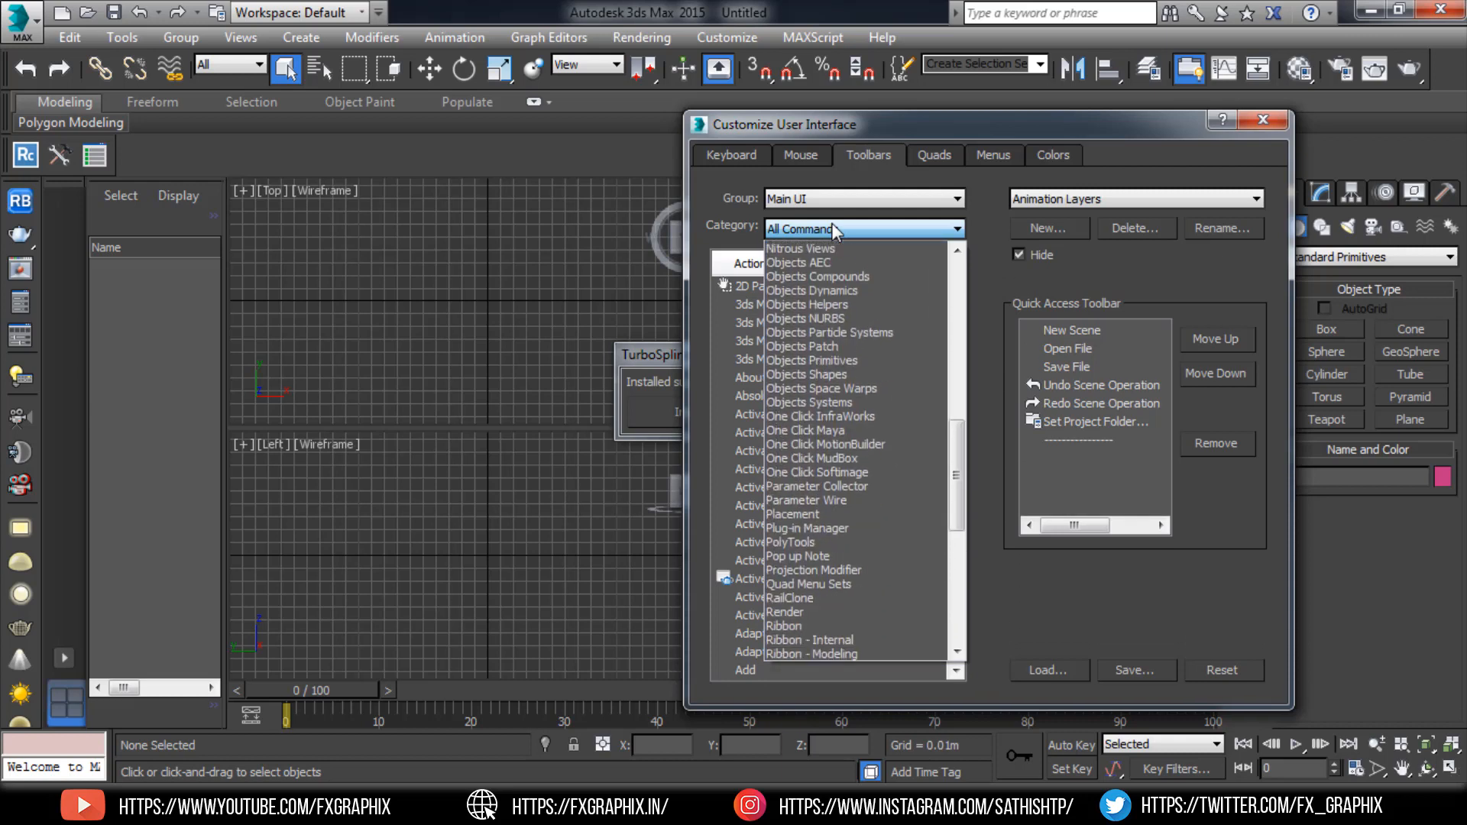
{"action": "scroll", "scroll_direction": "down", "scroll_amount": 3}
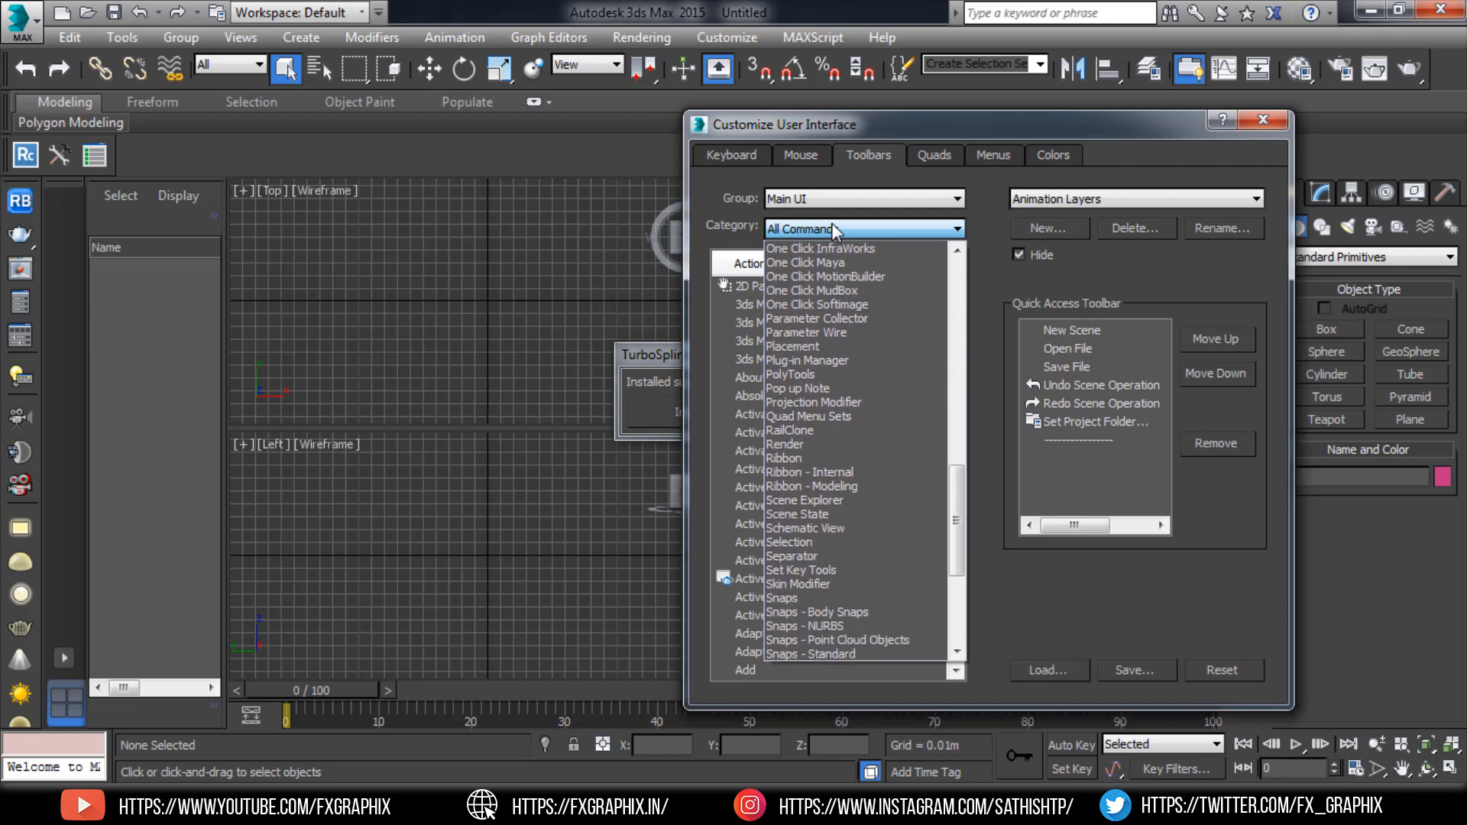
{"action": "scroll", "scroll_direction": "down", "scroll_amount": 3}
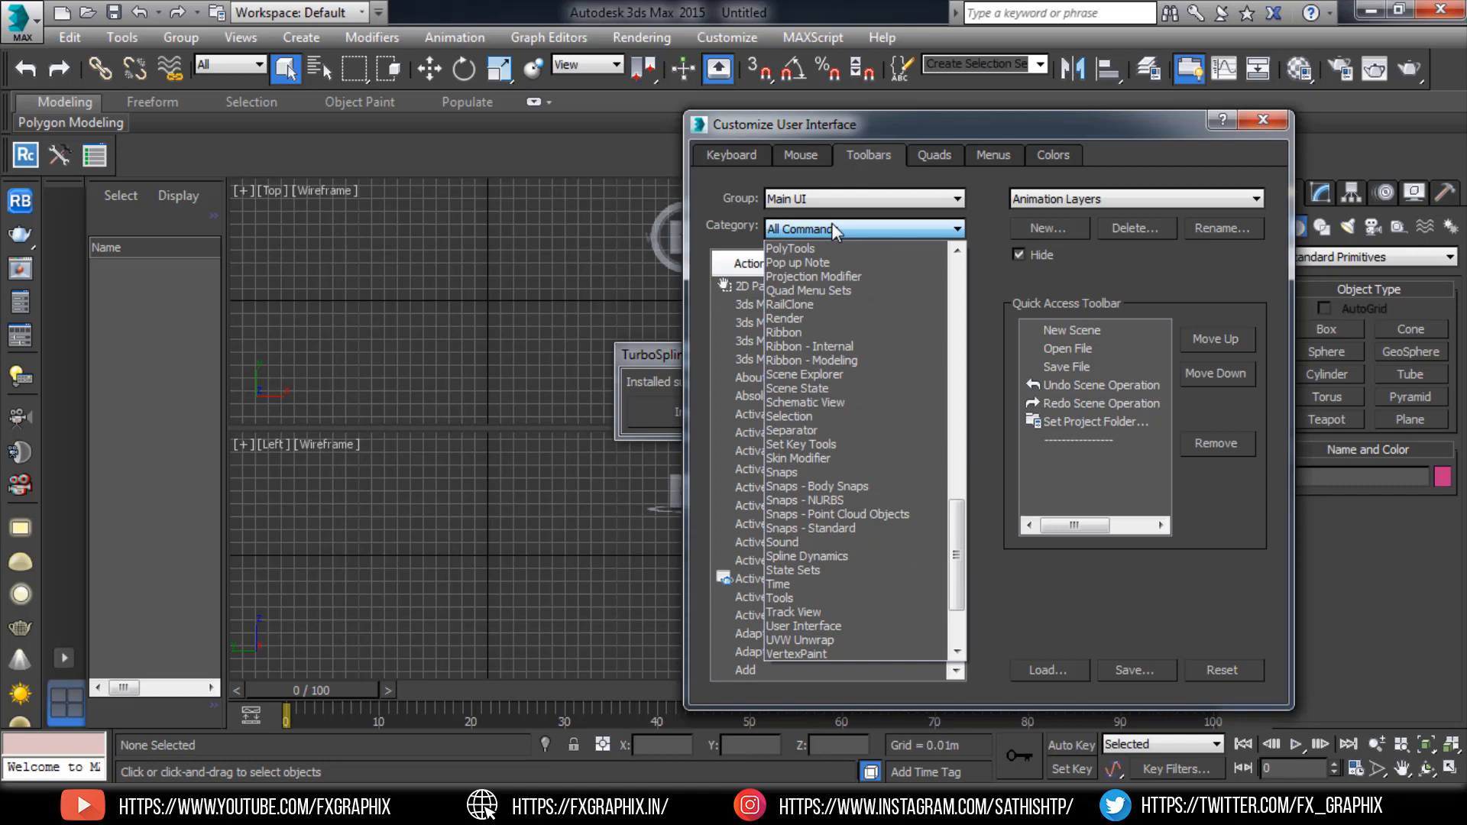
{"action": "left_click", "coordinate": [806, 555]}
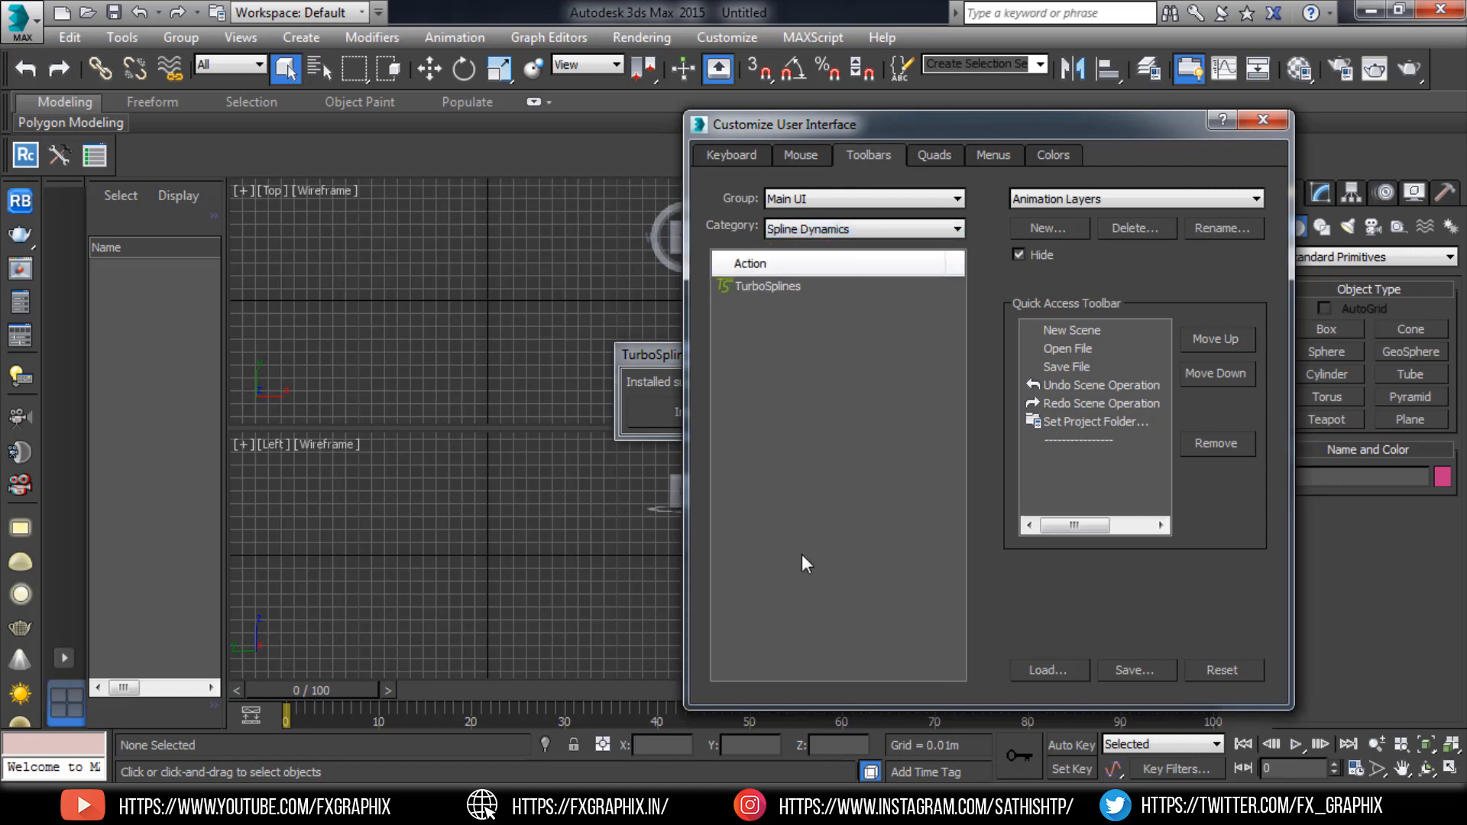
Put the TurboSplines action on the main toolbar and close the Customize User Interface dialog.
{"action": "left_click", "coordinate": [768, 286]}
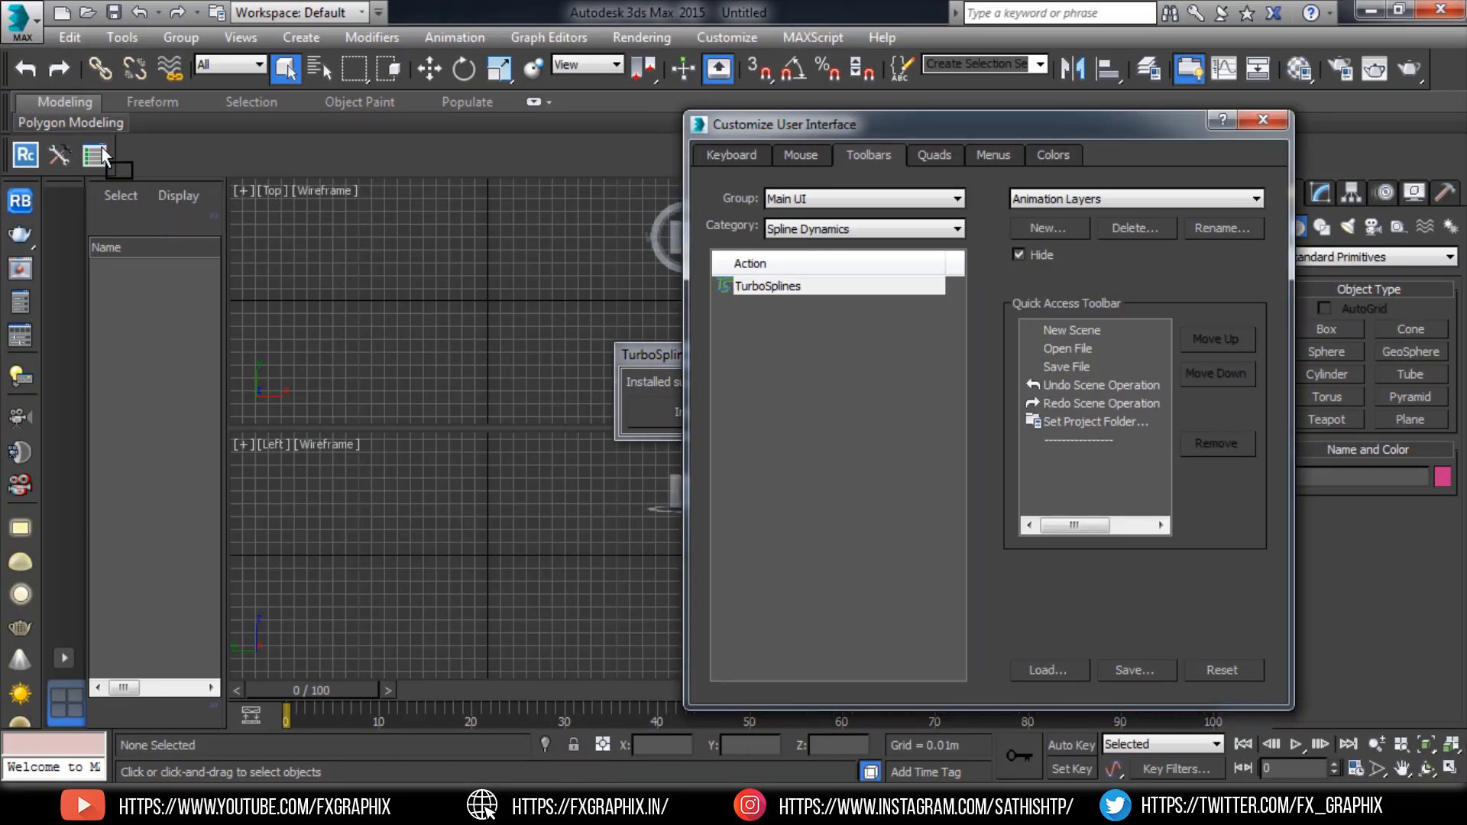
{"action": "mouse_move", "coordinate": [94, 157]}
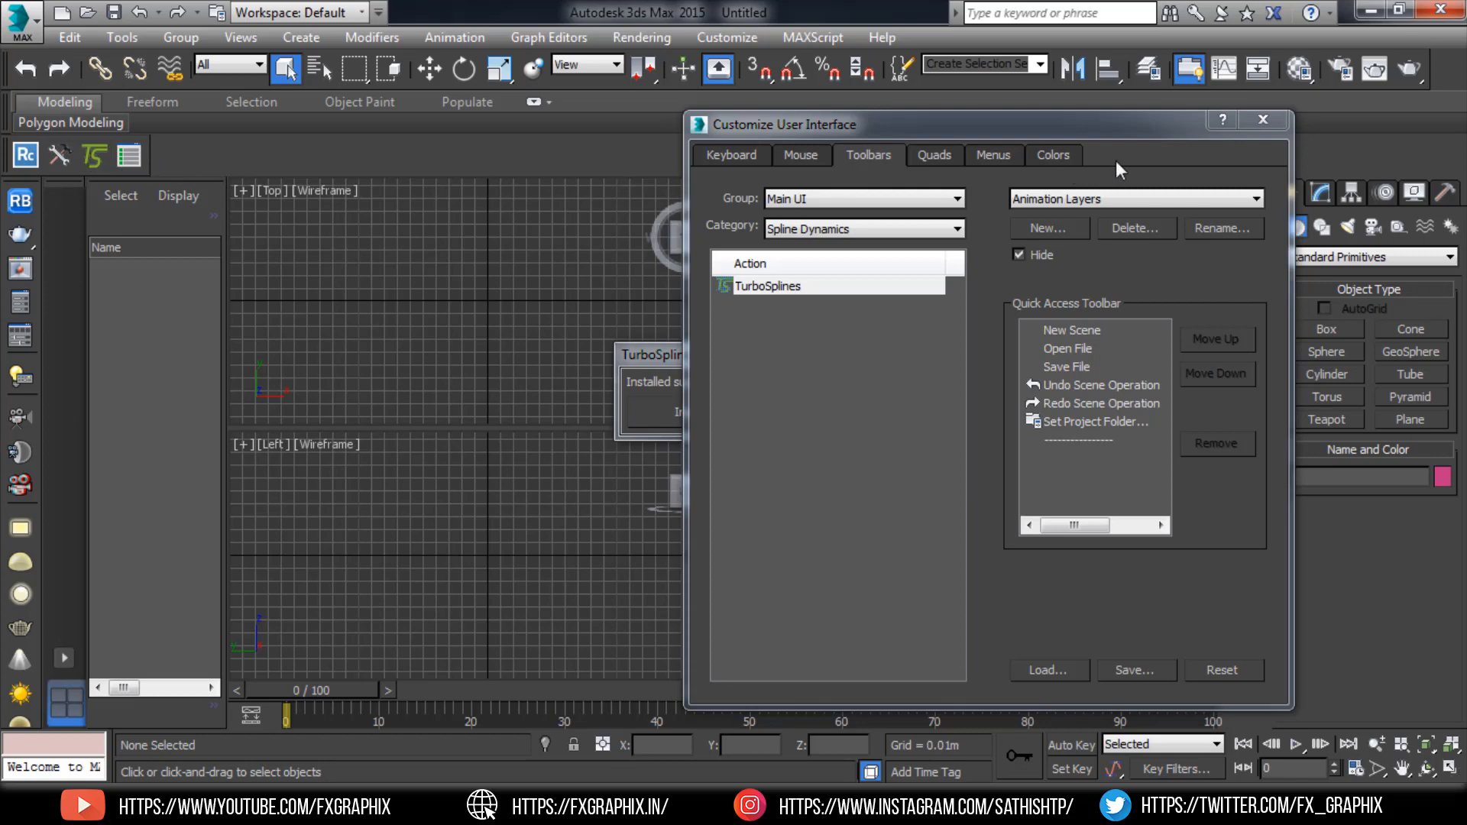
{"action": "left_click", "coordinate": [1264, 119]}
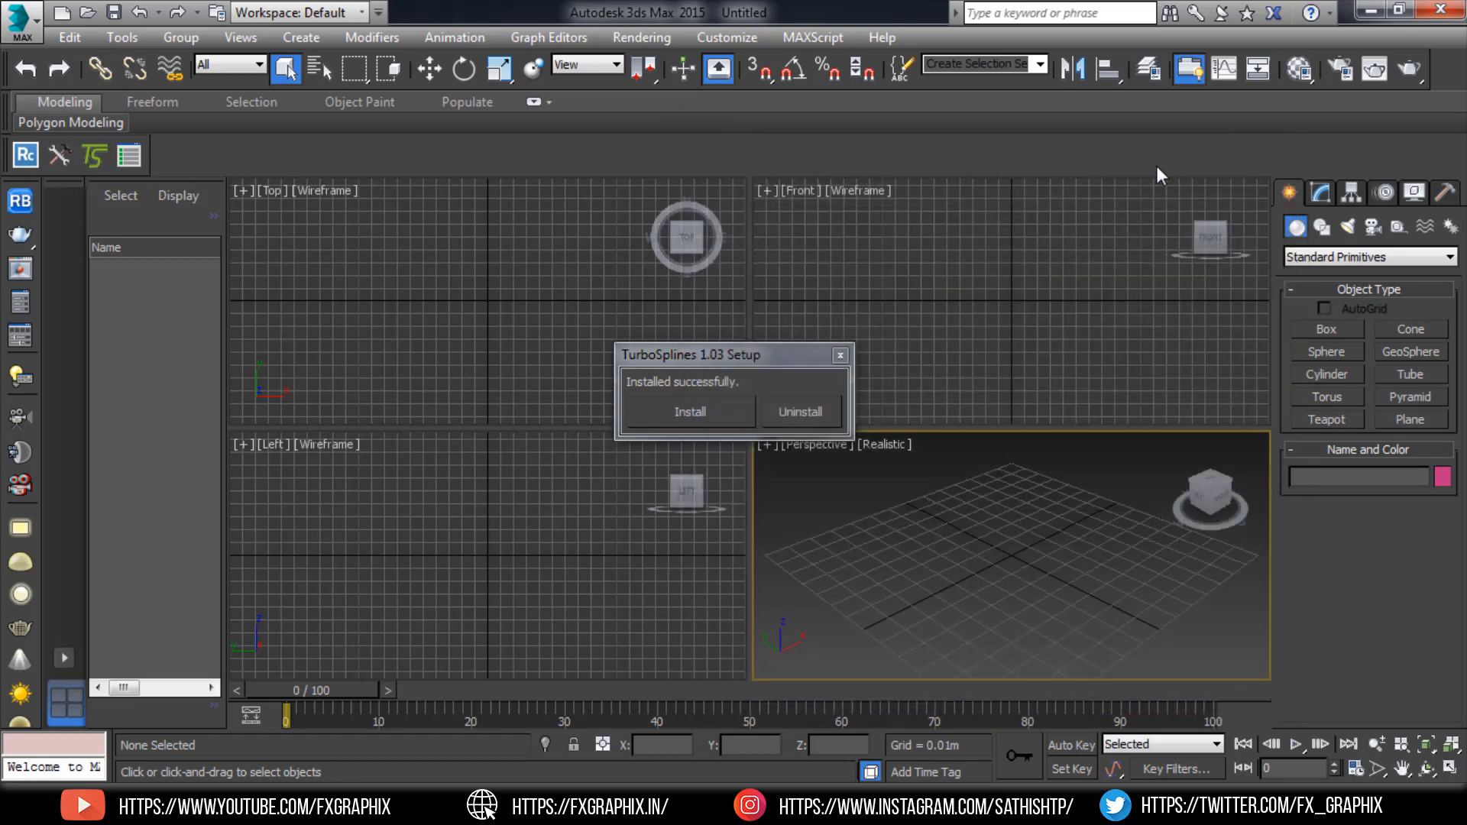
Dismiss the TurboSplines setup prompt and make the Top viewport active.
{"action": "left_click", "coordinate": [840, 356]}
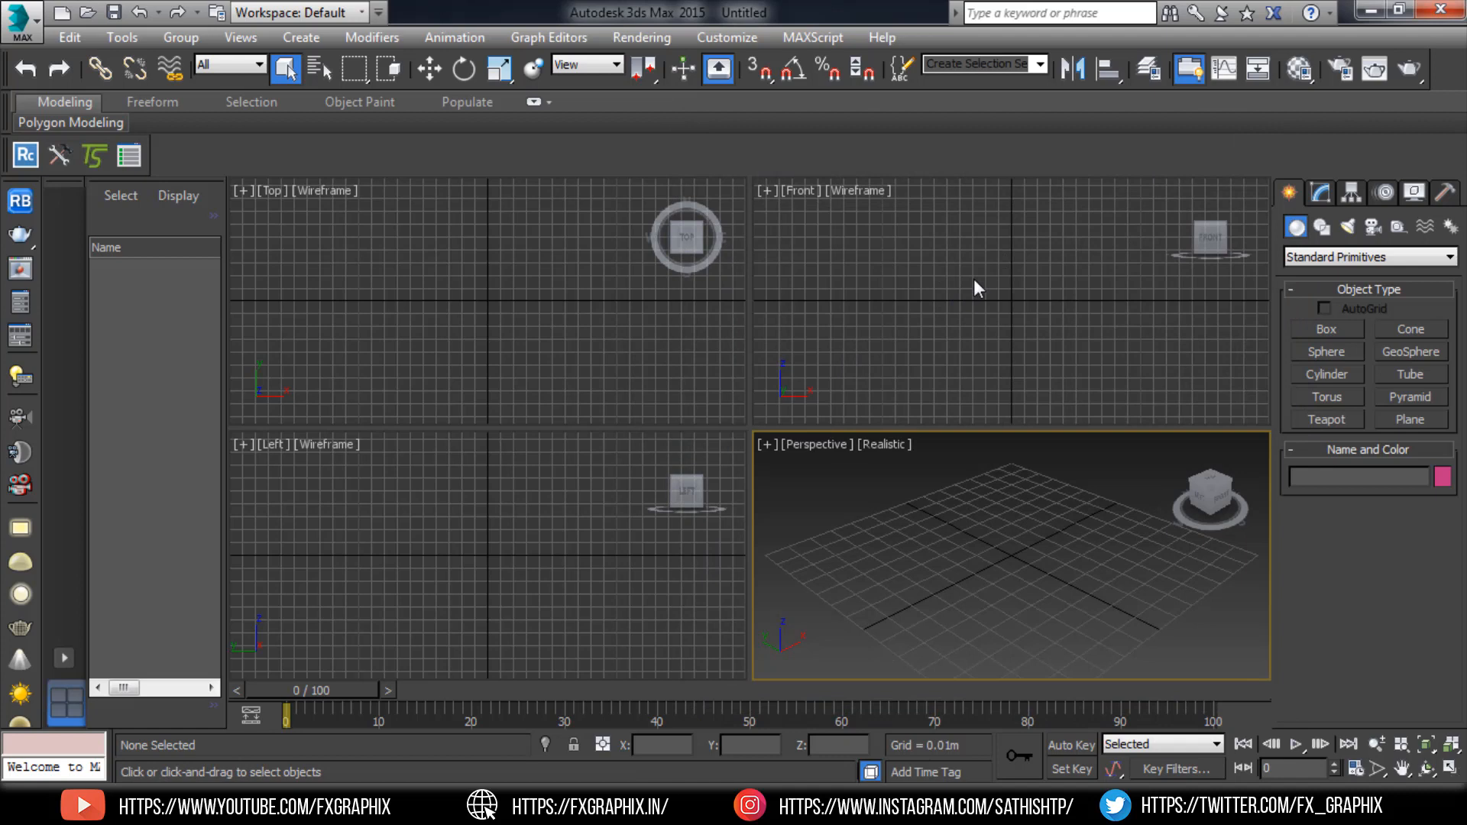
{"action": "left_click", "coordinate": [634, 288]}
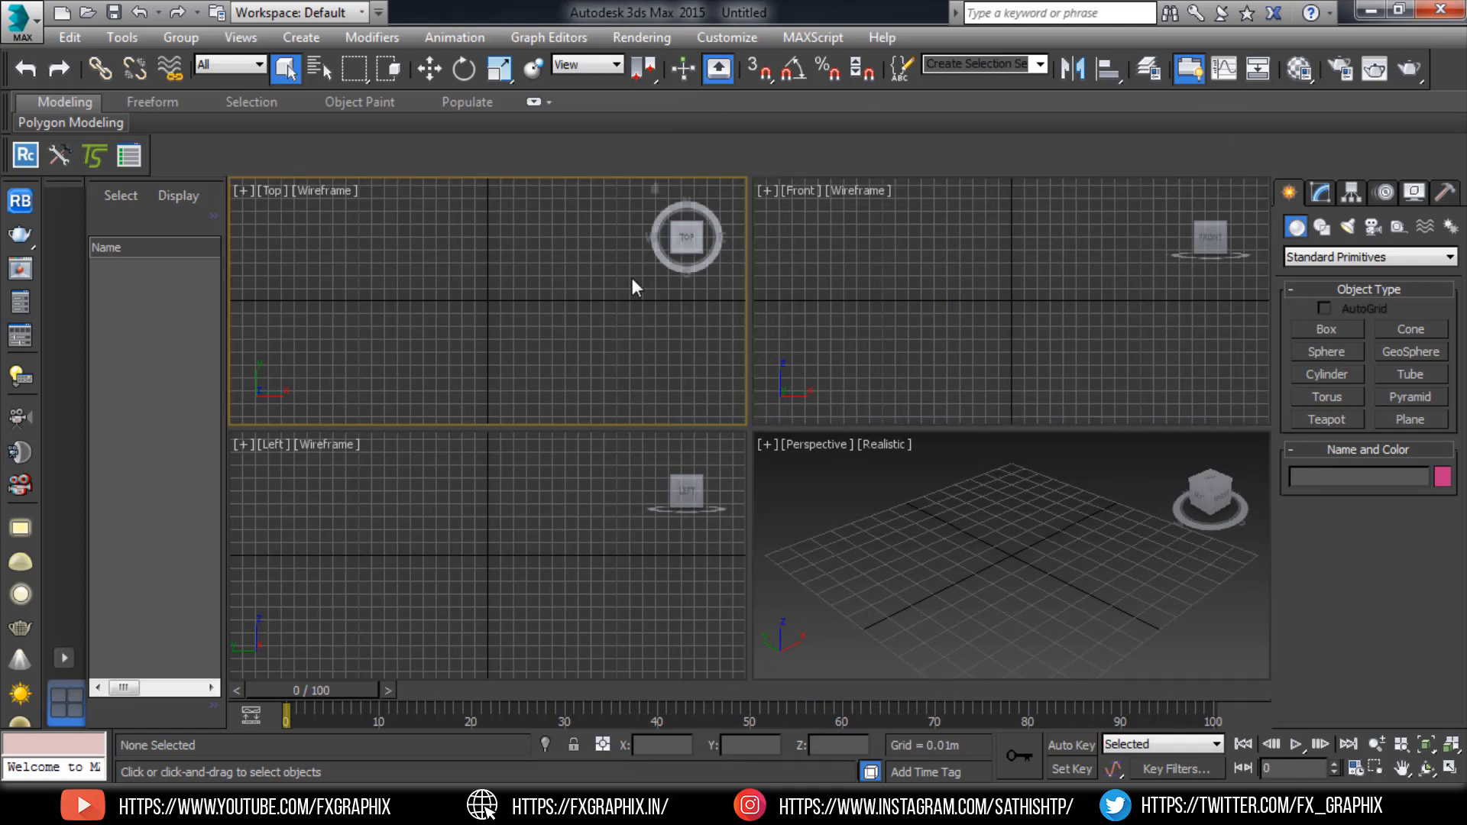
{"action": "mouse_move", "coordinate": [1352, 334]}
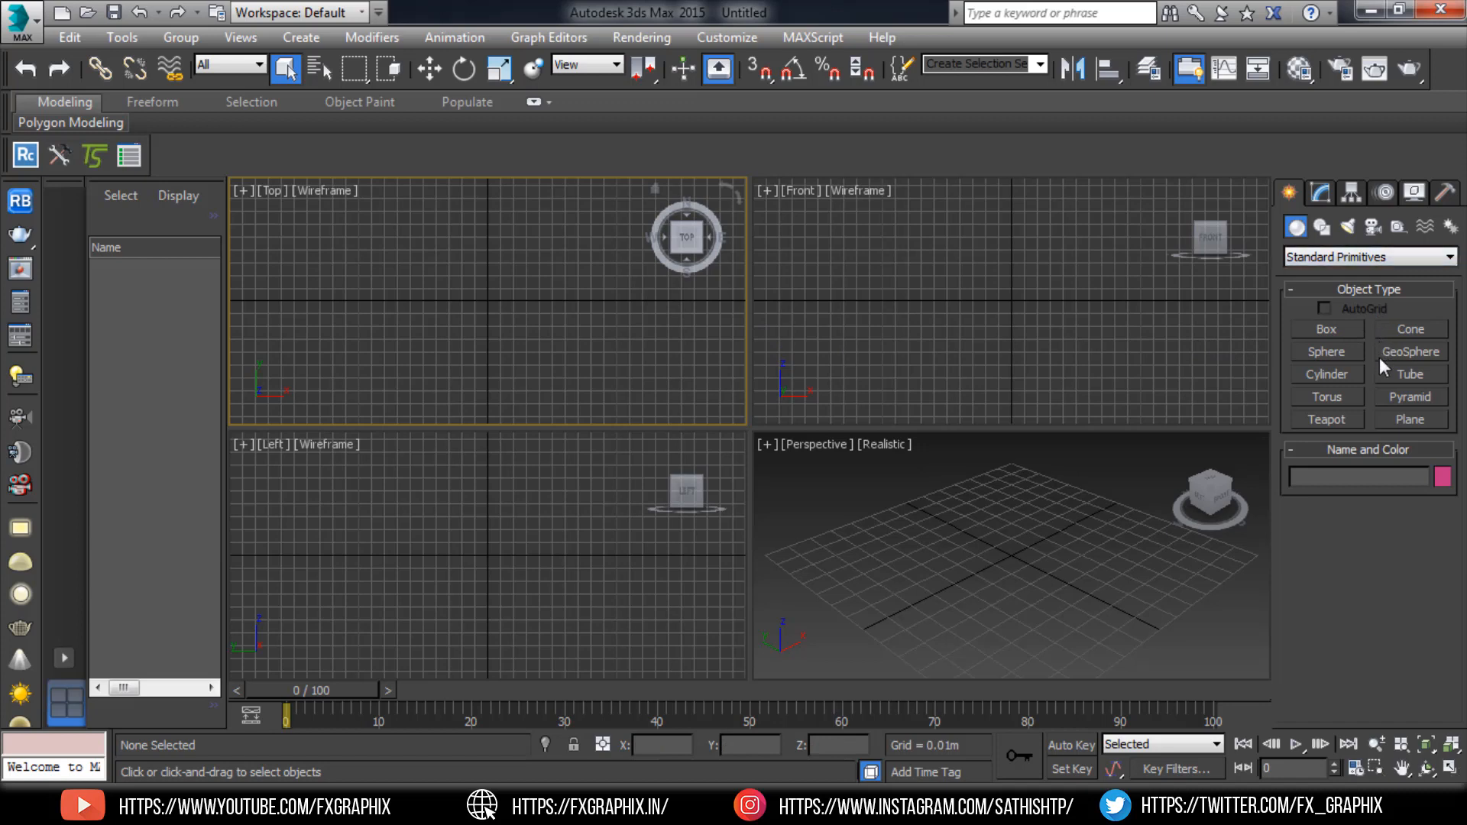
{"action": "mouse_move", "coordinate": [1349, 356]}
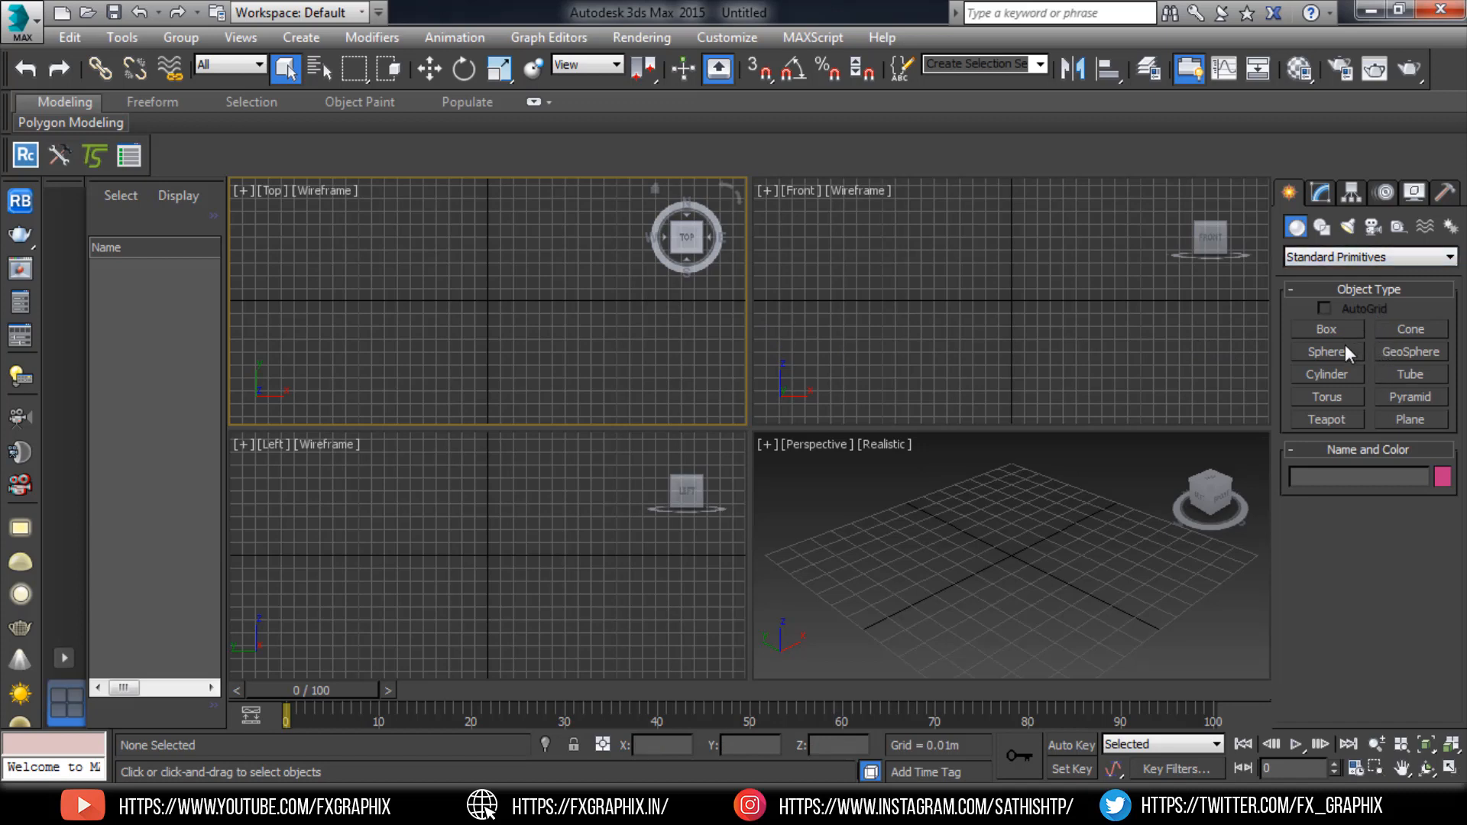
{"action": "mouse_move", "coordinate": [1314, 392]}
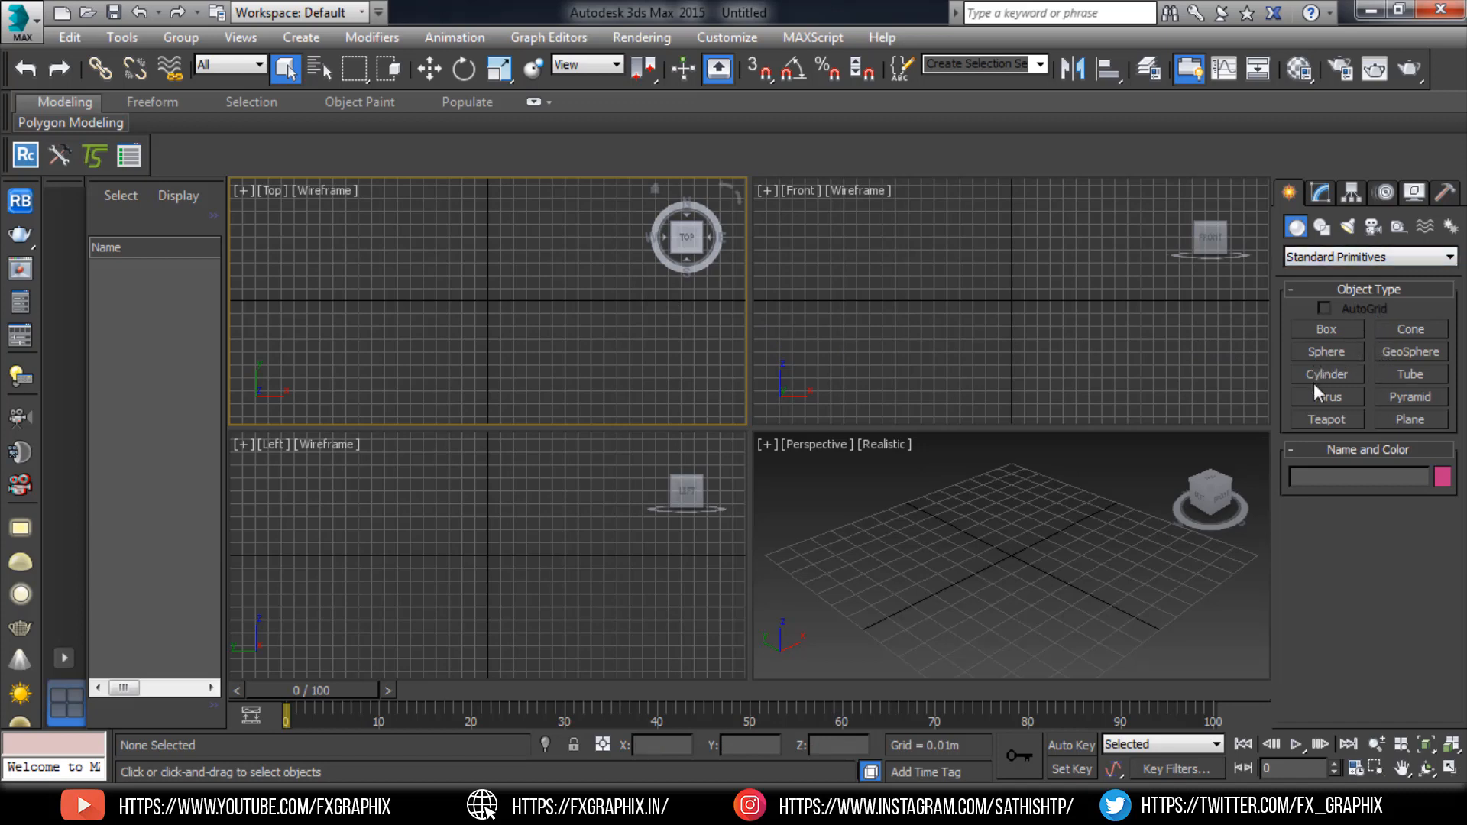
{"action": "mouse_move", "coordinate": [1344, 351]}
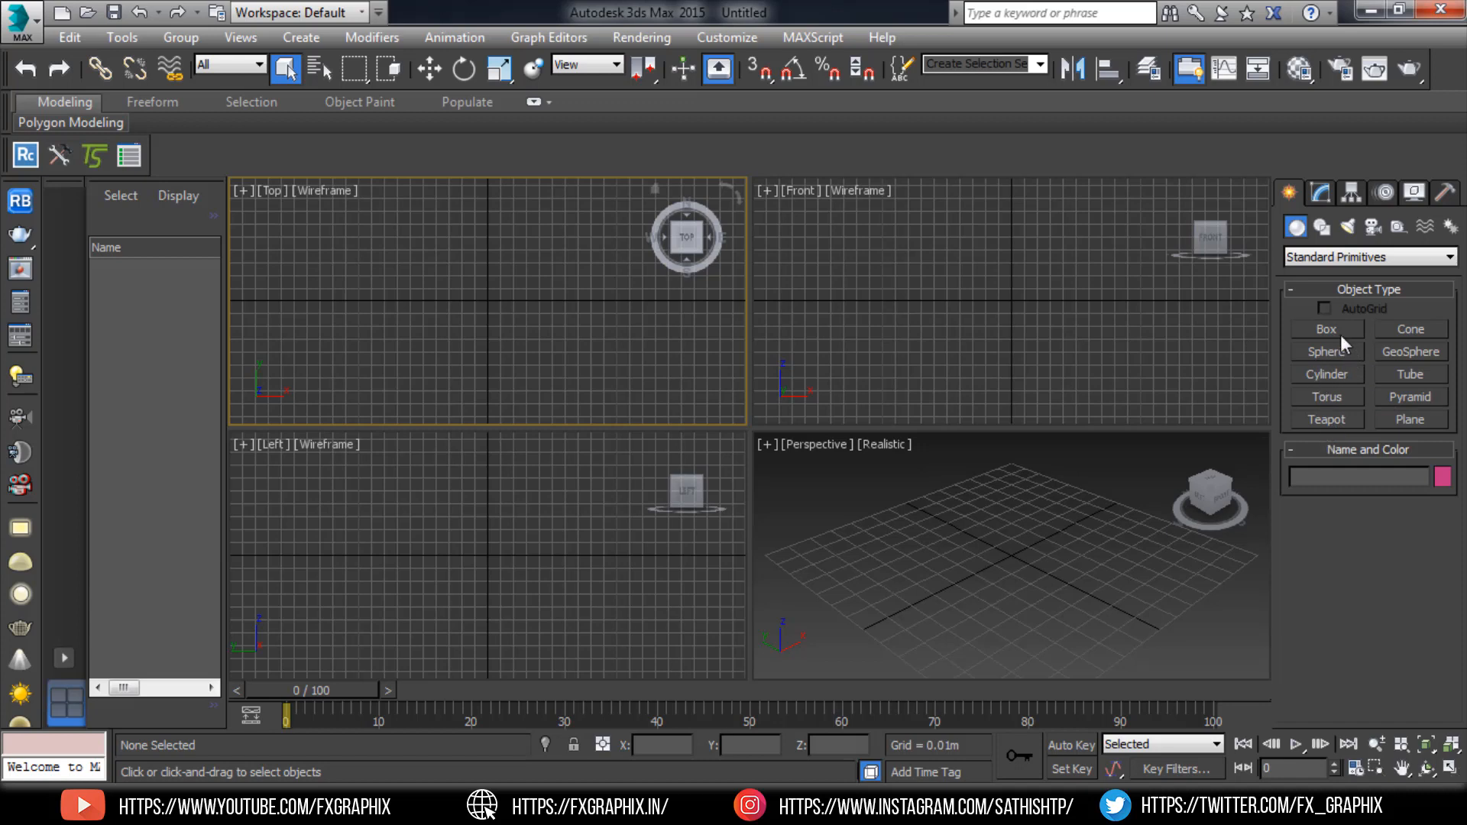
Draw a curvy Line spline (Line001) in the Top view and maximize the Perspective view.
{"action": "left_click", "coordinate": [1321, 226]}
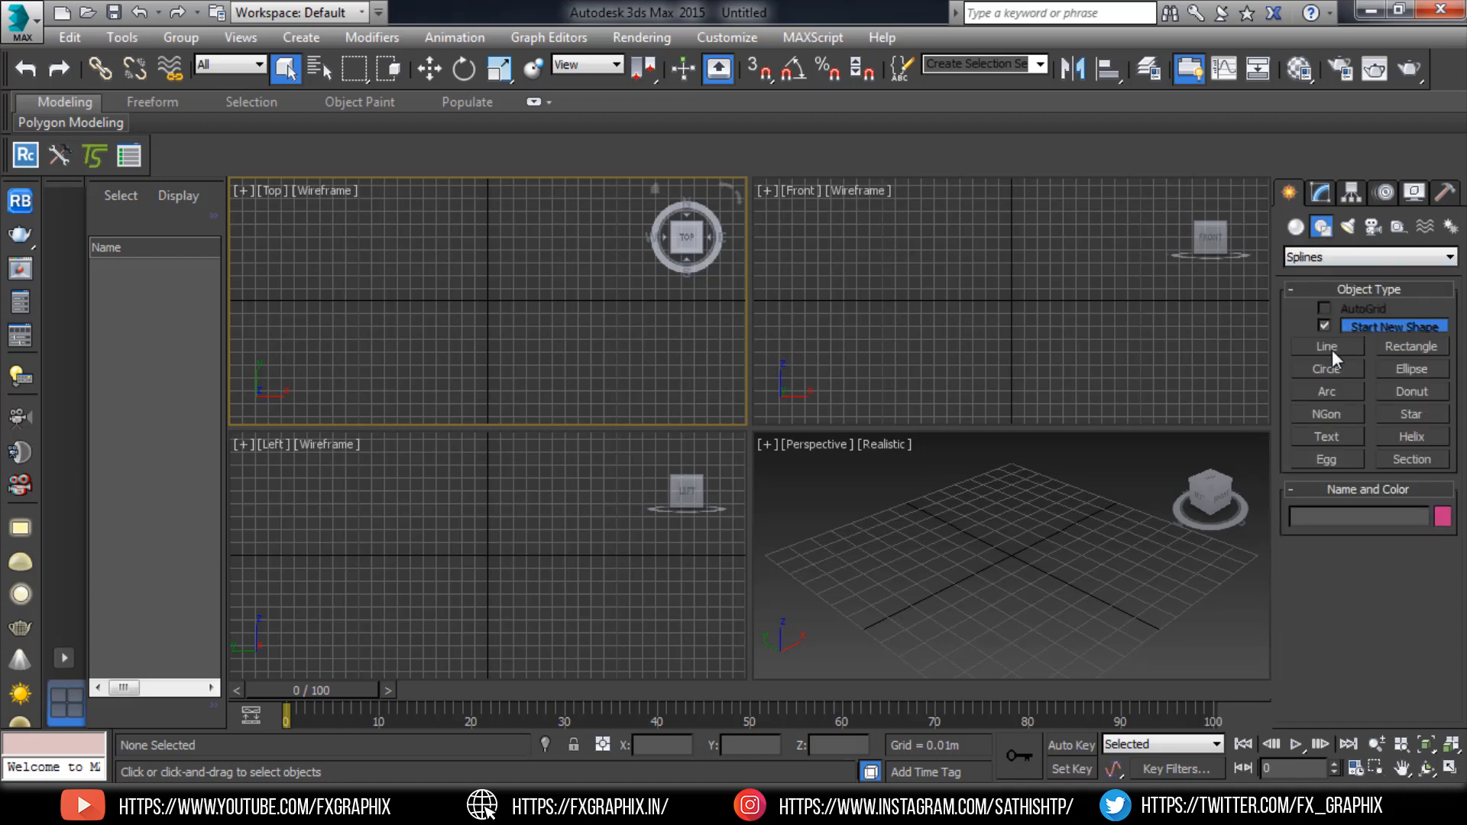
{"action": "left_click", "coordinate": [1327, 347]}
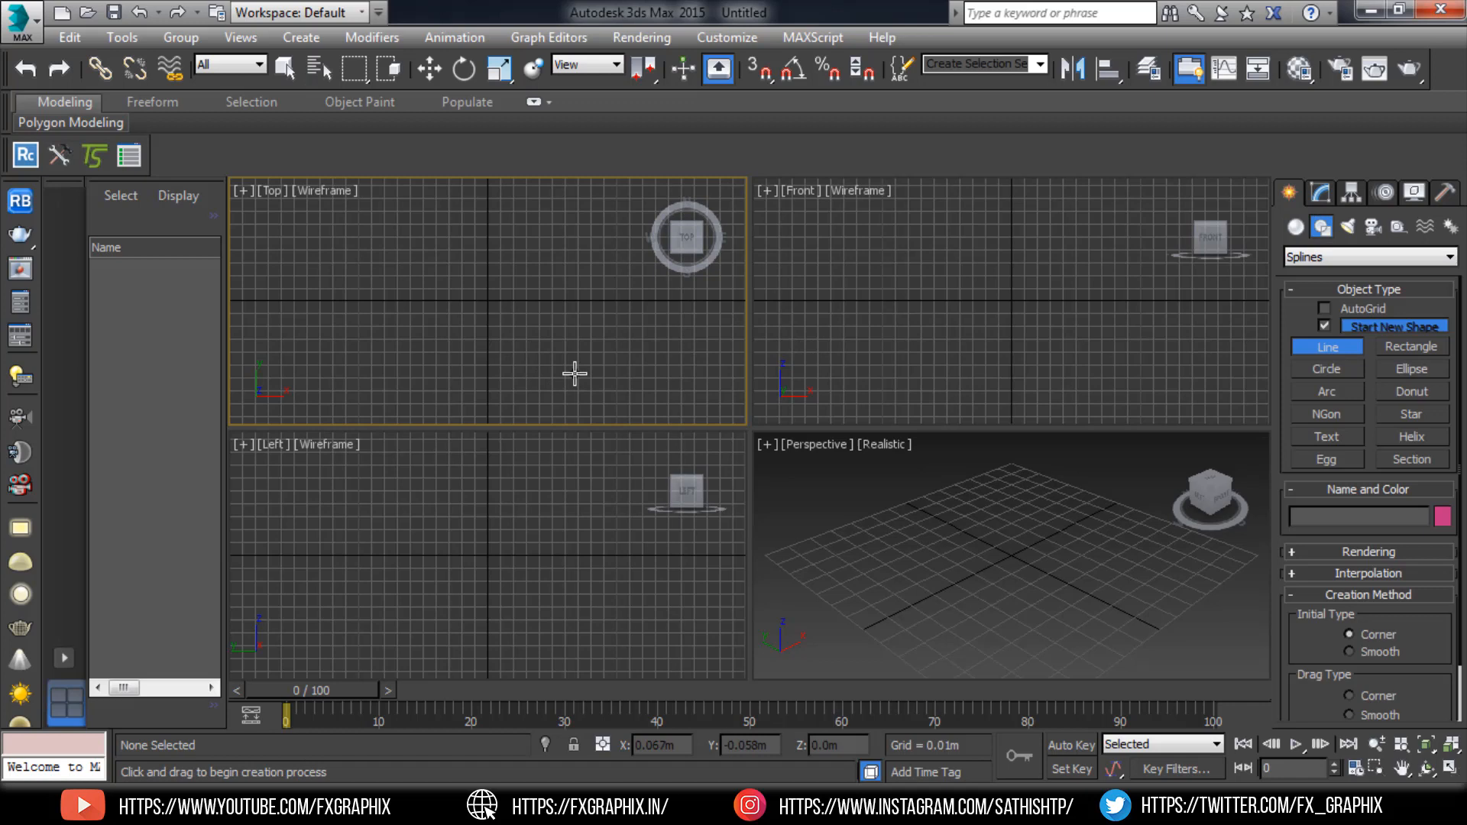
{"action": "left_click_drag", "start_coordinate": [484, 295], "coordinate": [575, 374]}
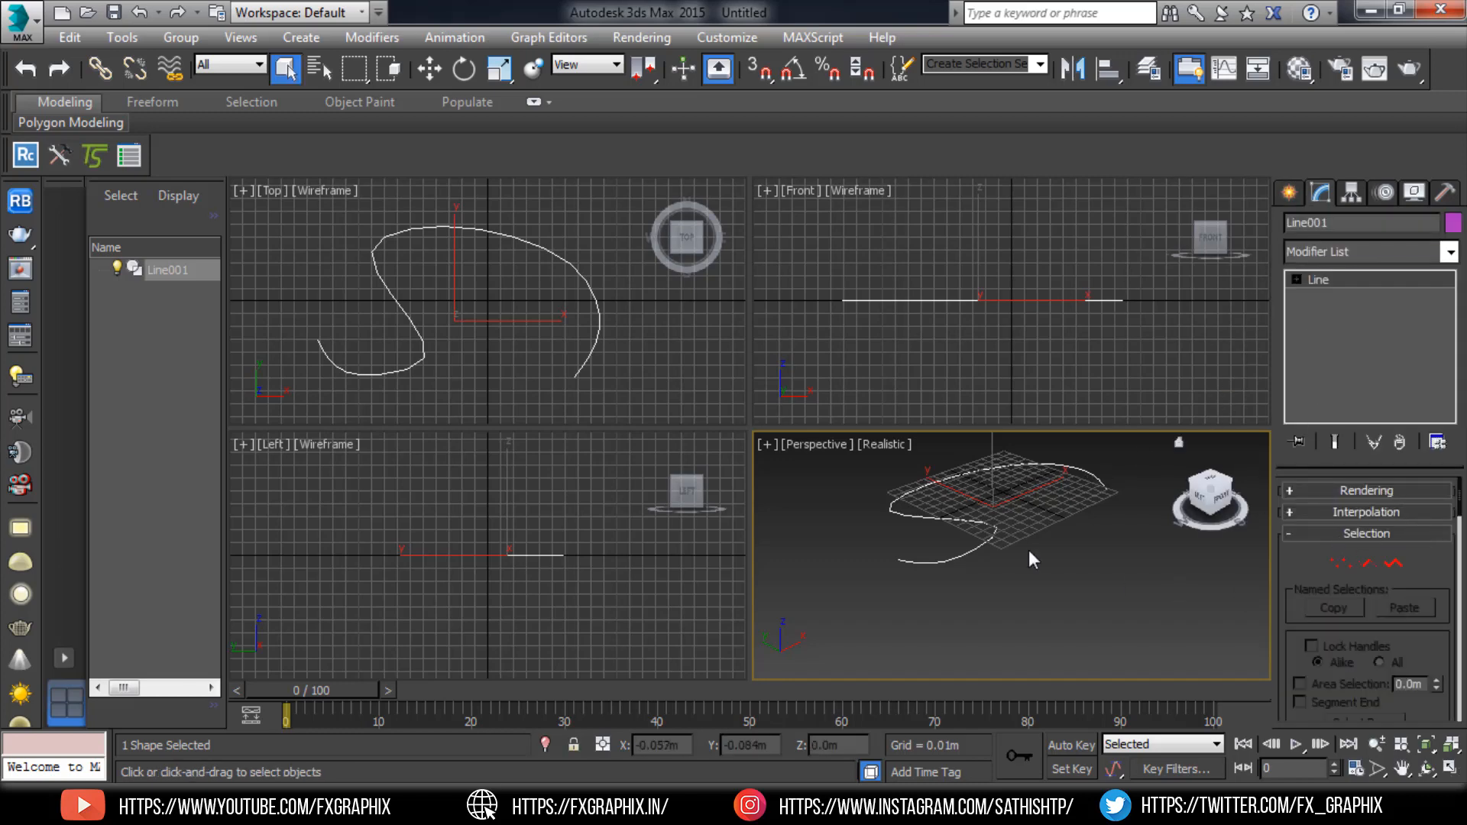
{"action": "key", "text": "Alt+W"}
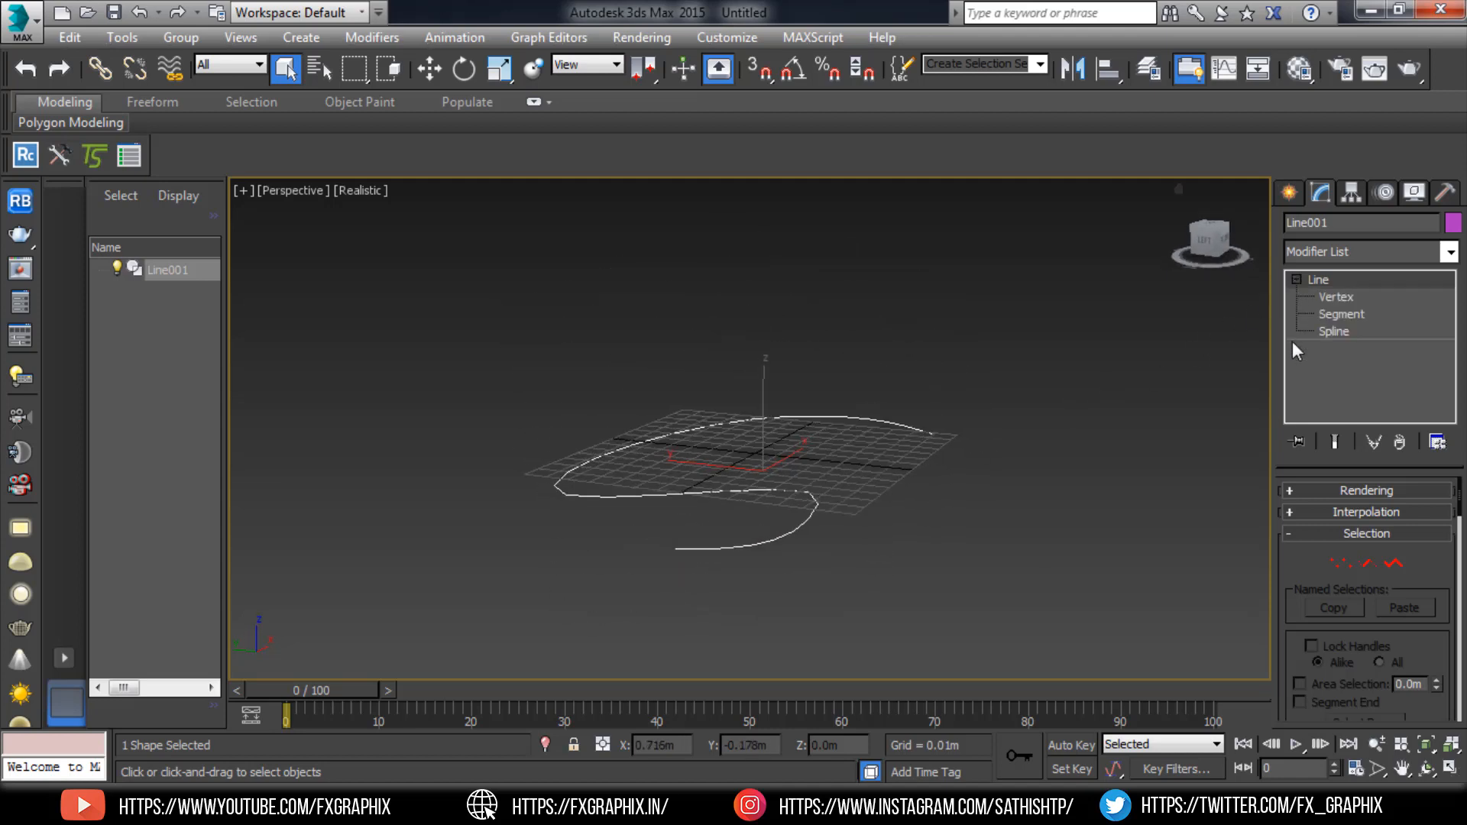
At Vertex level, select a vertex near the line's lower end and raise it above the grid.
{"action": "left_click", "coordinate": [1337, 297]}
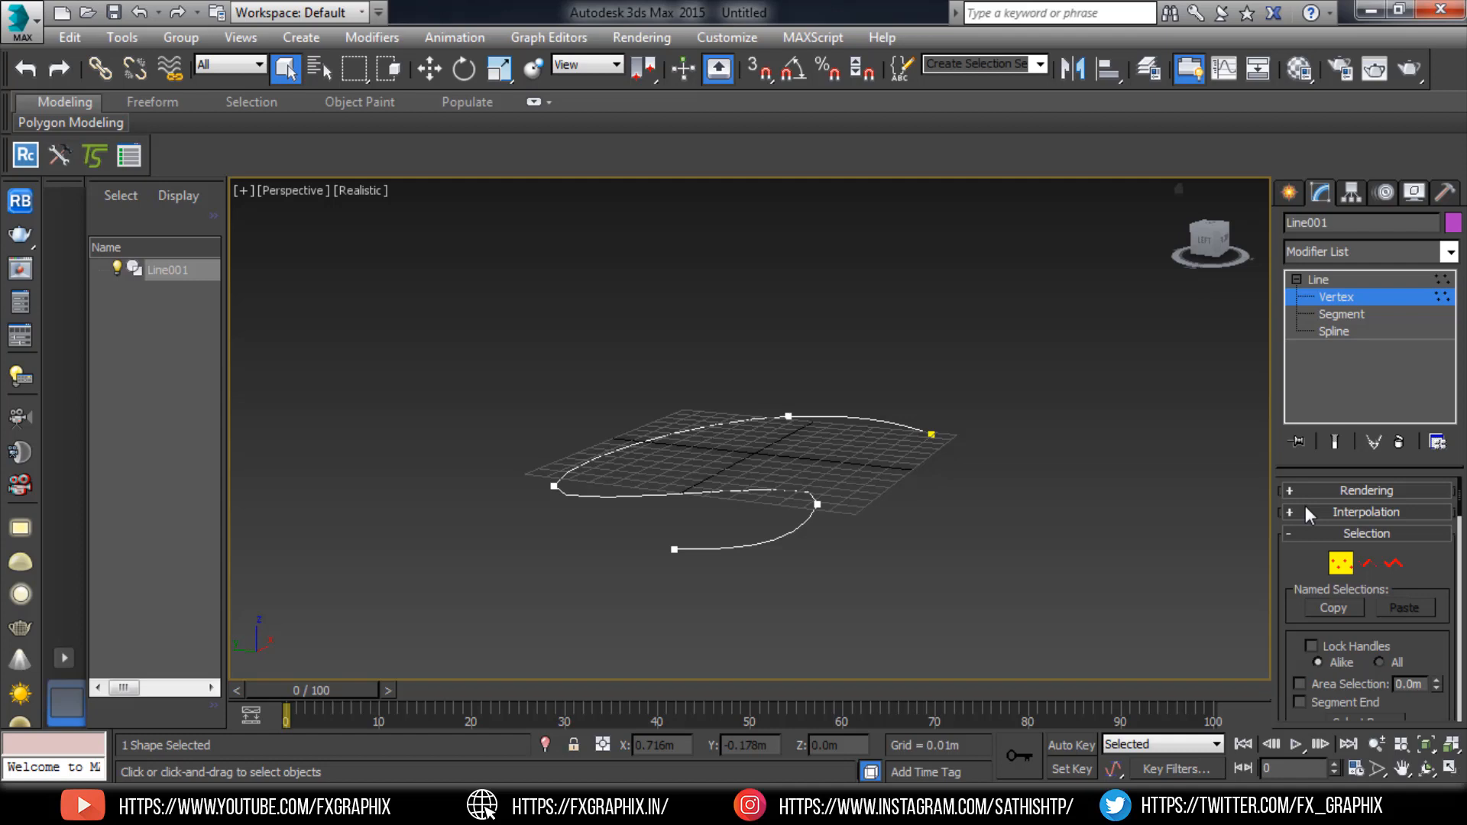
{"action": "mouse_move", "coordinate": [1278, 514]}
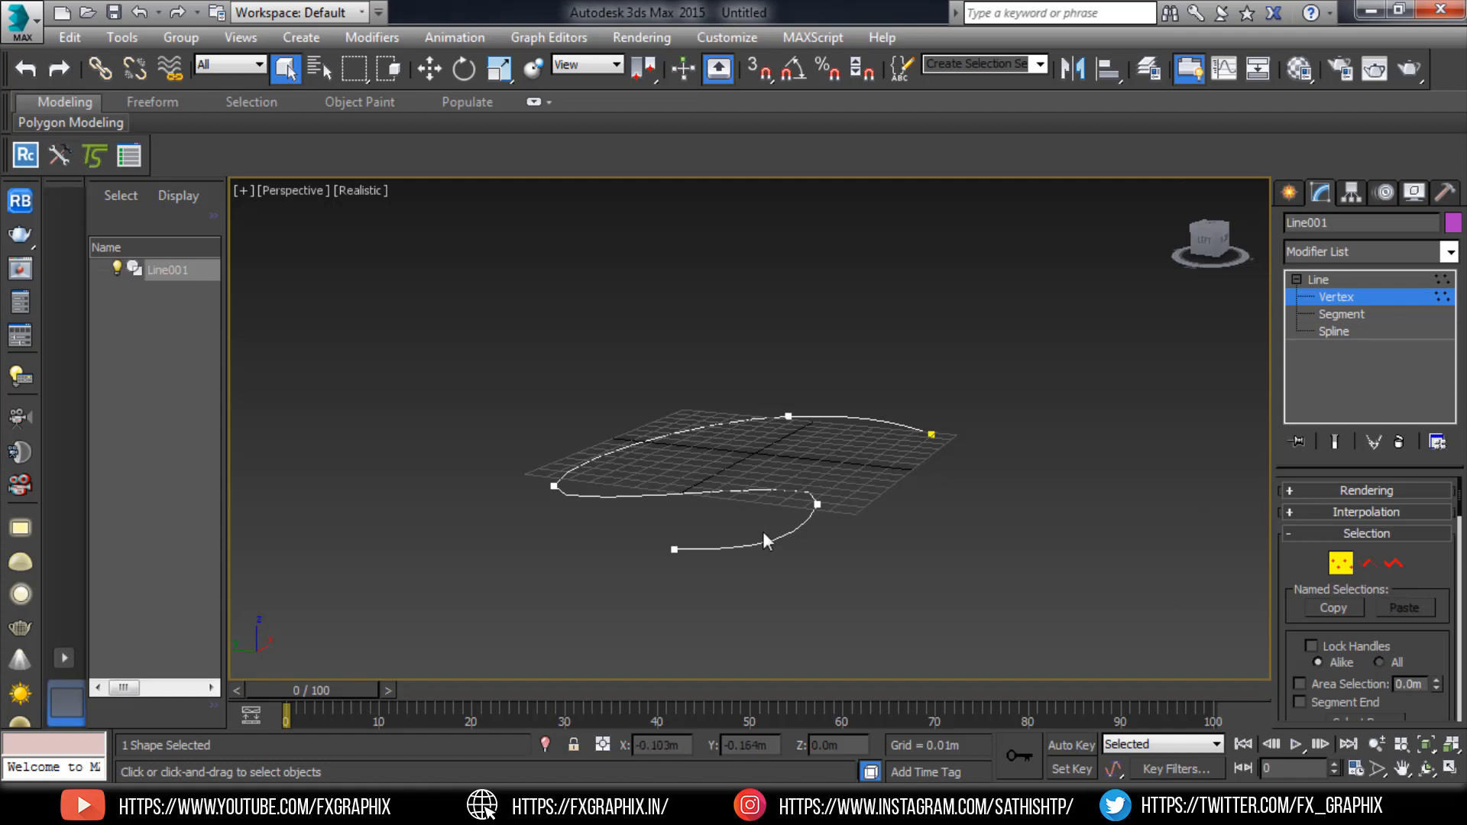
{"action": "left_click_drag", "start_coordinate": [675, 549], "coordinate": [859, 546]}
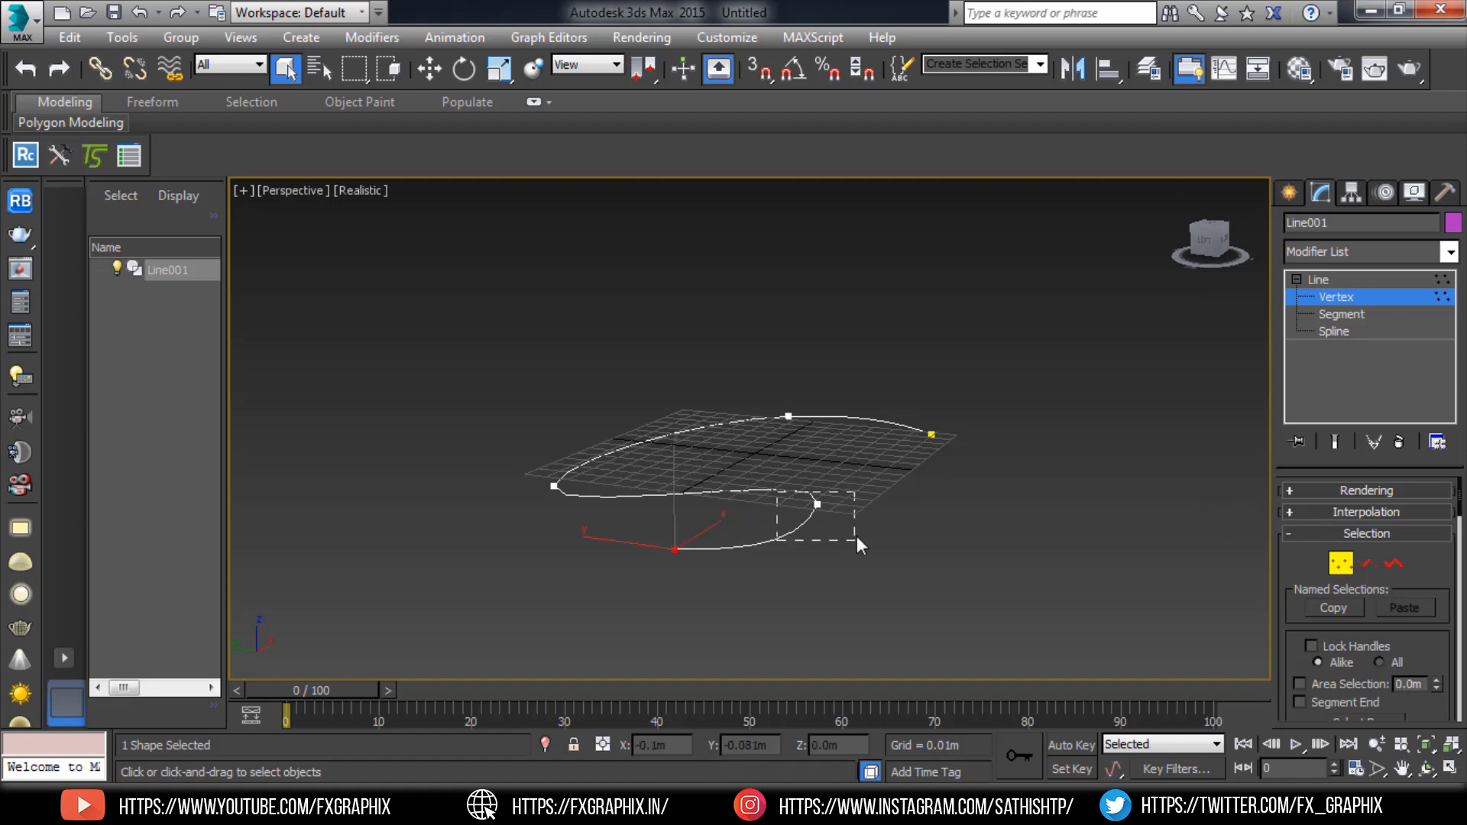
{"action": "left_click", "coordinate": [430, 68]}
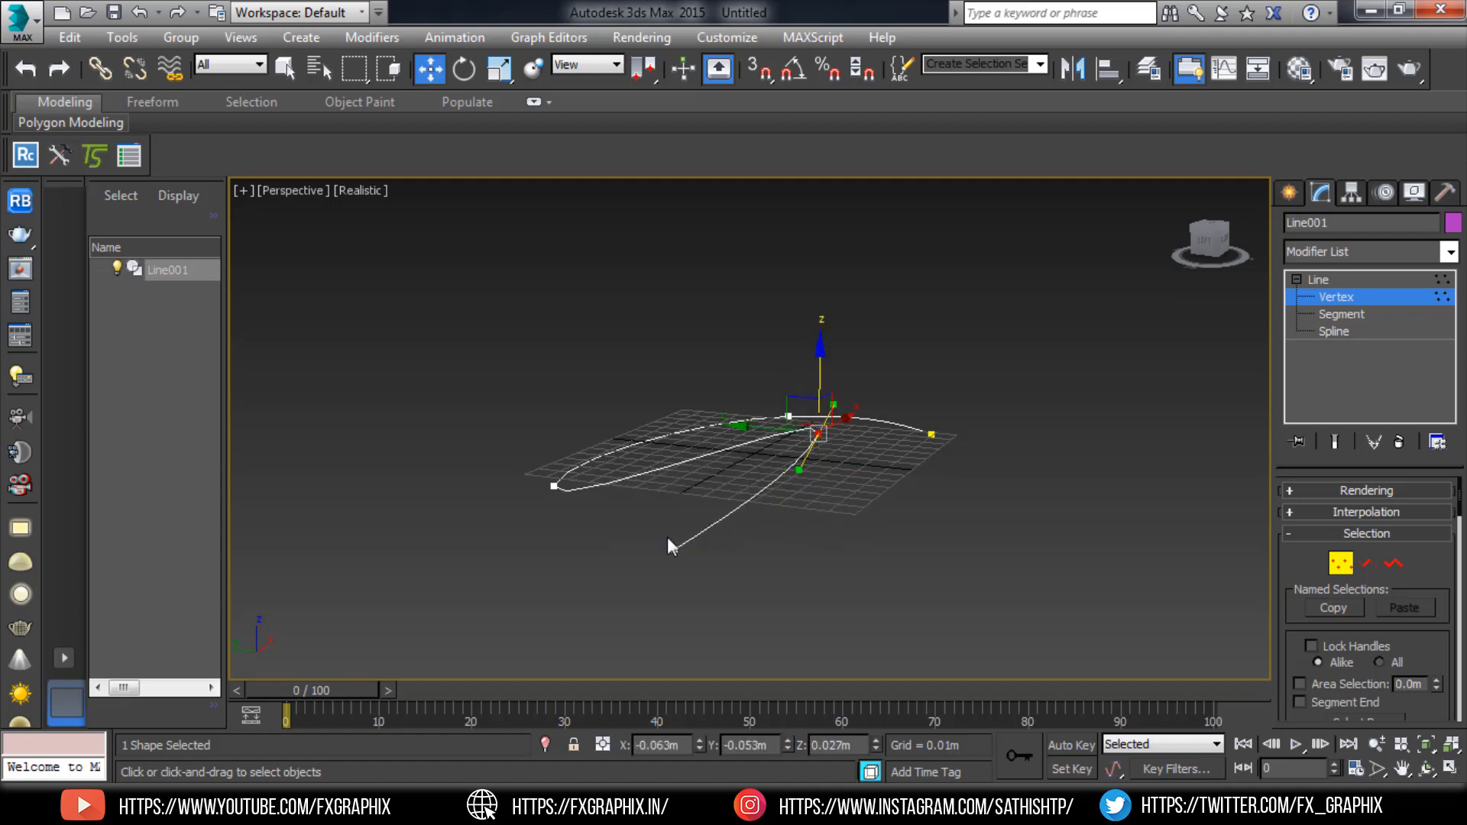
{"action": "left_click_drag", "start_coordinate": [800, 468], "coordinate": [674, 547]}
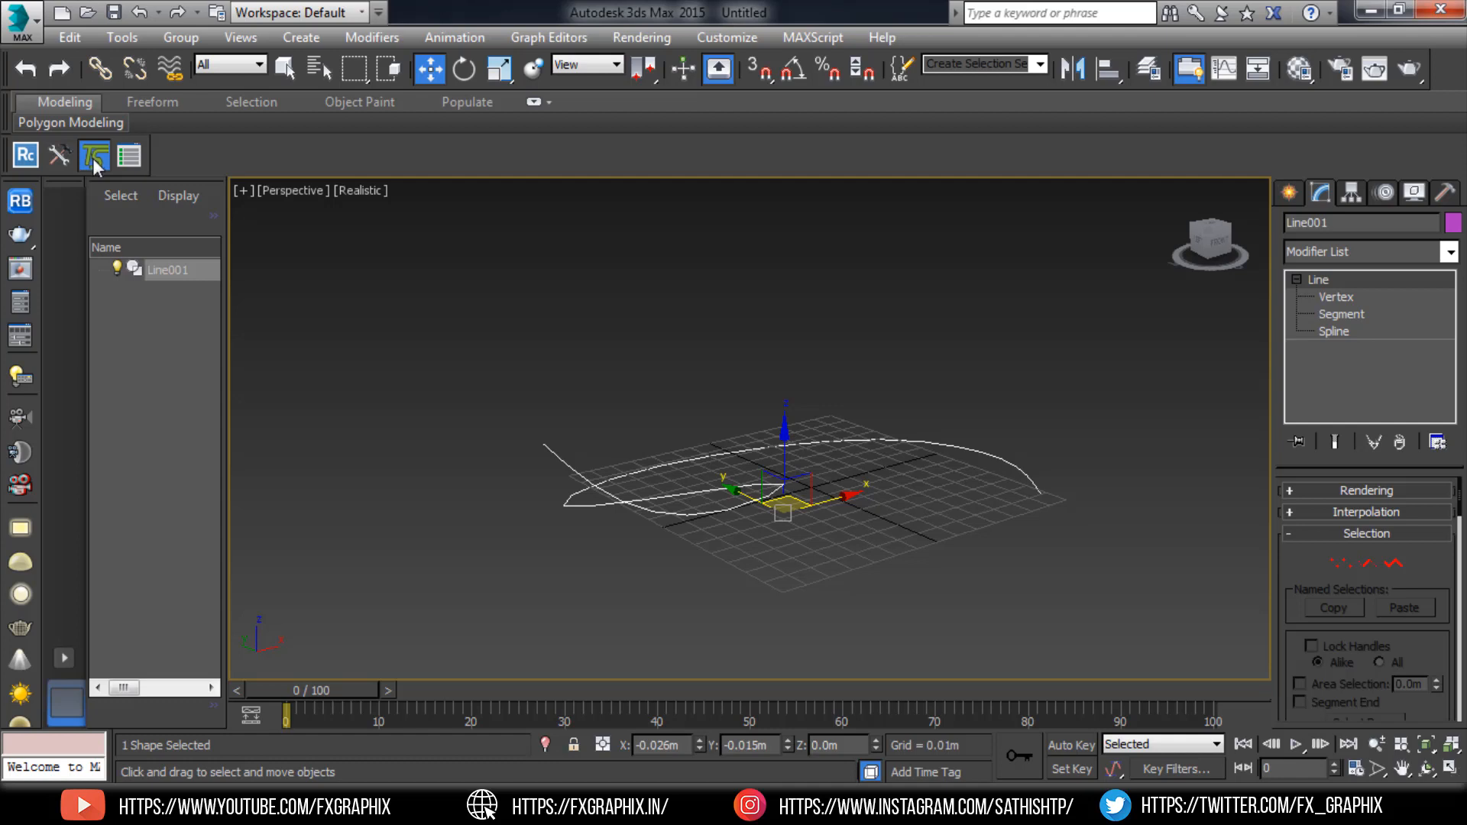
In TurboSplines add Line001 as source path, set Mesh Type to Ribbon and build geometry.
{"action": "left_click", "coordinate": [94, 156]}
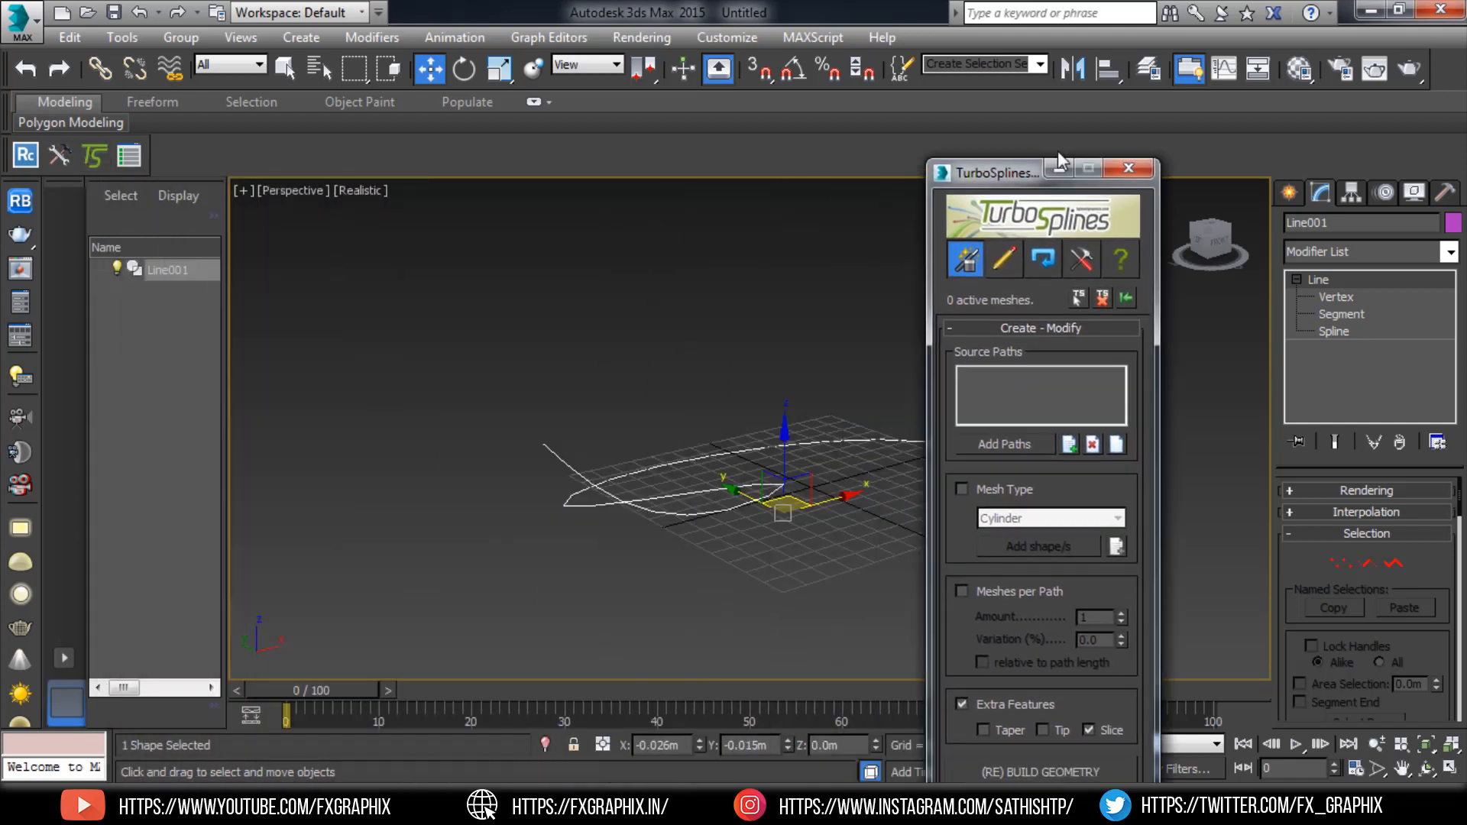
{"action": "left_click_drag", "start_coordinate": [997, 172], "coordinate": [1142, 63]}
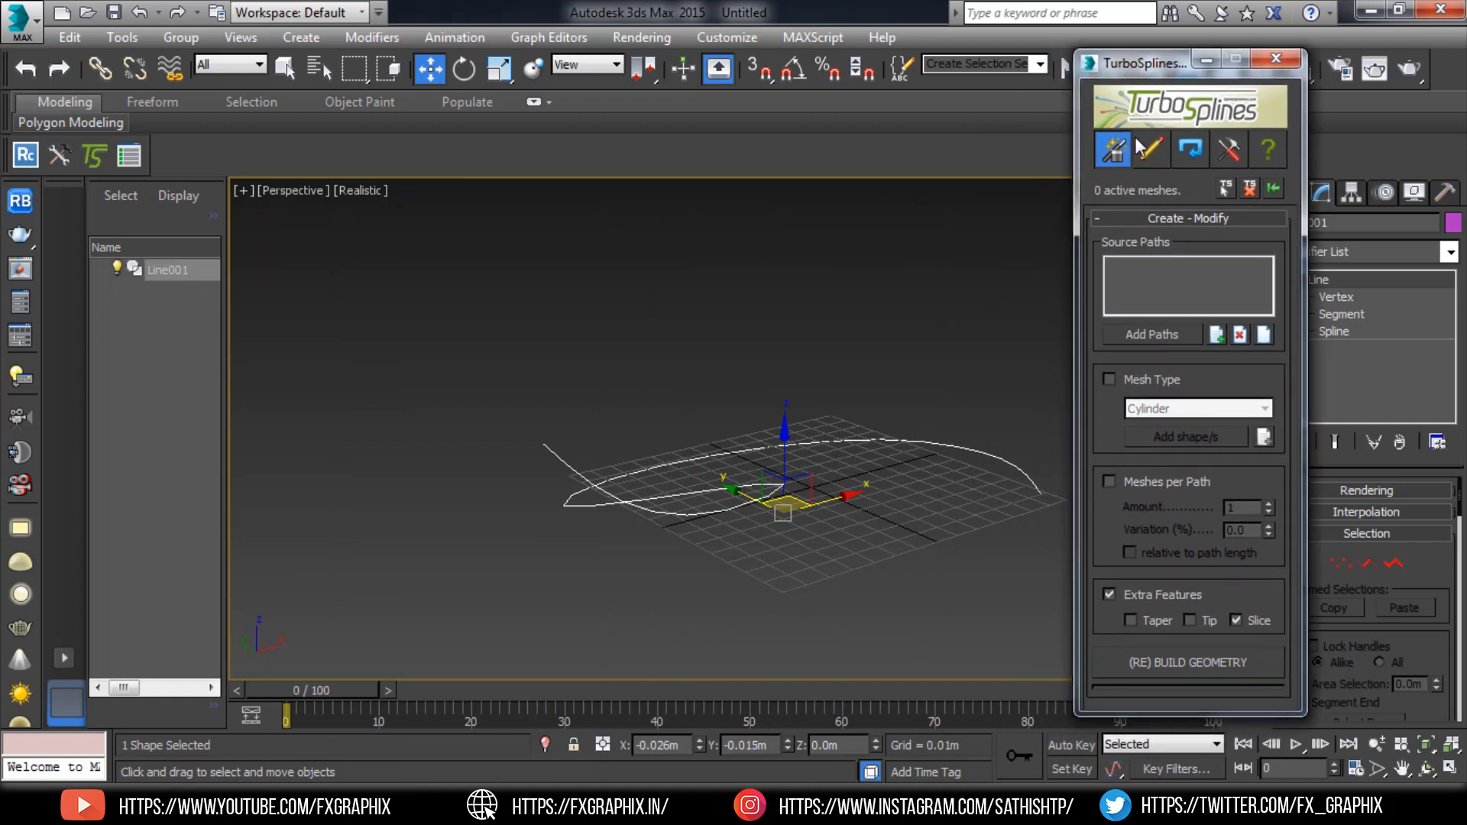
{"action": "mouse_move", "coordinate": [1152, 334]}
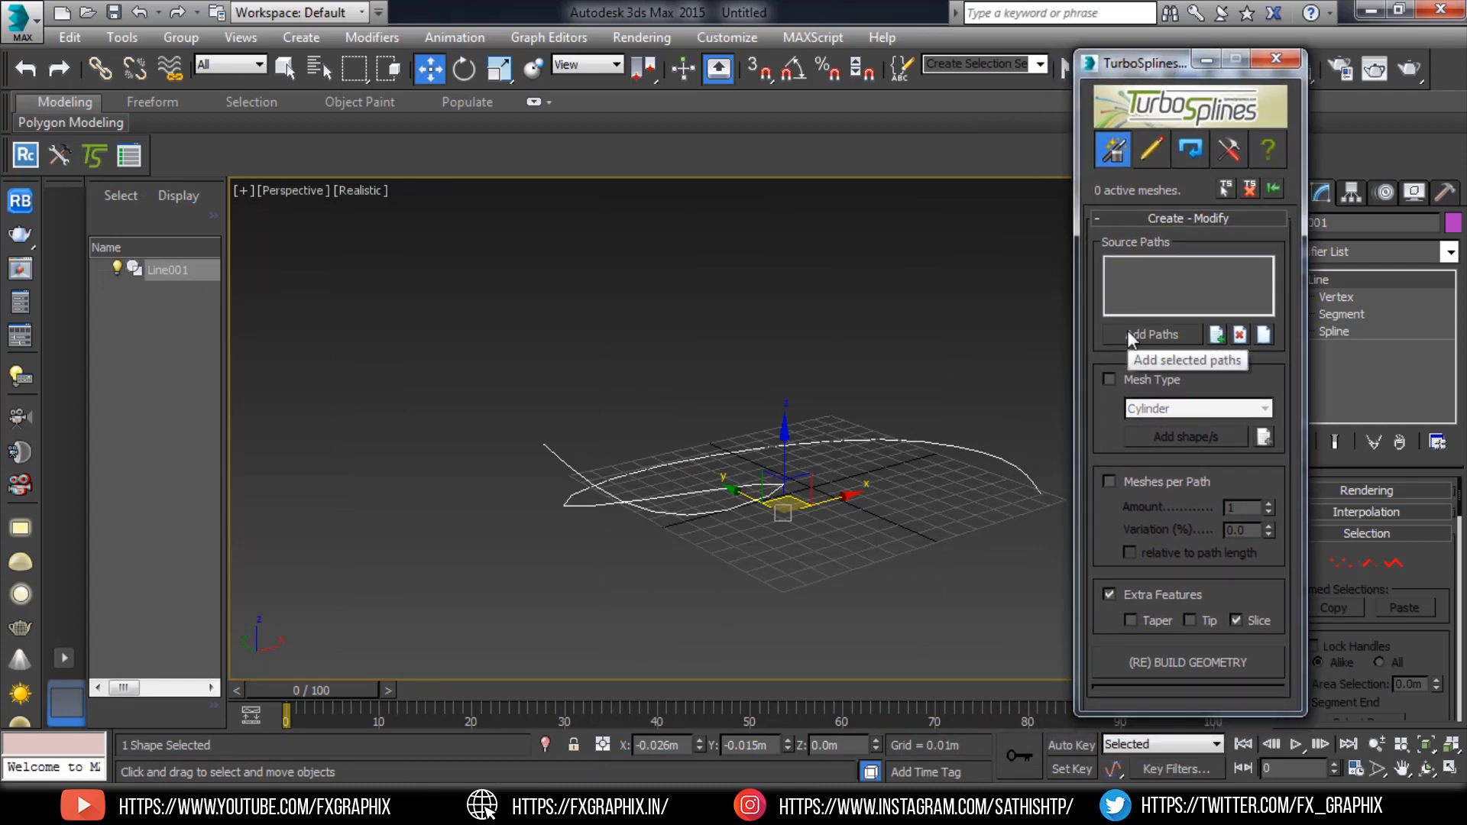
{"action": "left_click", "coordinate": [1153, 335]}
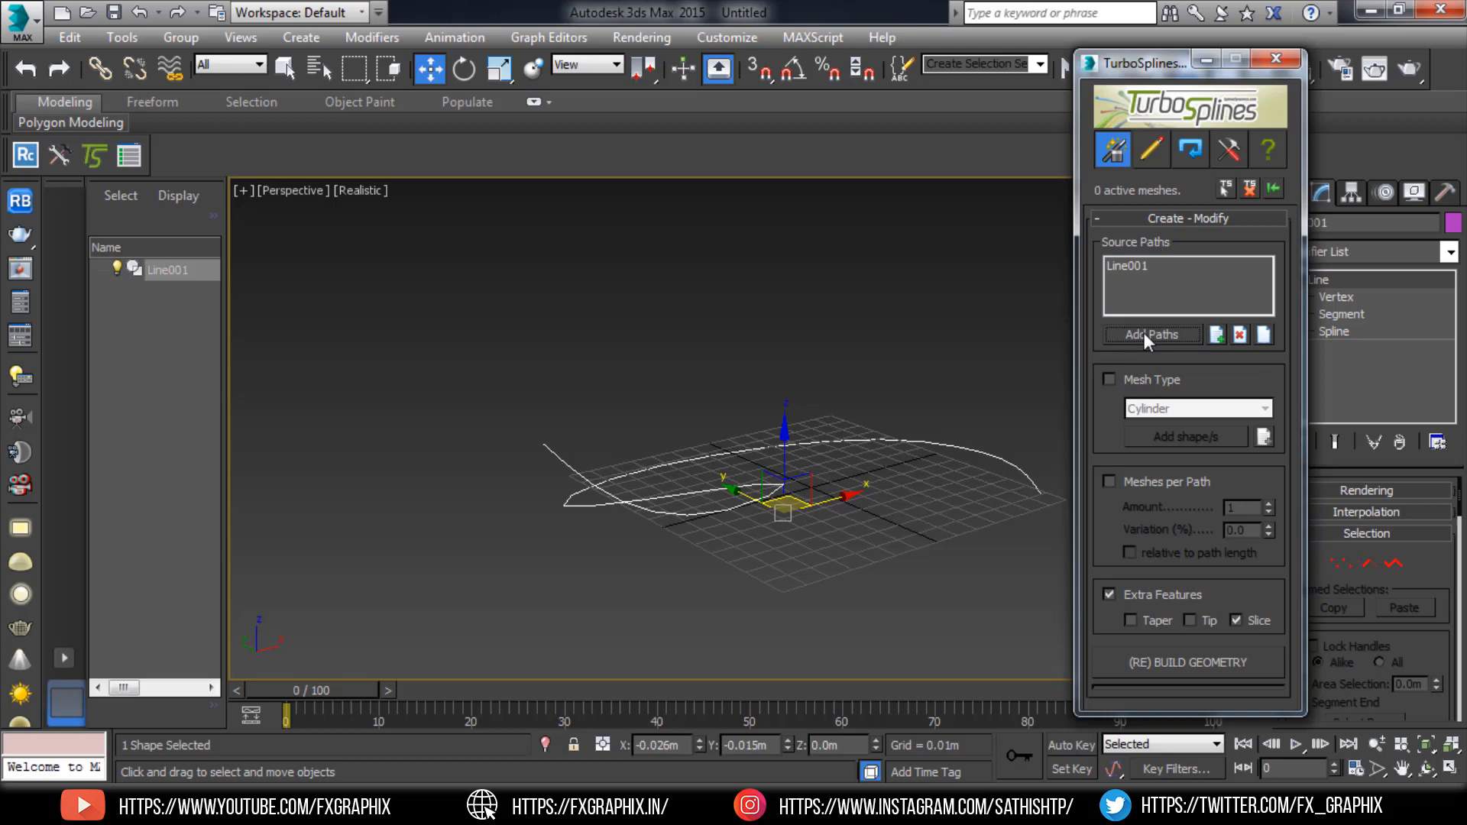
{"action": "mouse_move", "coordinate": [1201, 380]}
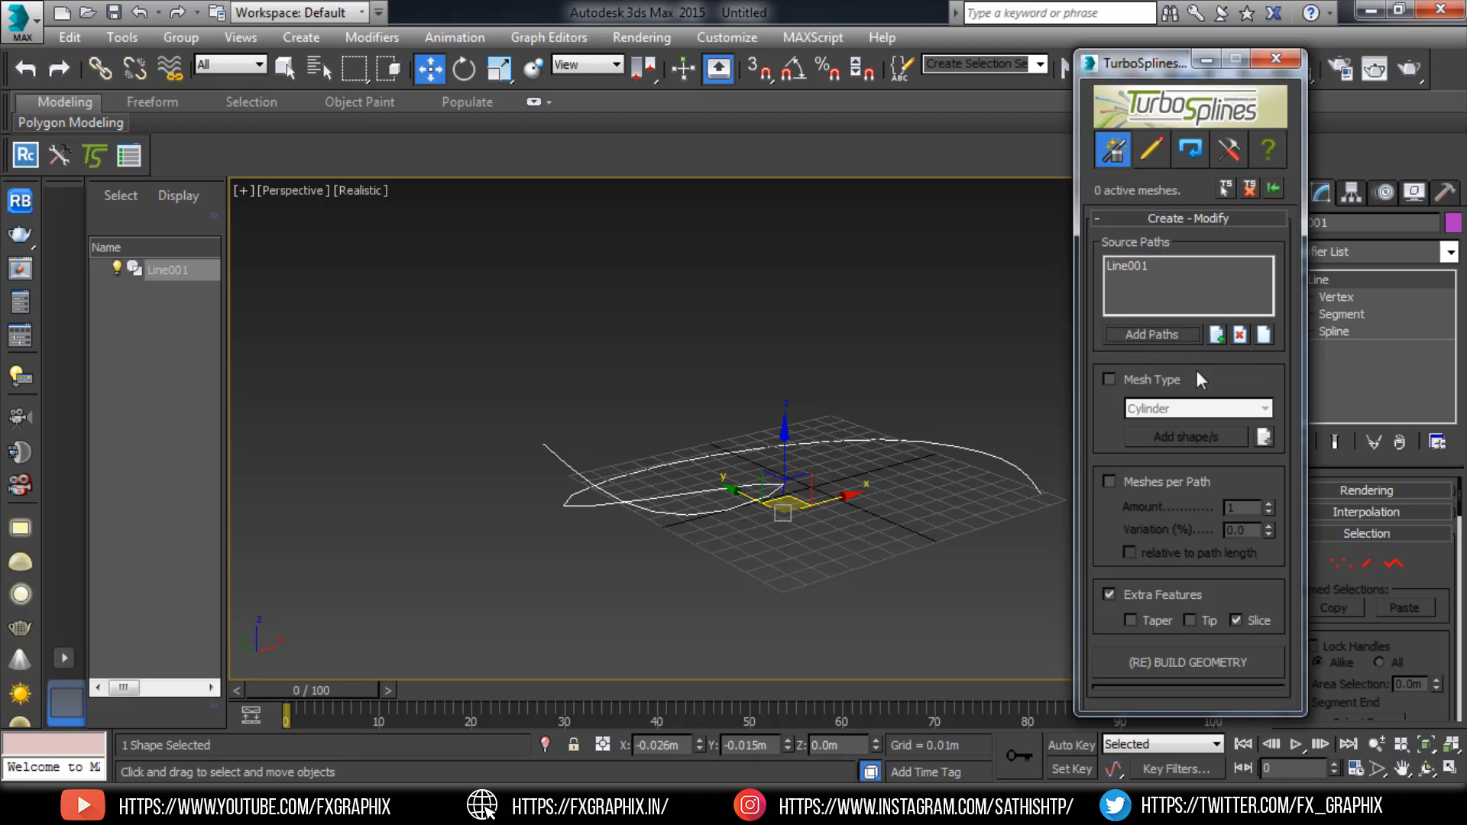
{"action": "left_click", "coordinate": [1109, 380]}
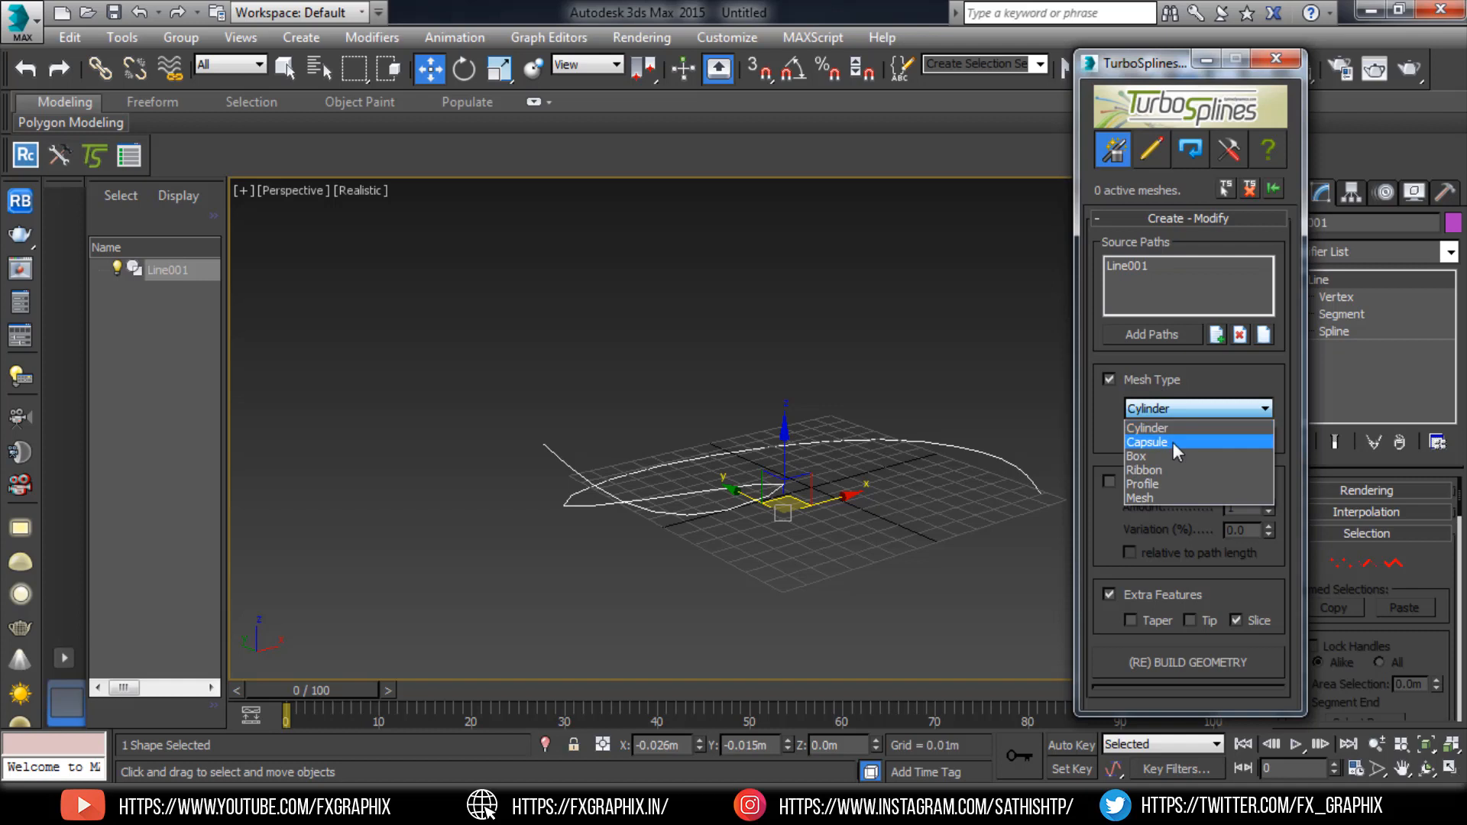
{"action": "mouse_move", "coordinate": [1166, 470]}
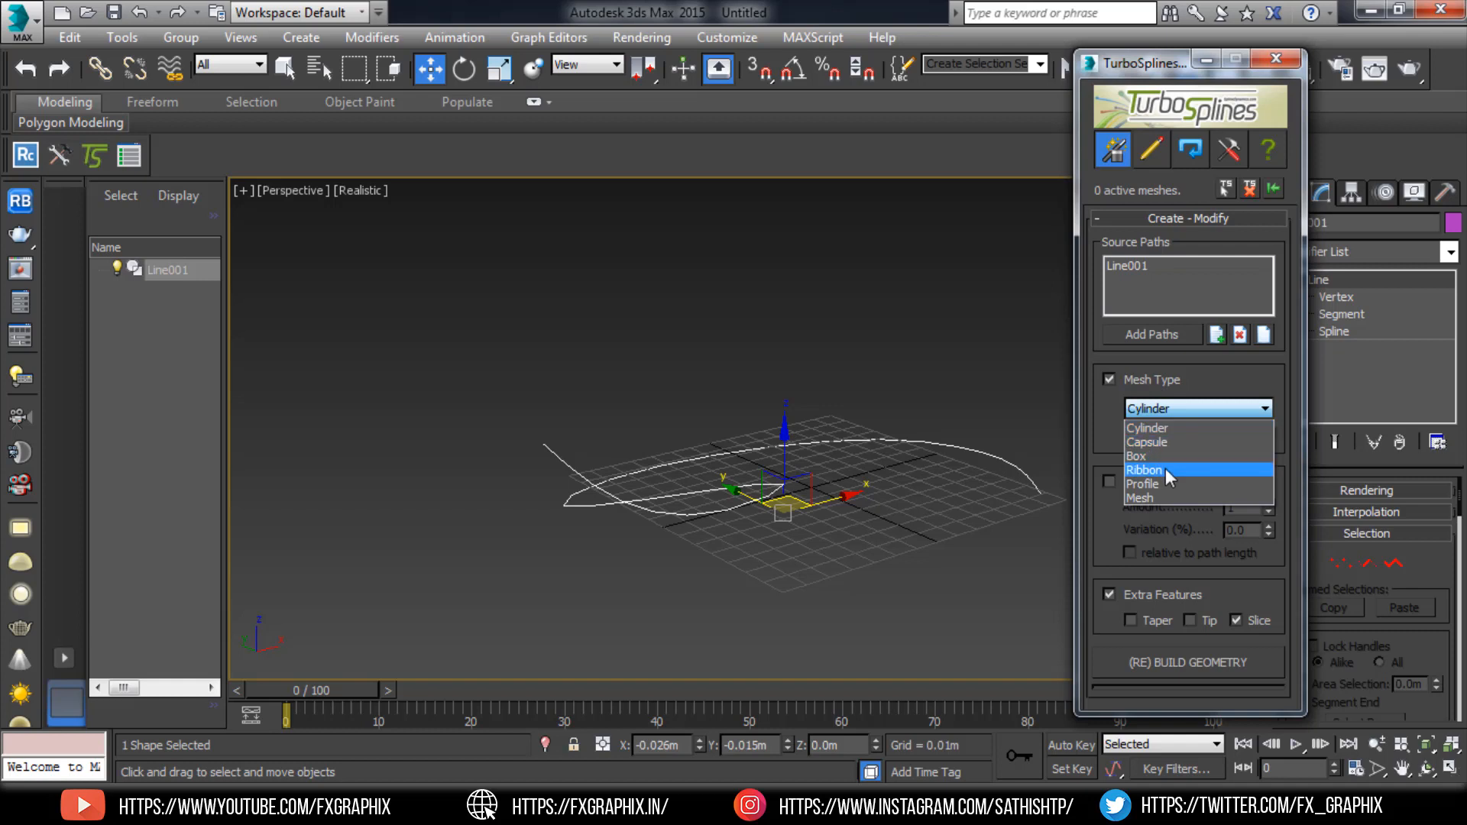
{"action": "left_click", "coordinate": [1145, 470]}
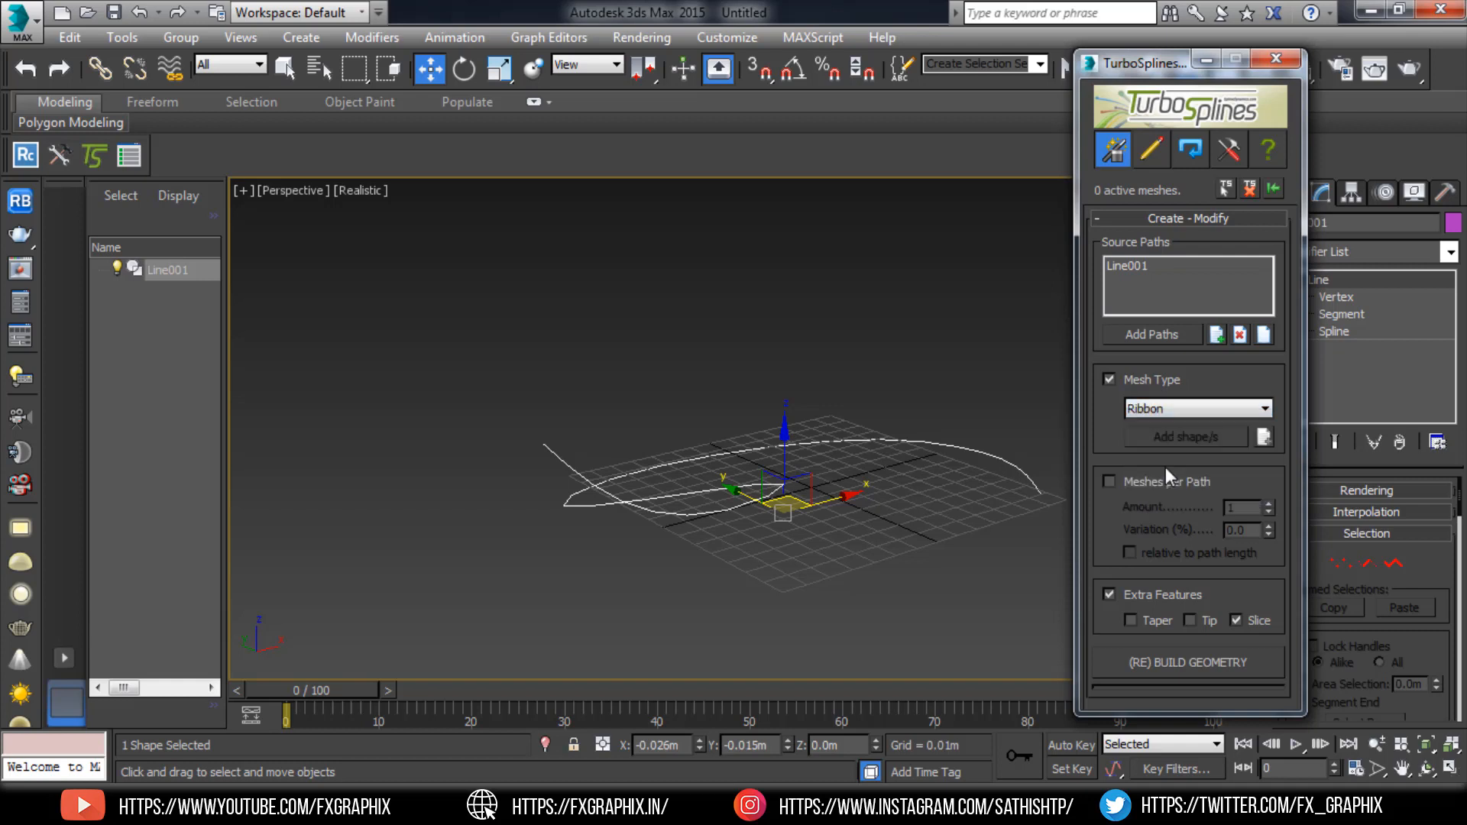
{"action": "mouse_move", "coordinate": [1122, 490]}
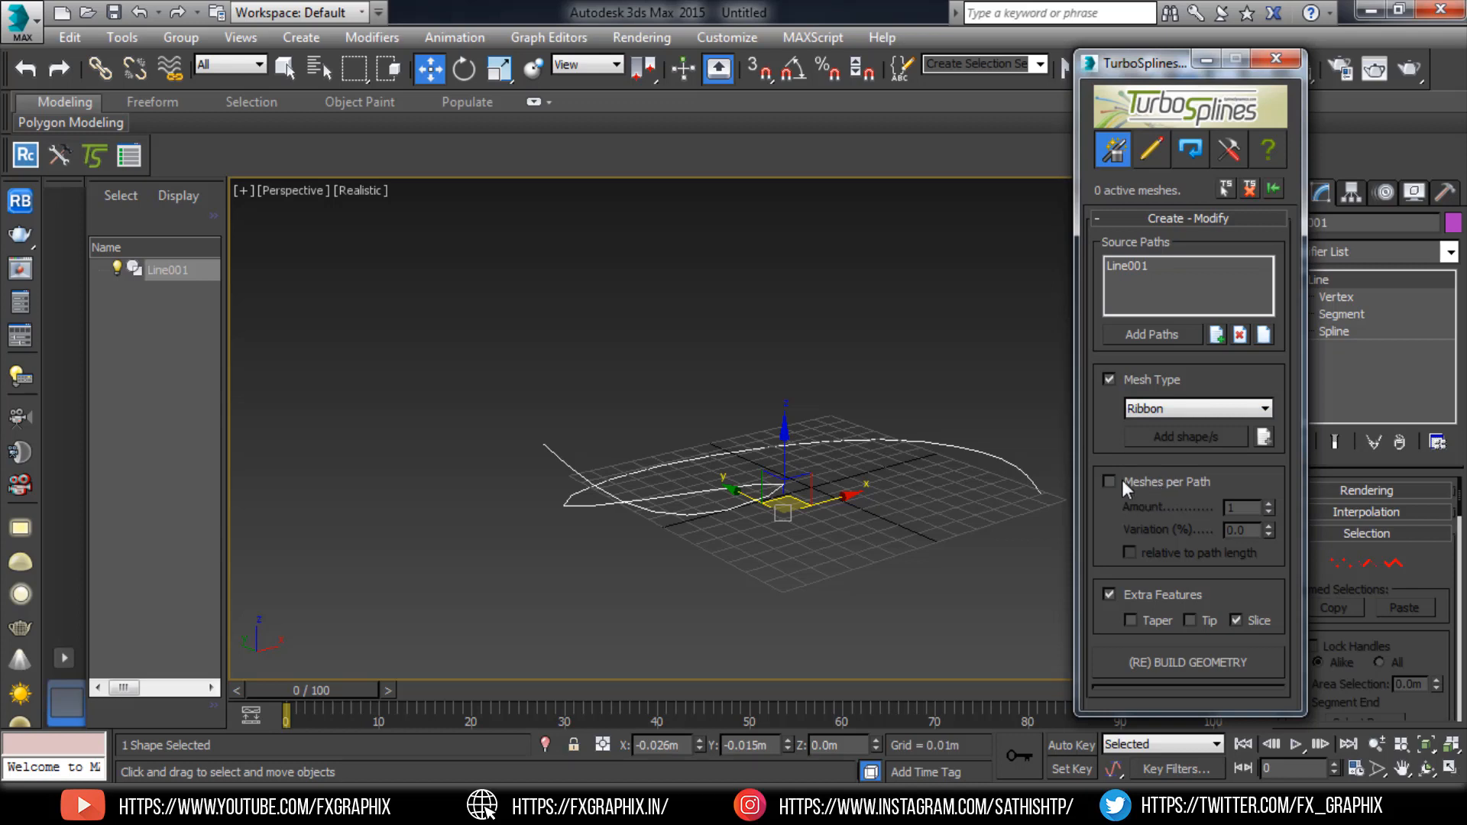
{"action": "mouse_move", "coordinate": [1115, 444]}
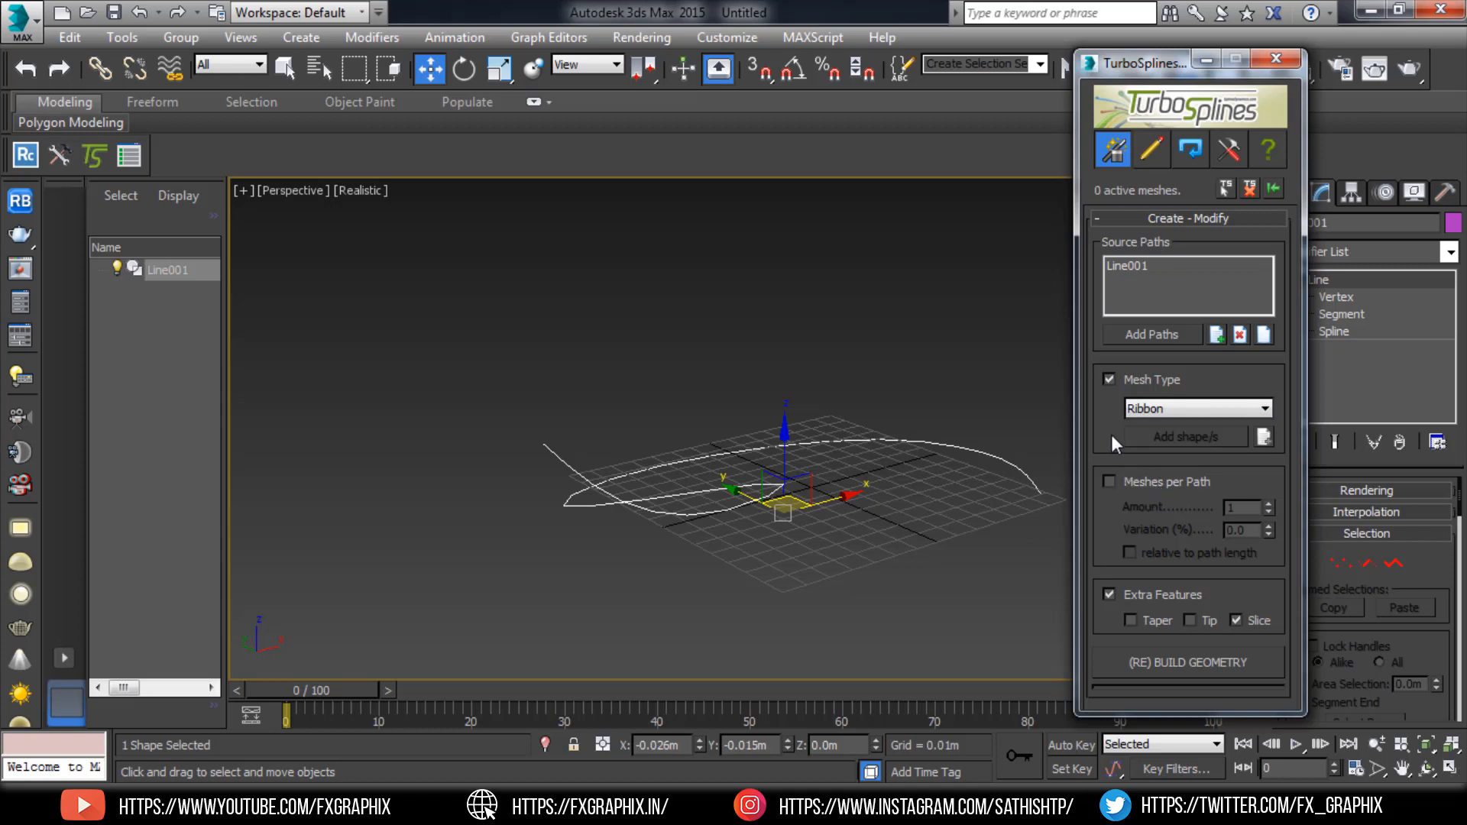
{"action": "mouse_move", "coordinate": [1298, 395]}
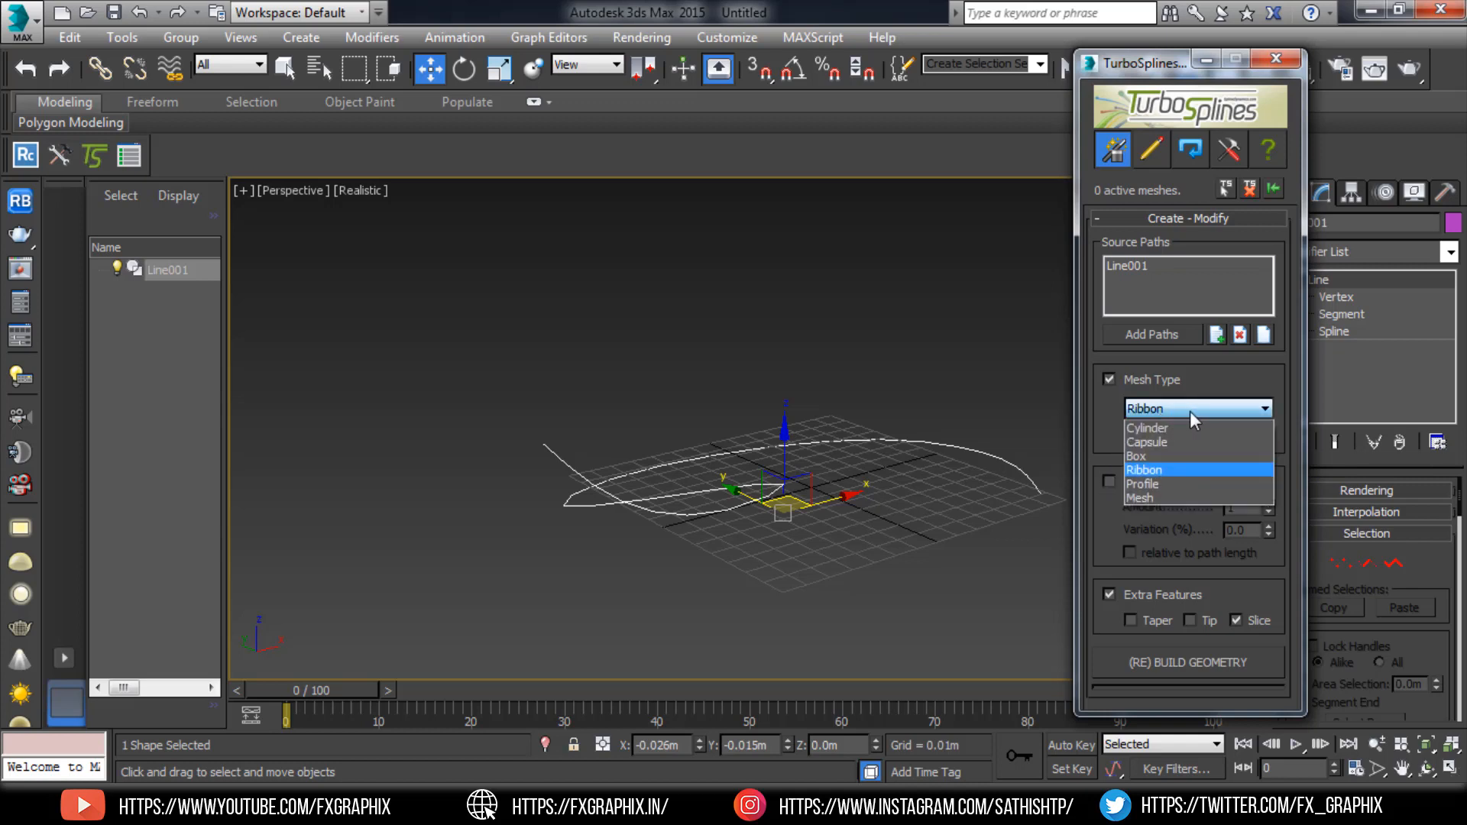
{"action": "left_click", "coordinate": [1144, 469]}
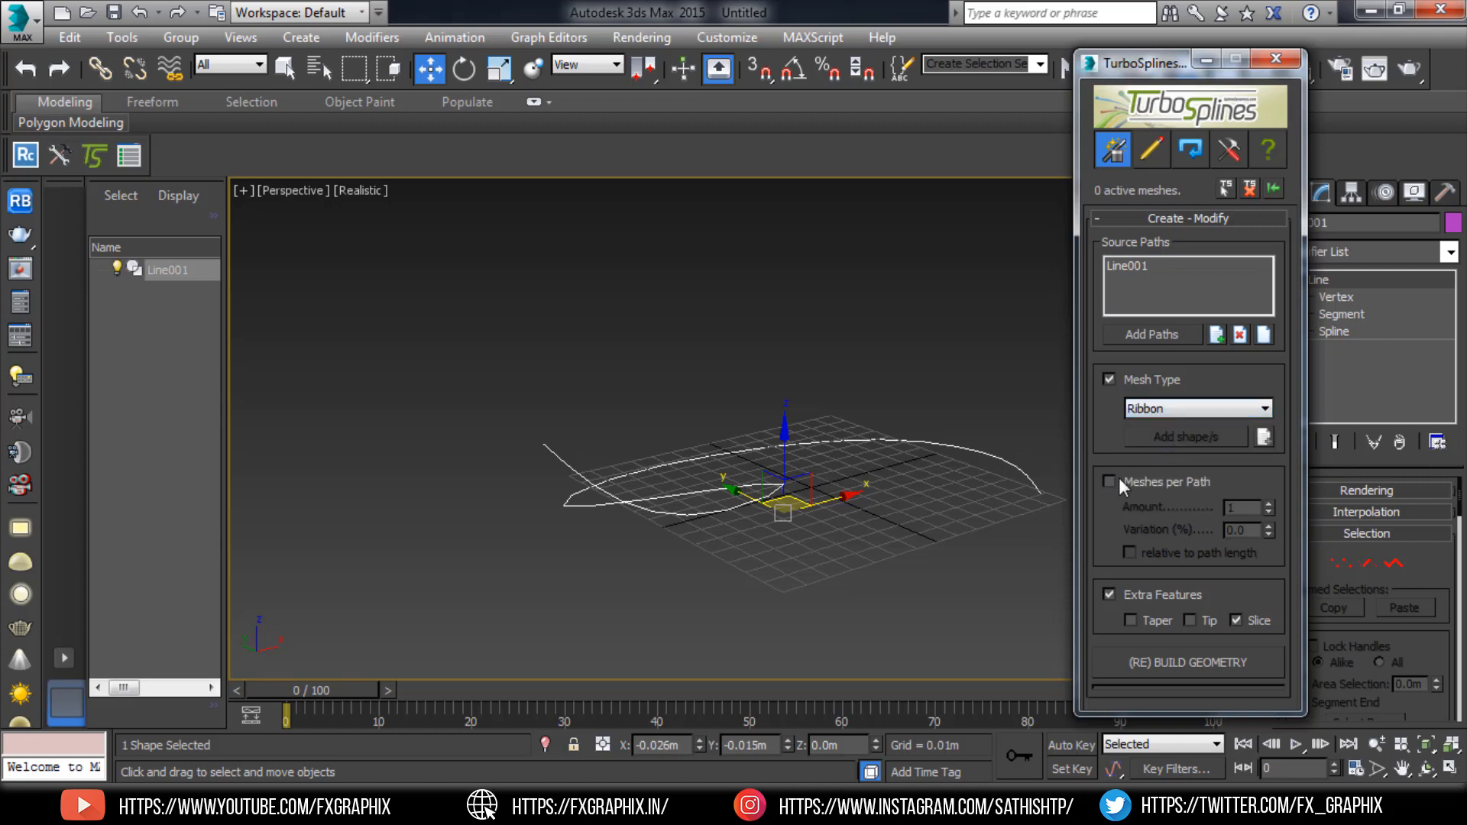
{"action": "mouse_move", "coordinate": [1111, 467]}
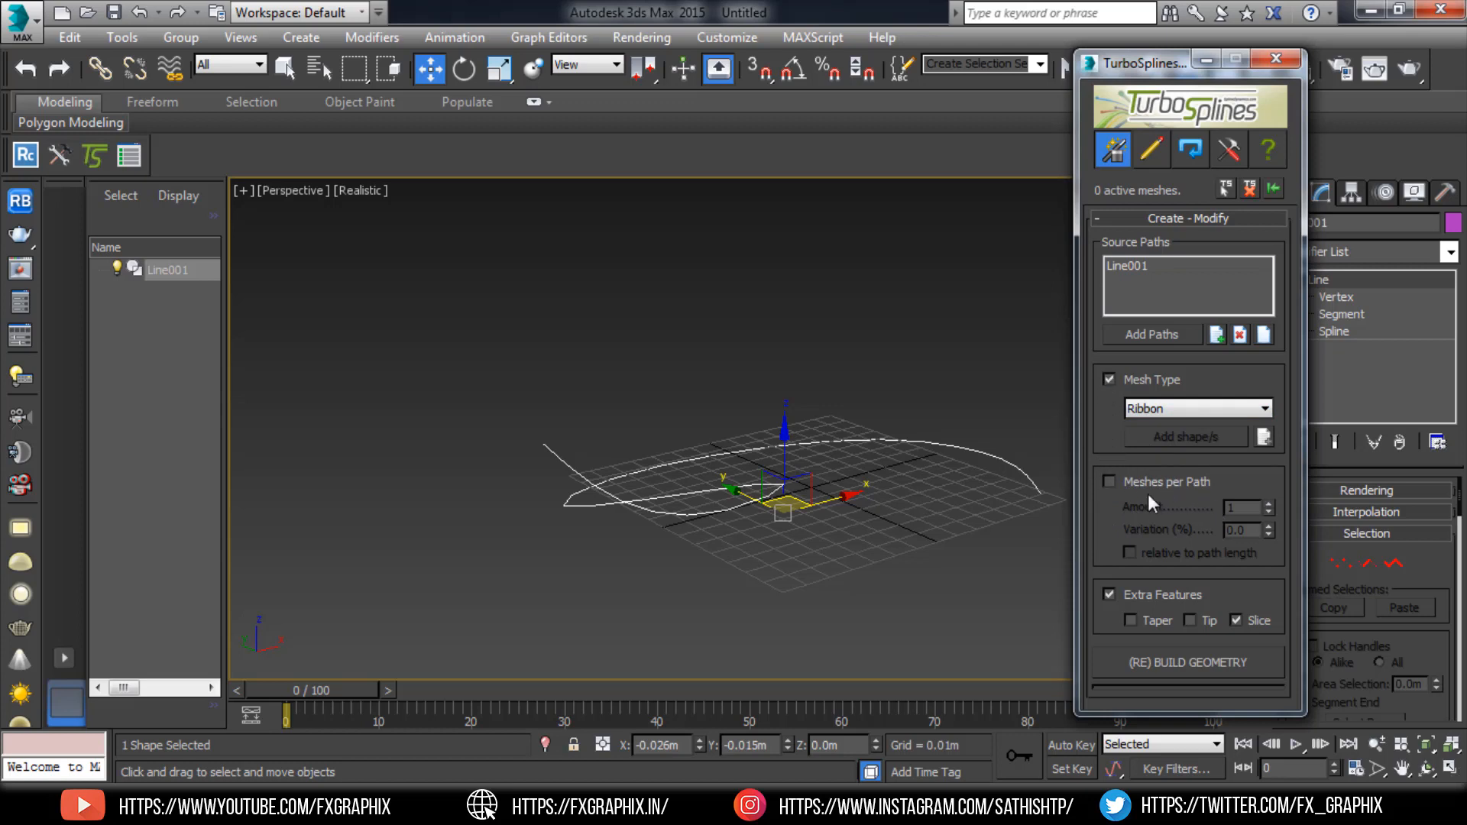
{"action": "mouse_move", "coordinate": [1124, 613]}
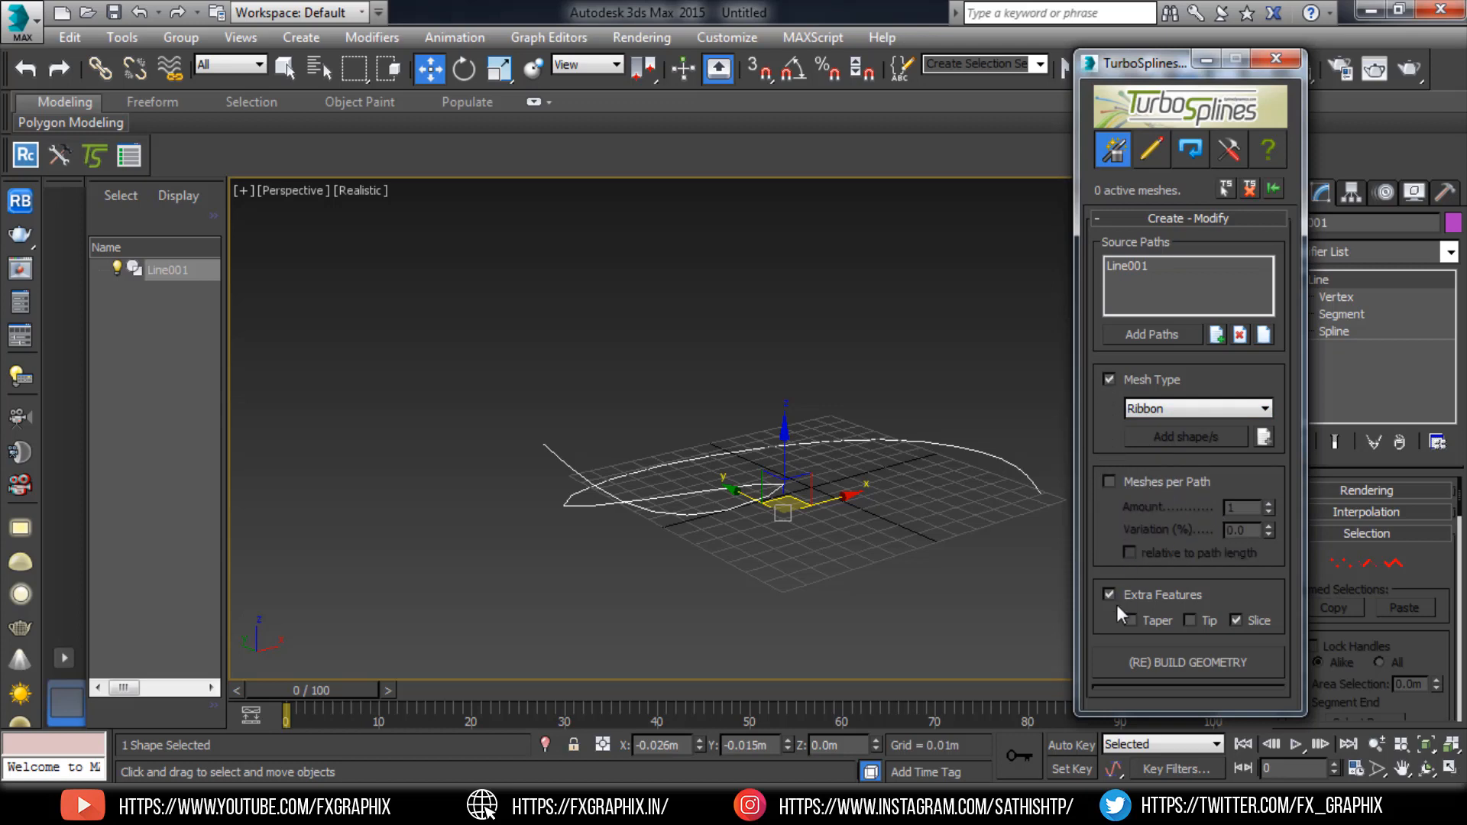
{"action": "left_click", "coordinate": [1188, 663]}
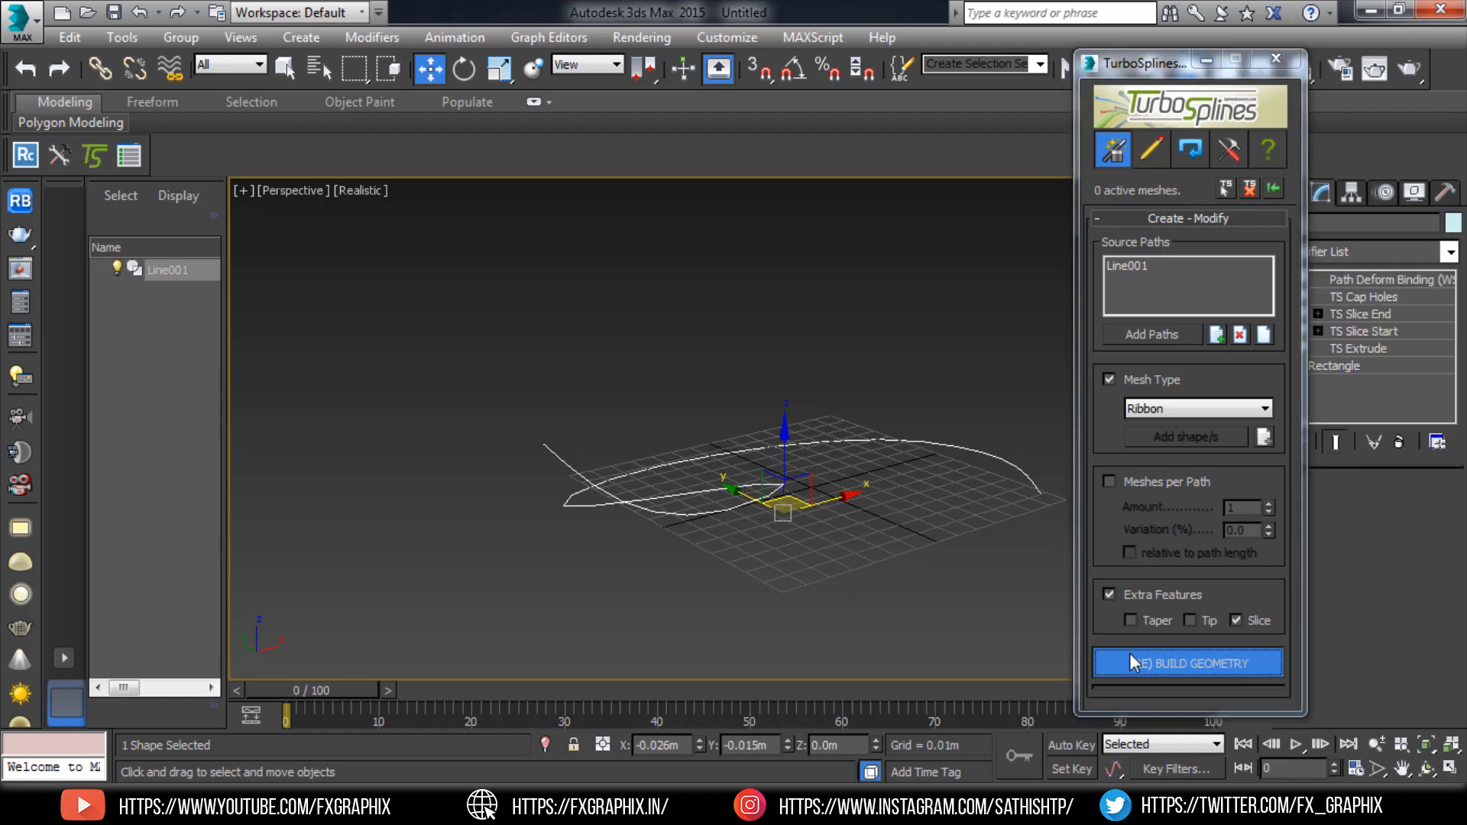
Finish building TS_Ribbon001 and orbit to inspect the ribbon along the path from the side.
{"action": "left_click", "coordinate": [1189, 663]}
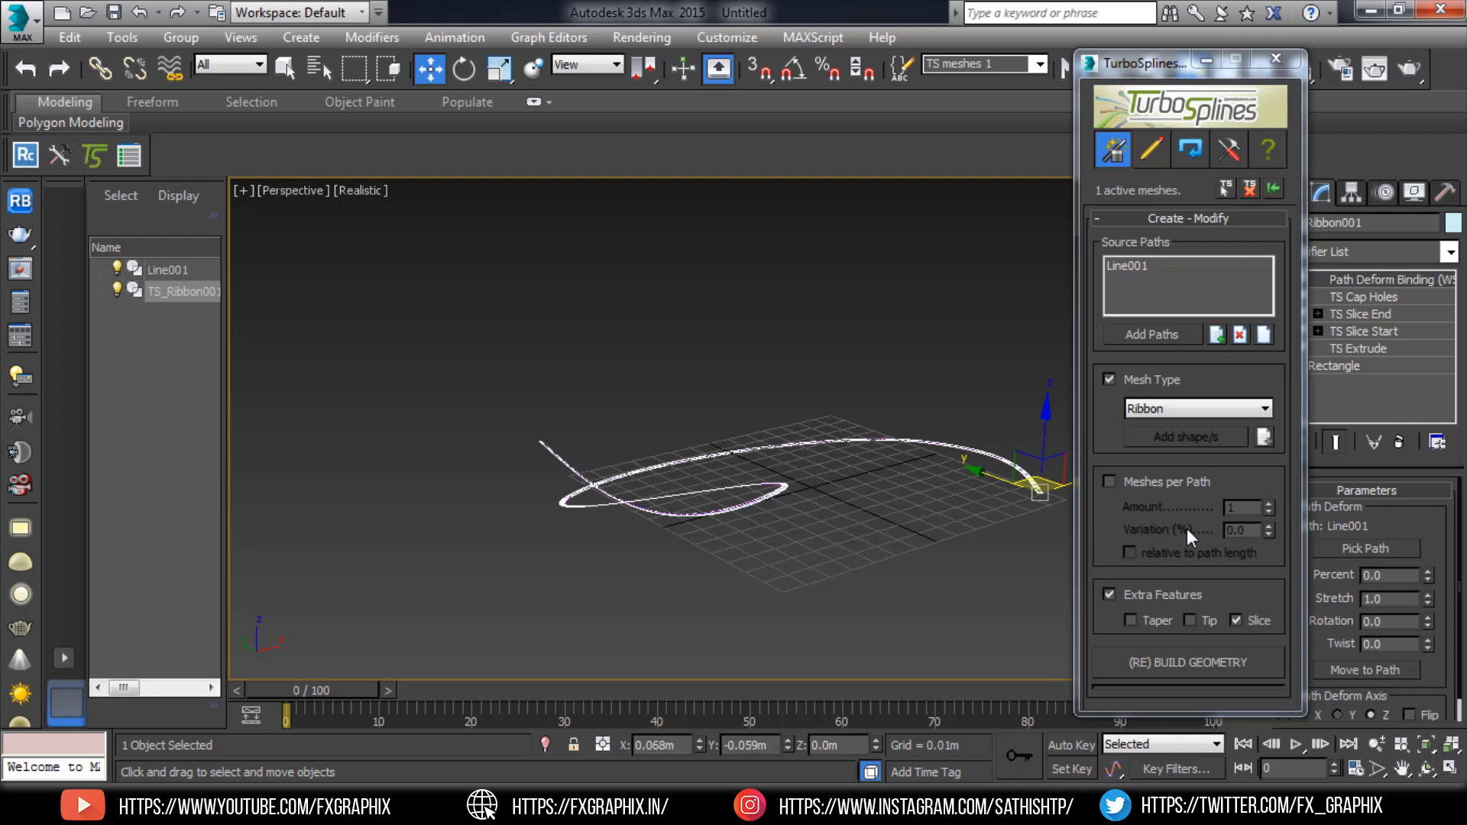
{"action": "mouse_move", "coordinate": [949, 424]}
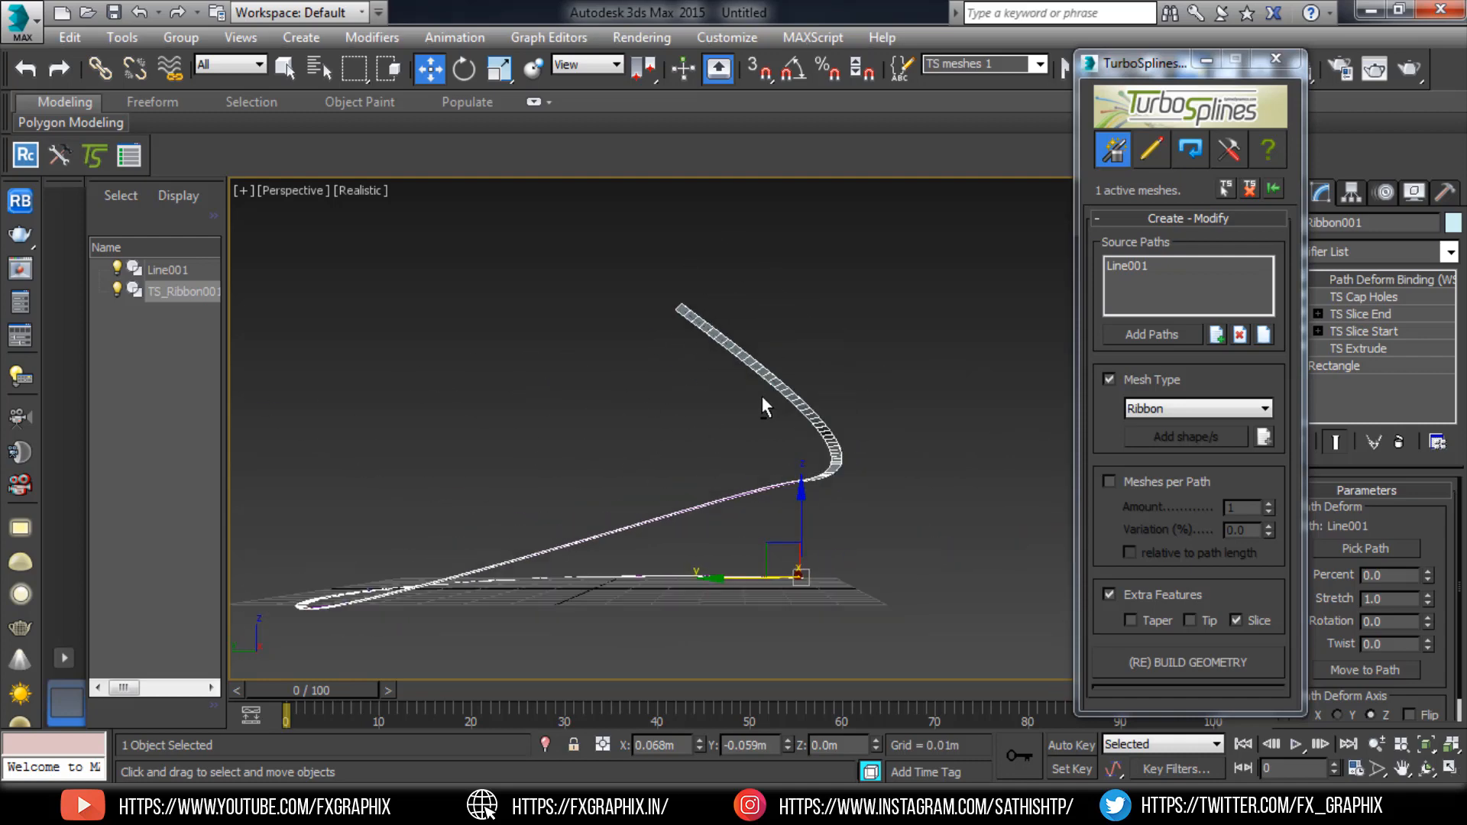
{"action": "left_click_drag", "start_coordinate": [763, 406], "coordinate": [812, 354]}
{"action": "type", "text": "28"}
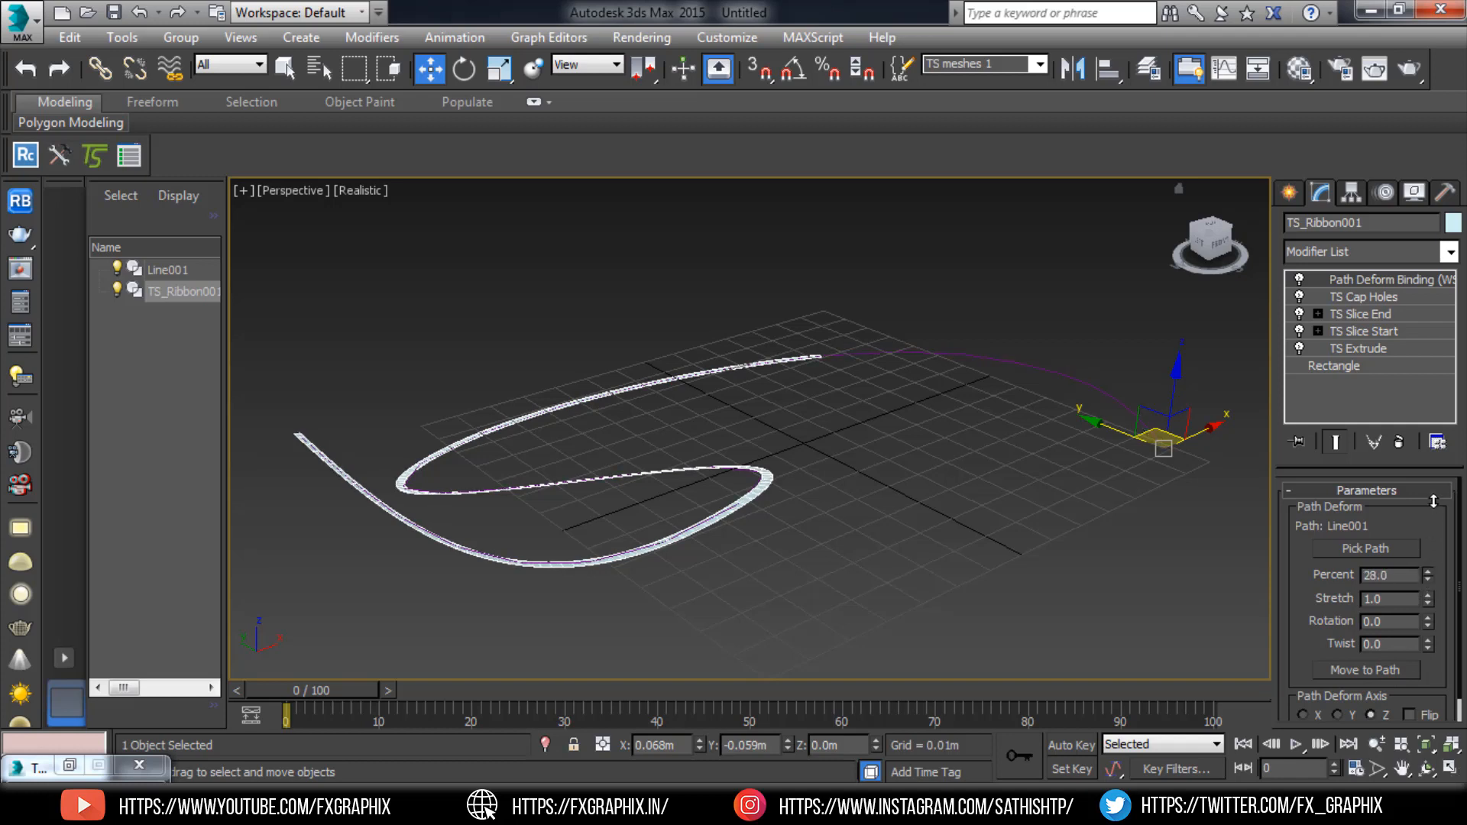
Test Path Deform Percent values, reset it to 0, then lower Stretch to 0.34.
{"action": "left_click_drag", "start_coordinate": [1392, 575], "coordinate": [1392, 618]}
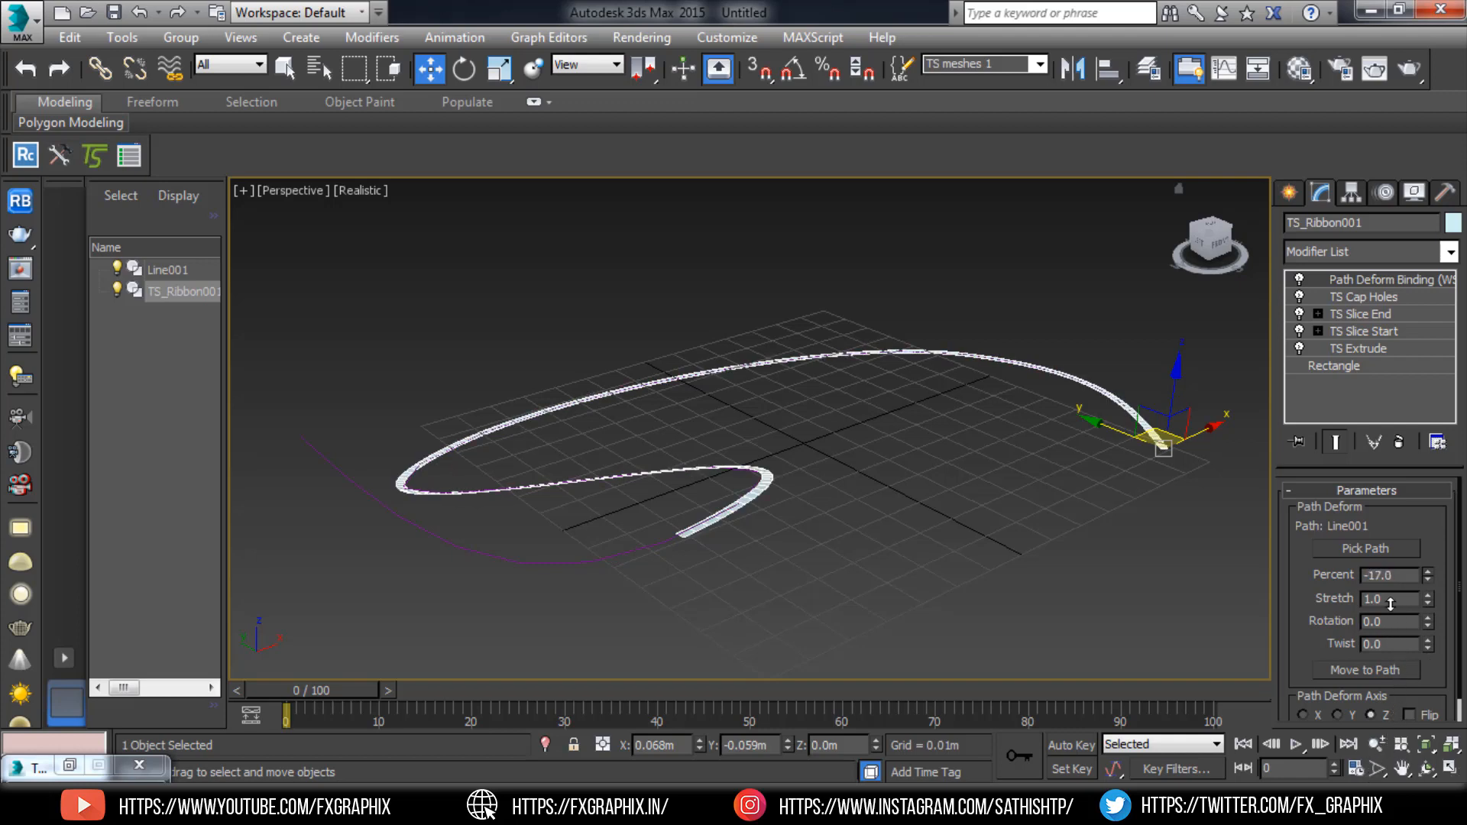
{"action": "left_click_drag", "start_coordinate": [1416, 575], "coordinate": [1416, 562]}
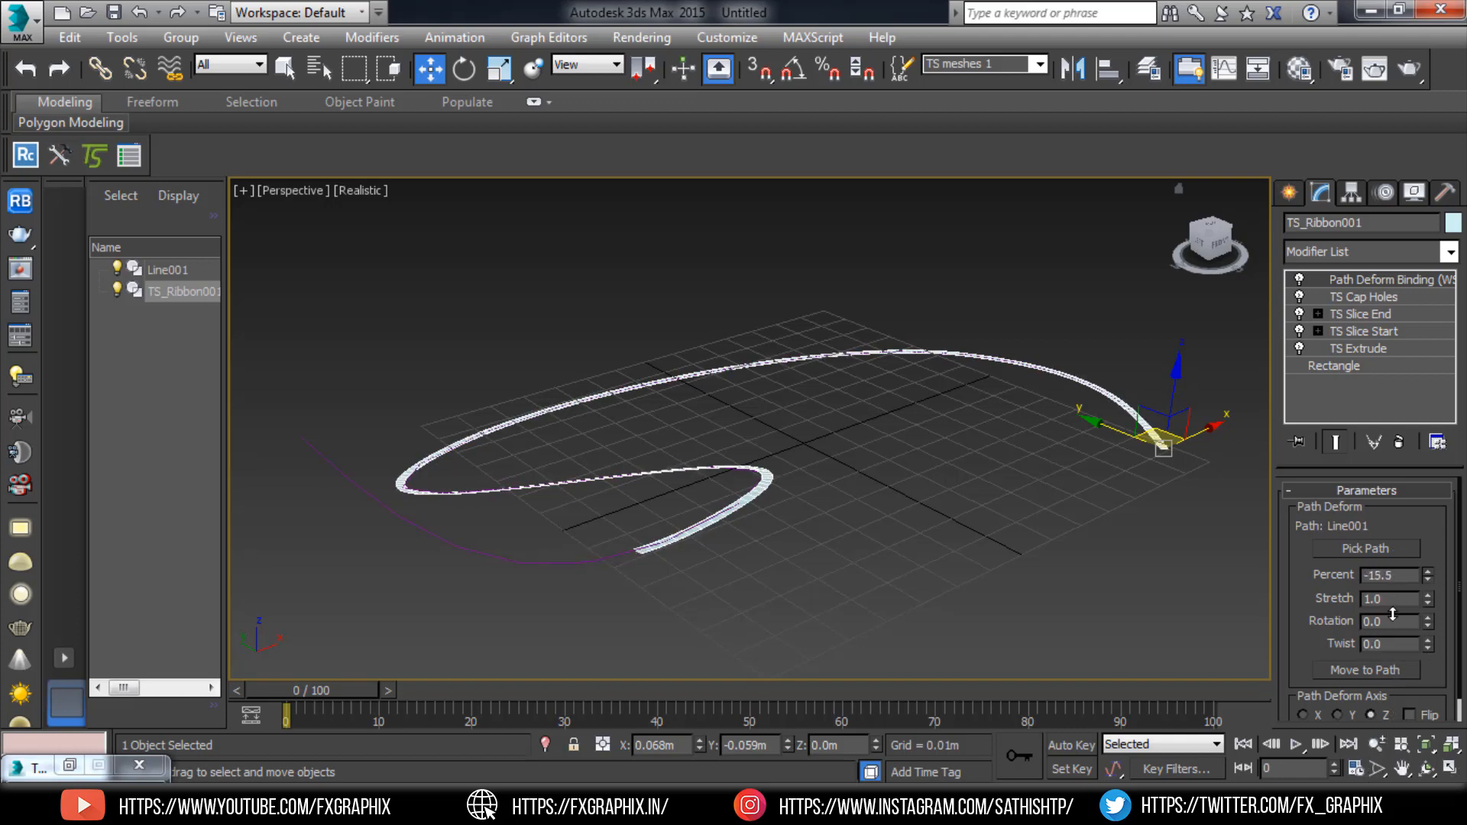
{"action": "left_click_drag", "start_coordinate": [1389, 575], "coordinate": [1390, 609]}
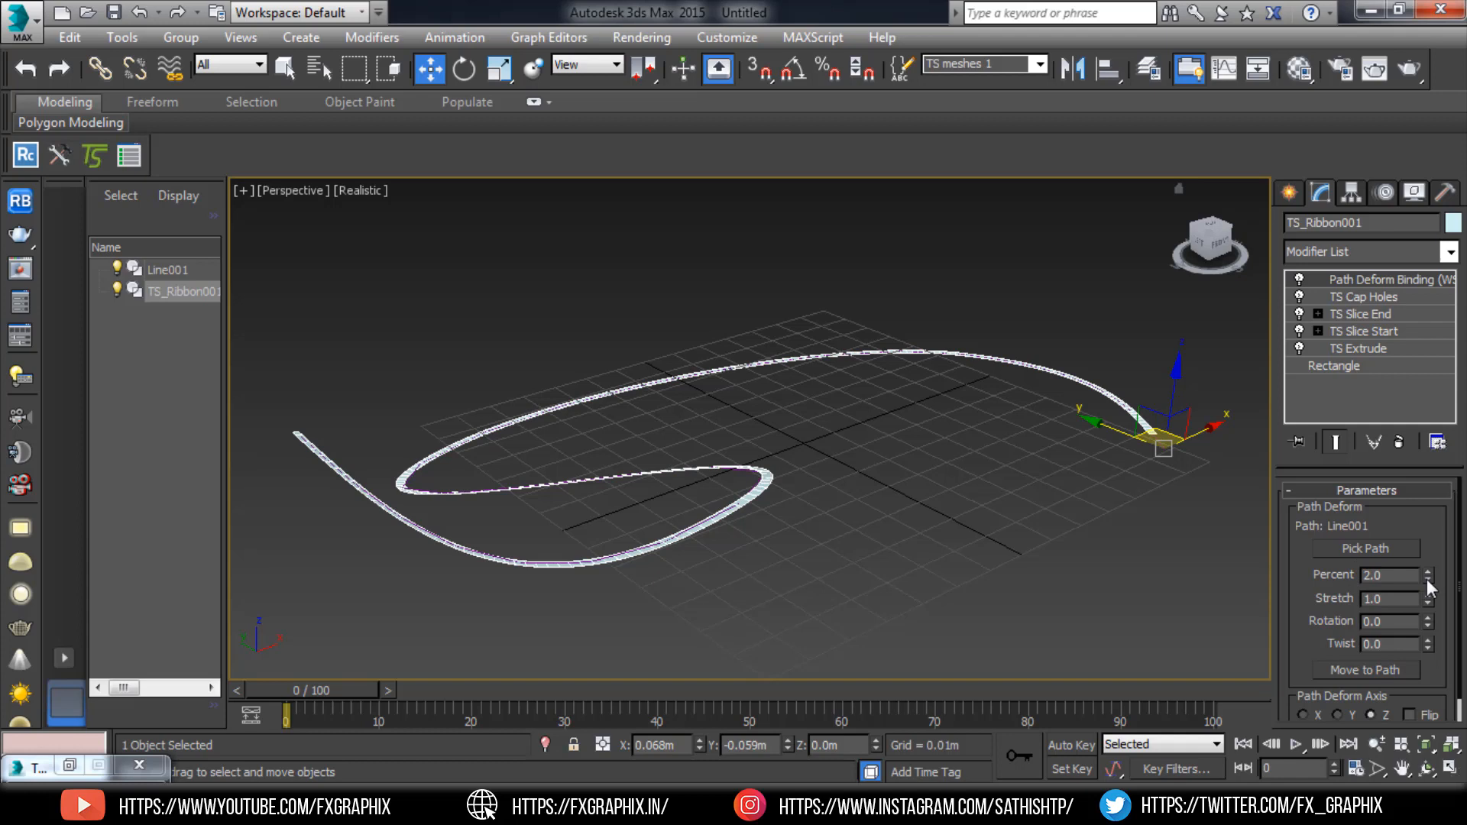
{"action": "left_click", "coordinate": [1427, 579]}
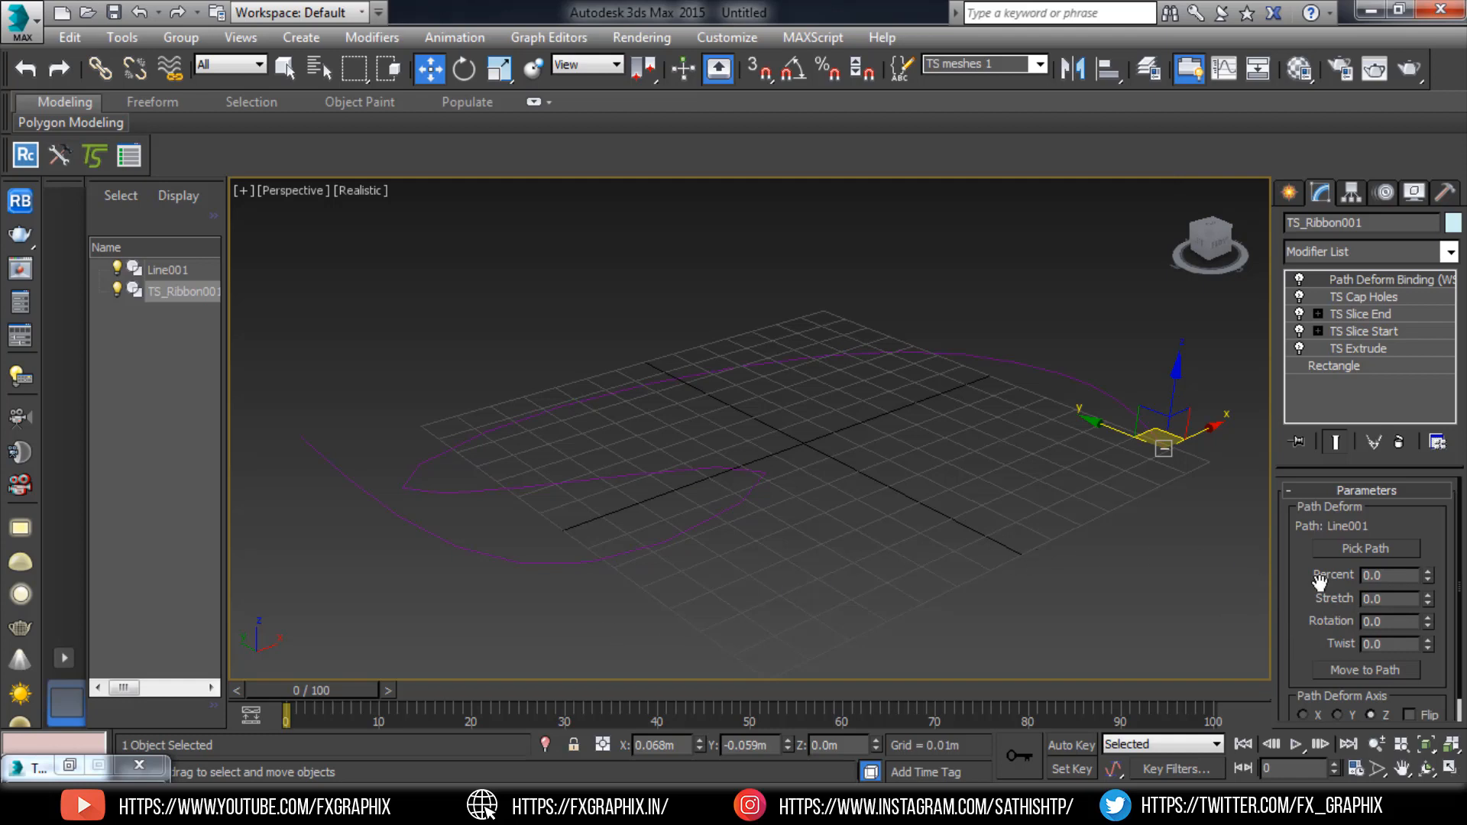
{"action": "left_click_drag", "start_coordinate": [1389, 600], "coordinate": [1390, 580]}
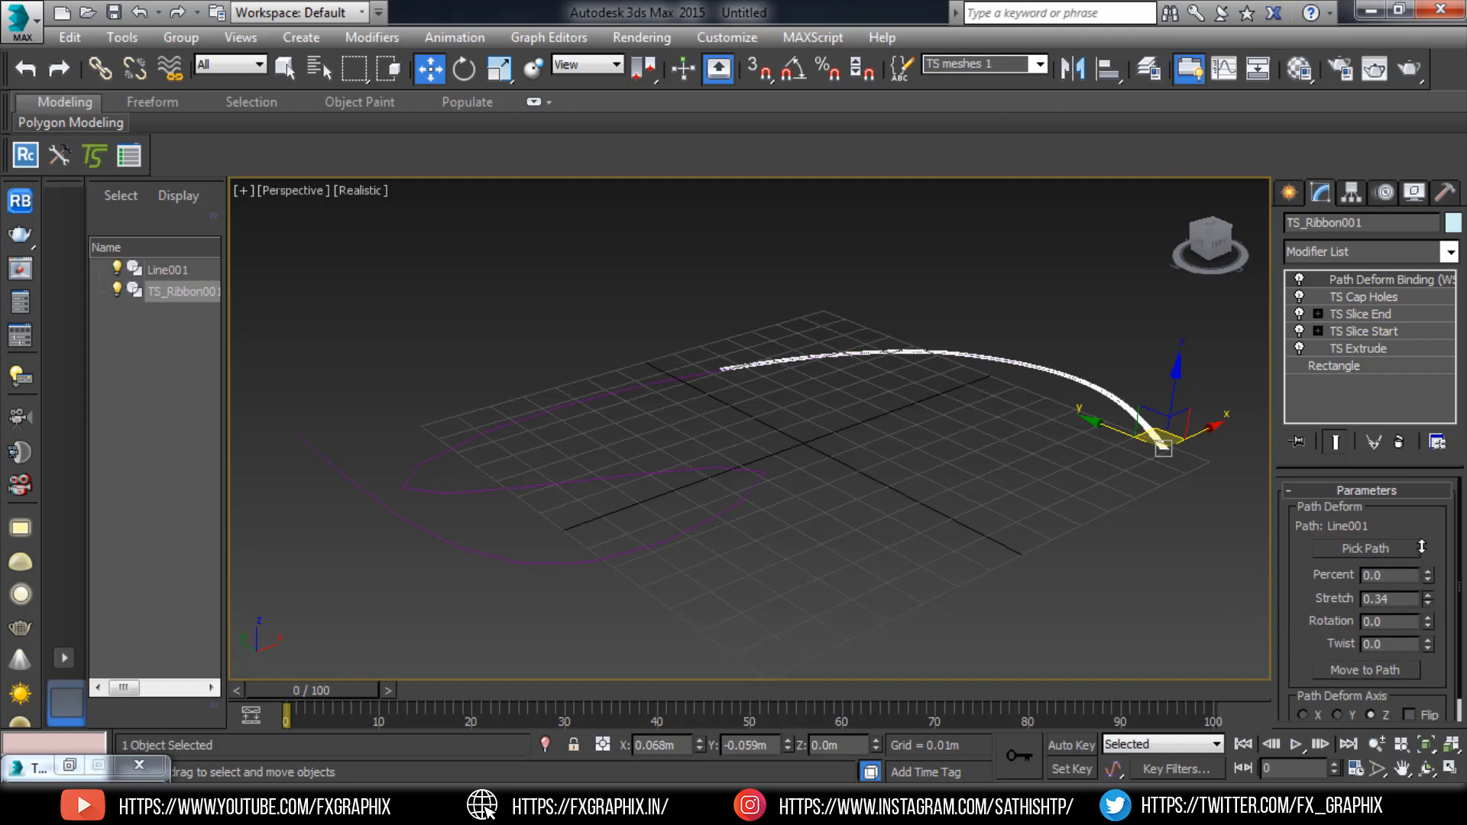